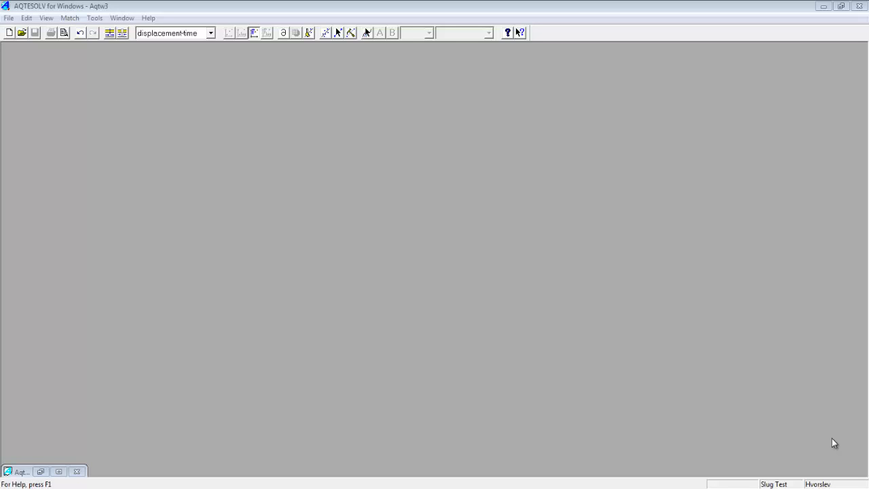
mouse_move(815, 401)
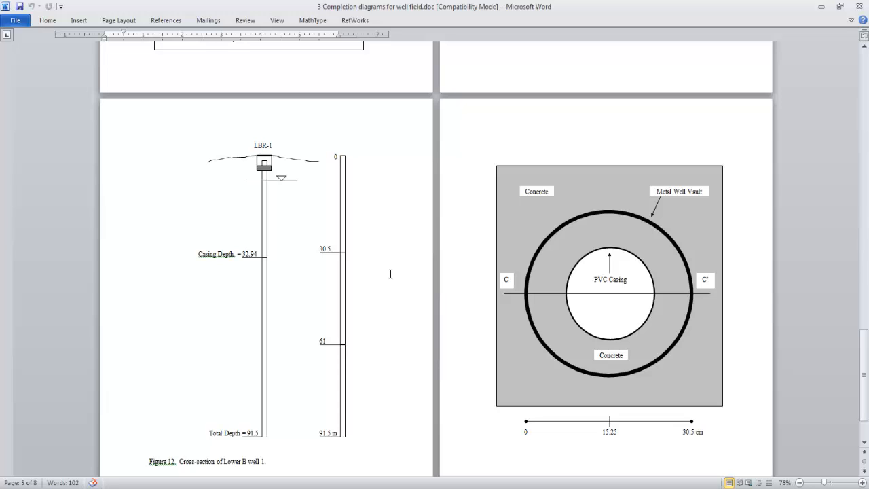
mouse_move(520, 234)
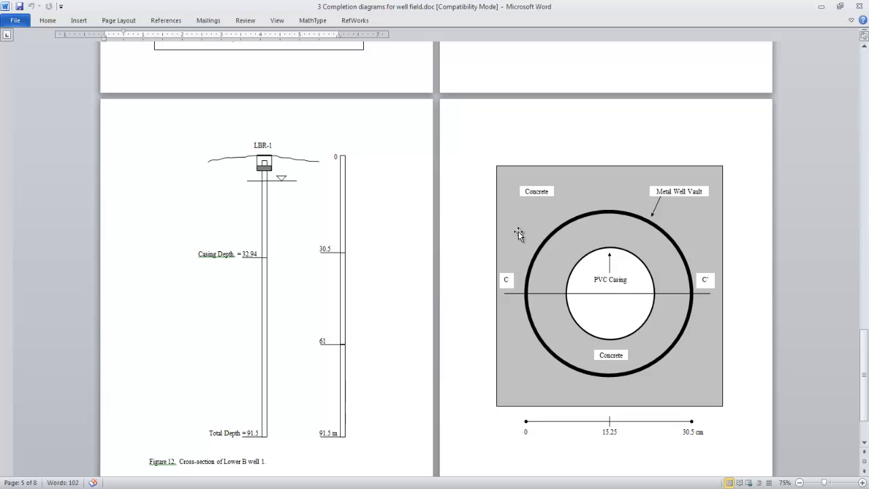
mouse_move(519, 234)
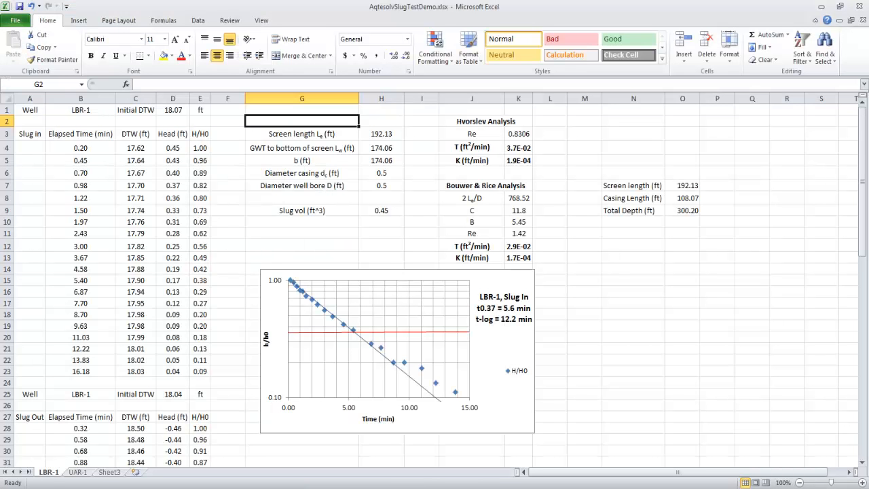
mouse_move(467, 239)
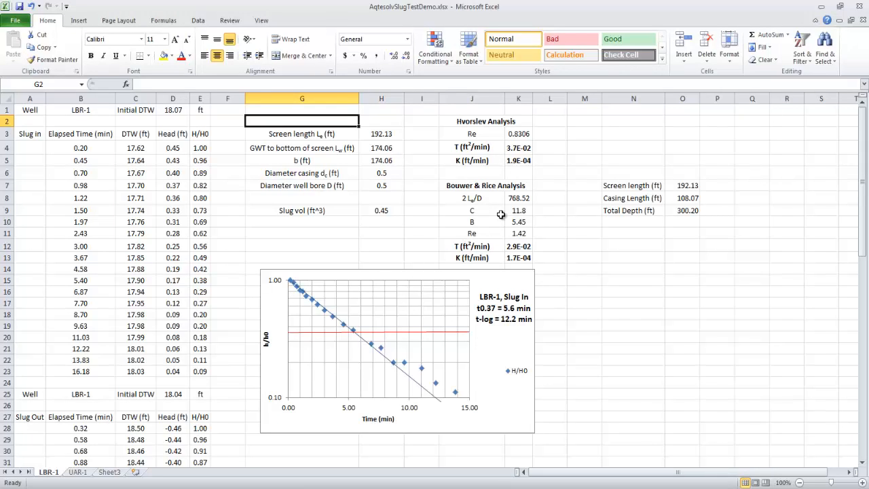
mouse_move(565, 139)
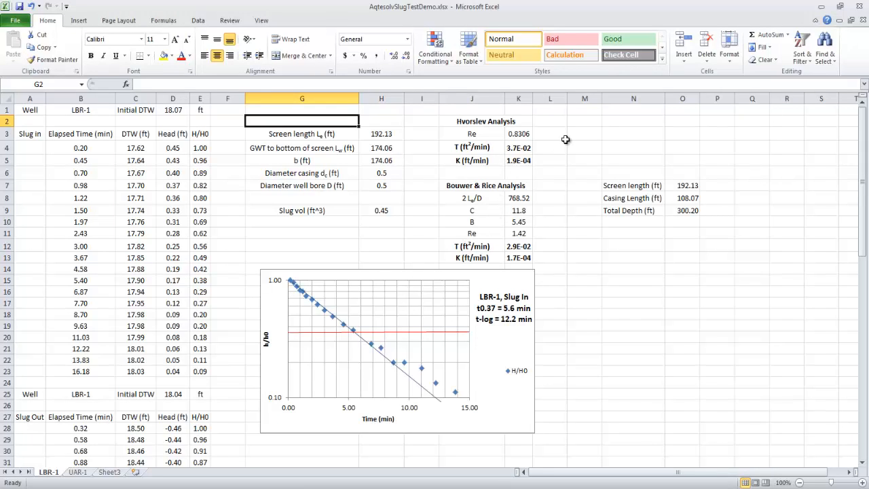
mouse_move(566, 133)
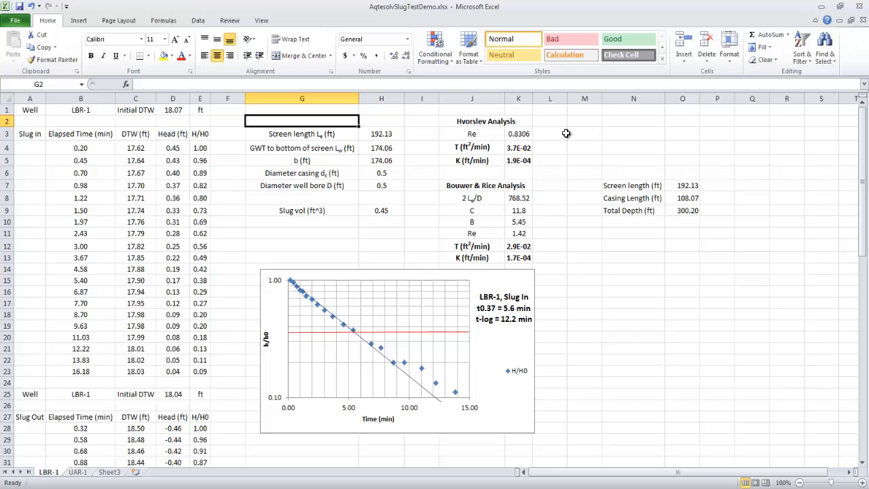
mouse_move(345, 345)
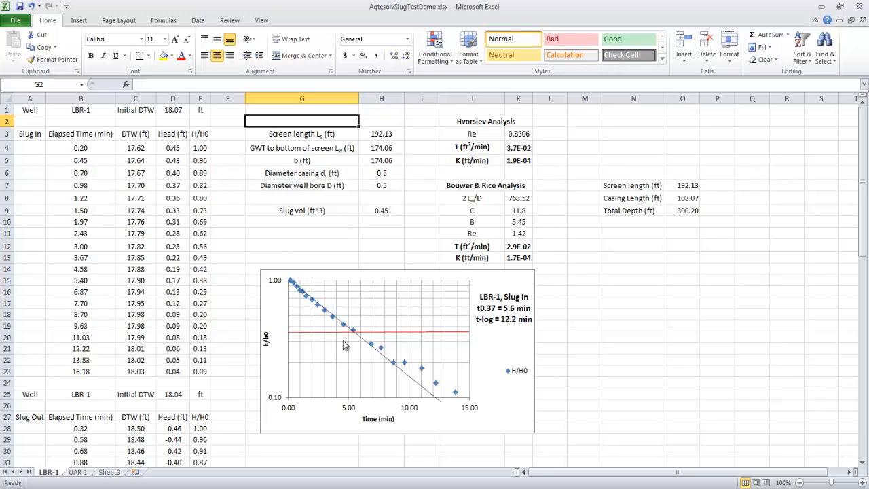
mouse_move(408, 380)
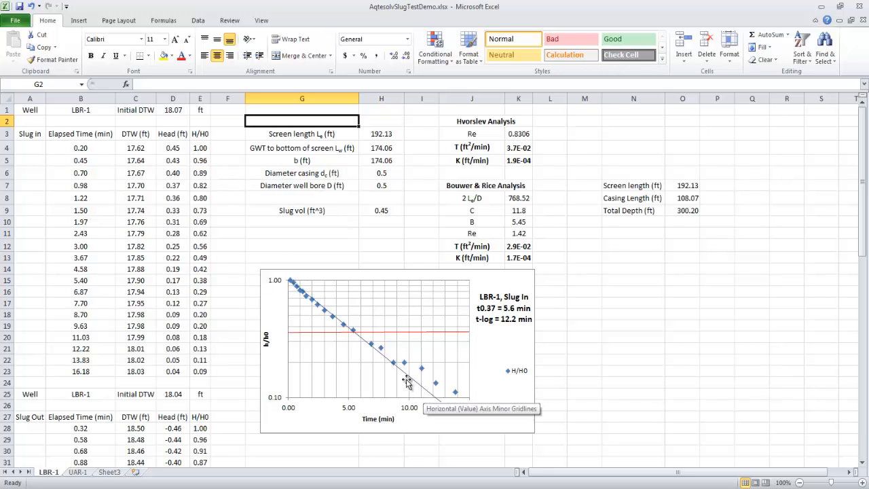
mouse_move(277, 341)
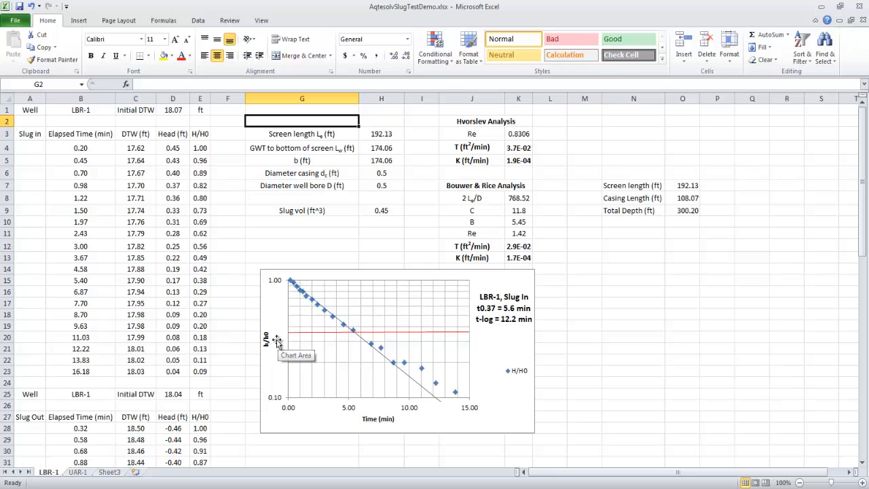
mouse_move(286, 289)
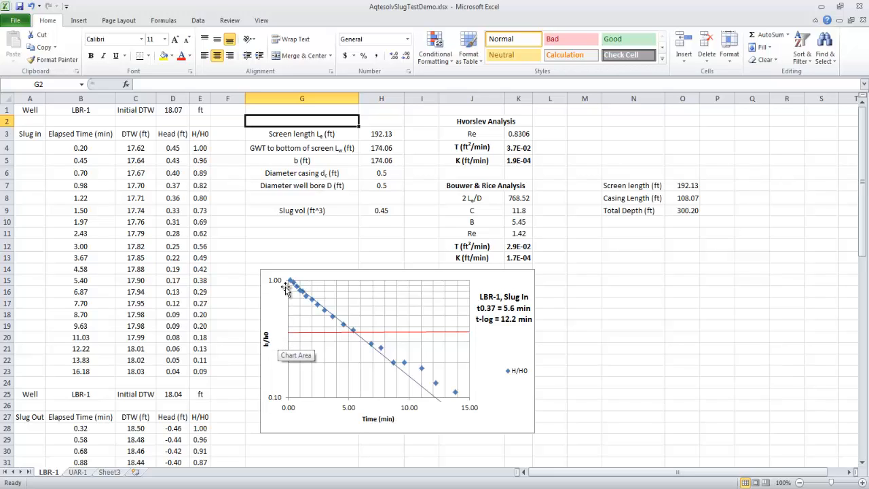
mouse_move(434, 419)
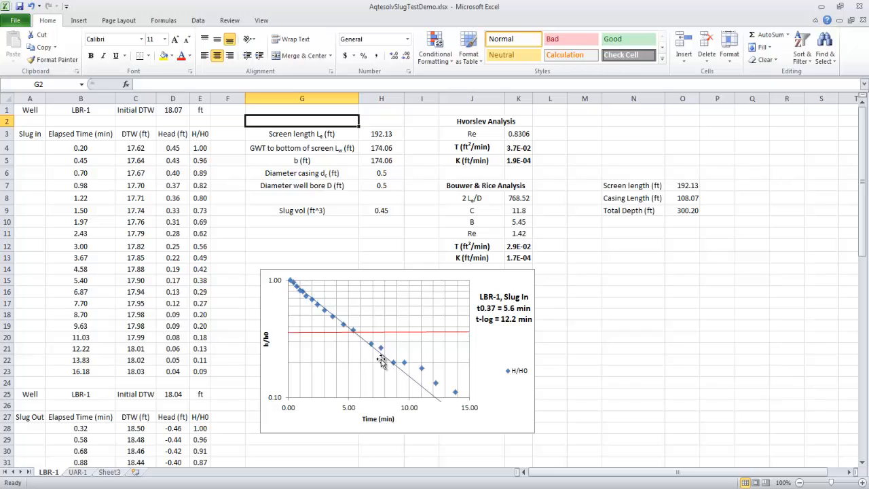
mouse_move(520, 331)
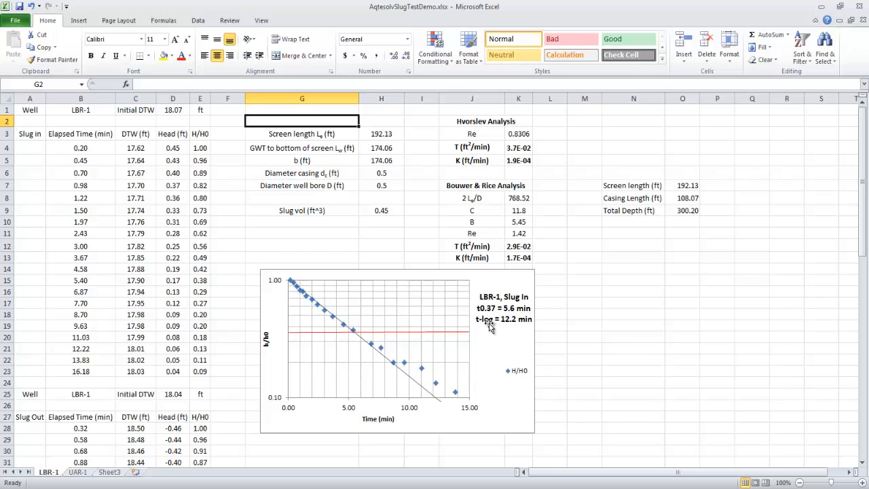
mouse_move(509, 190)
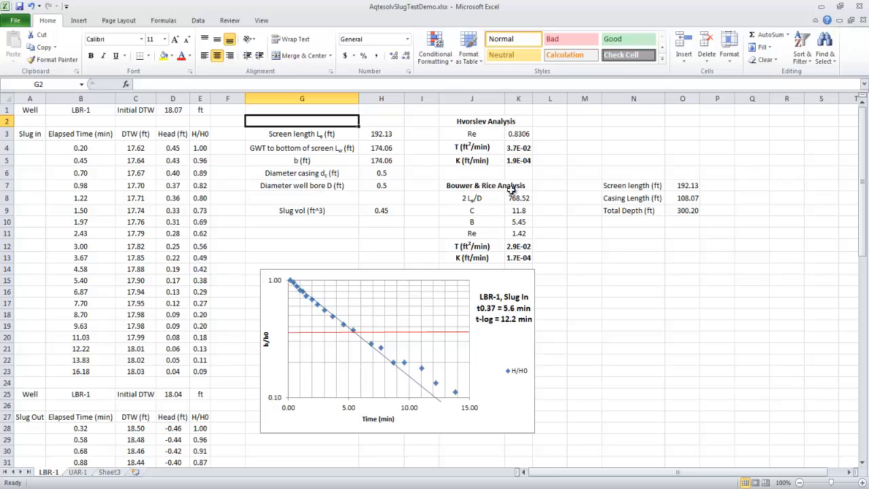
mouse_move(378, 179)
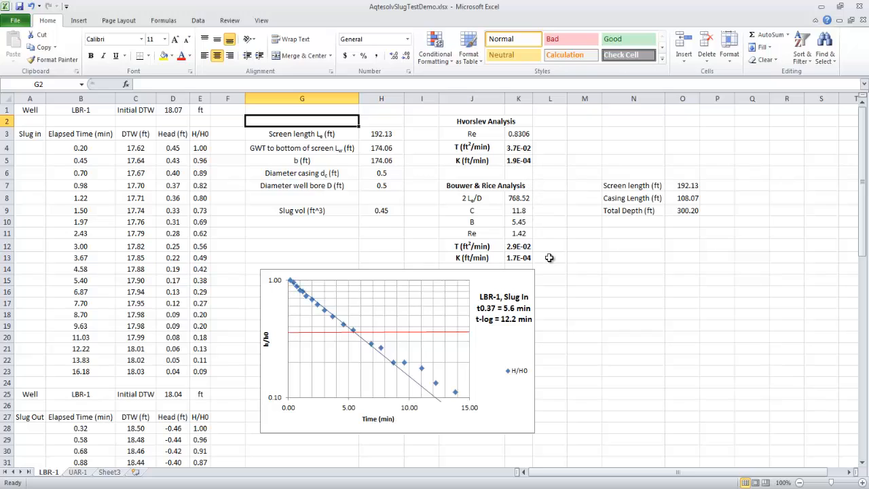
mouse_move(538, 168)
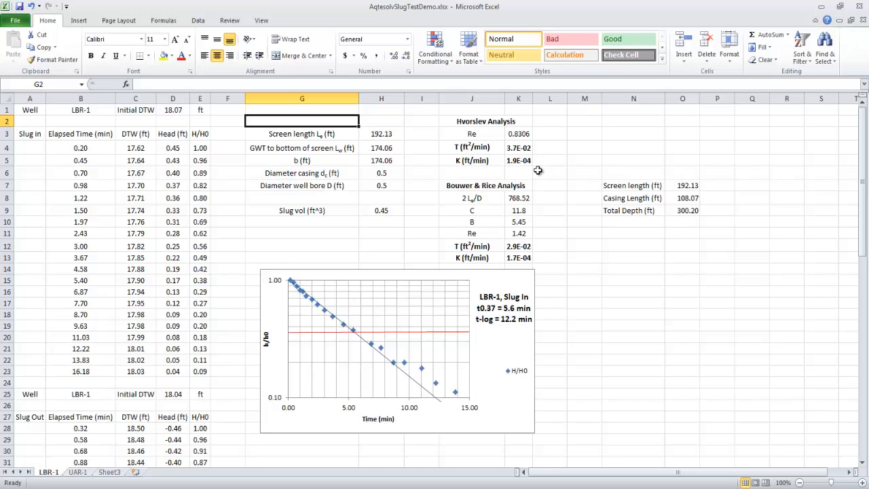
mouse_move(536, 163)
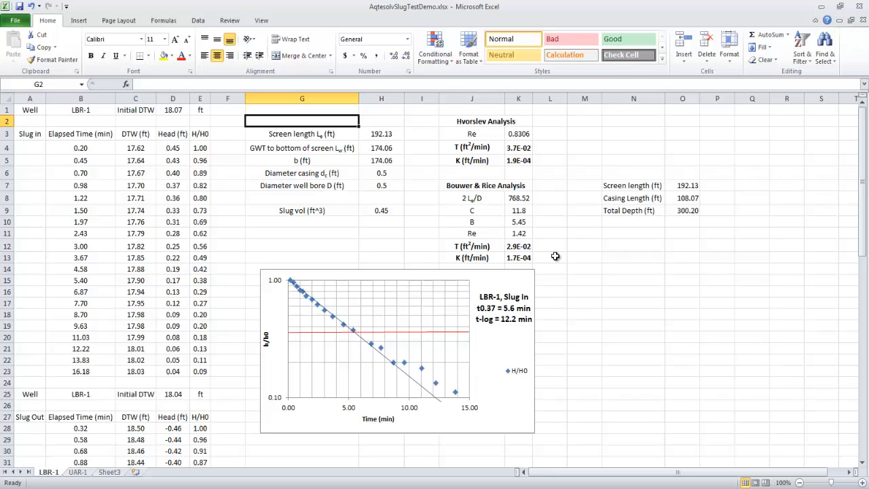
mouse_move(538, 233)
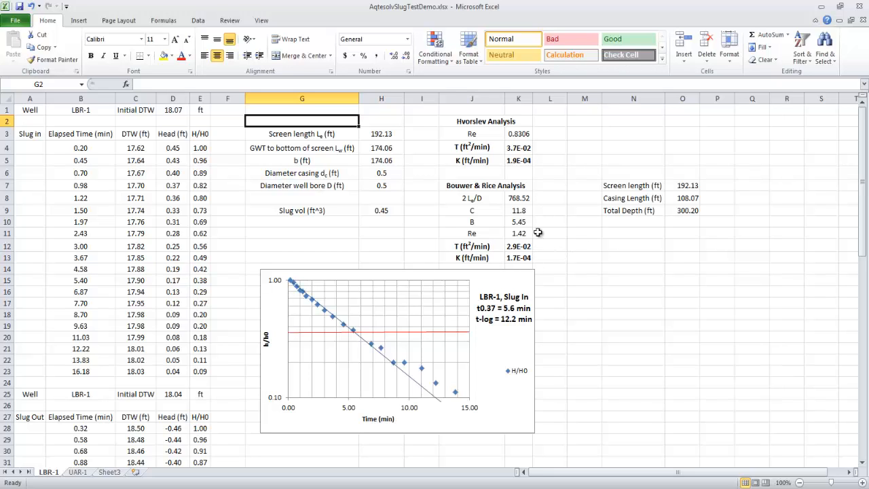
mouse_move(144, 114)
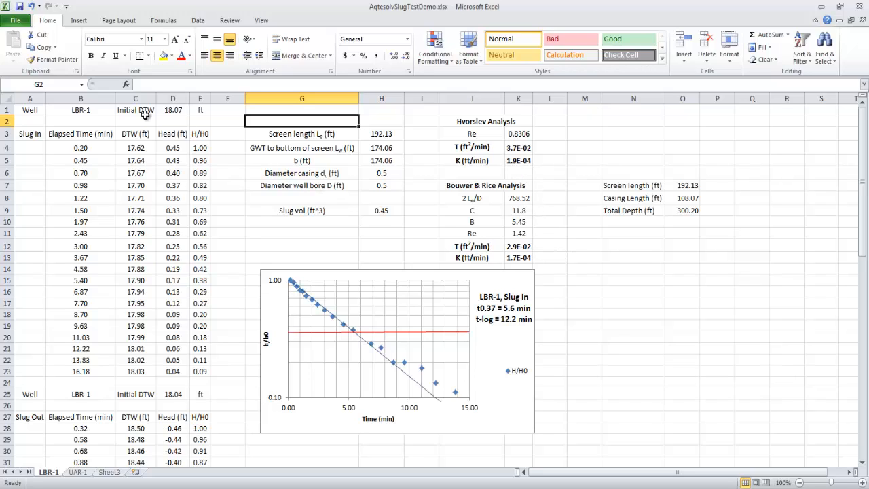
mouse_move(200, 178)
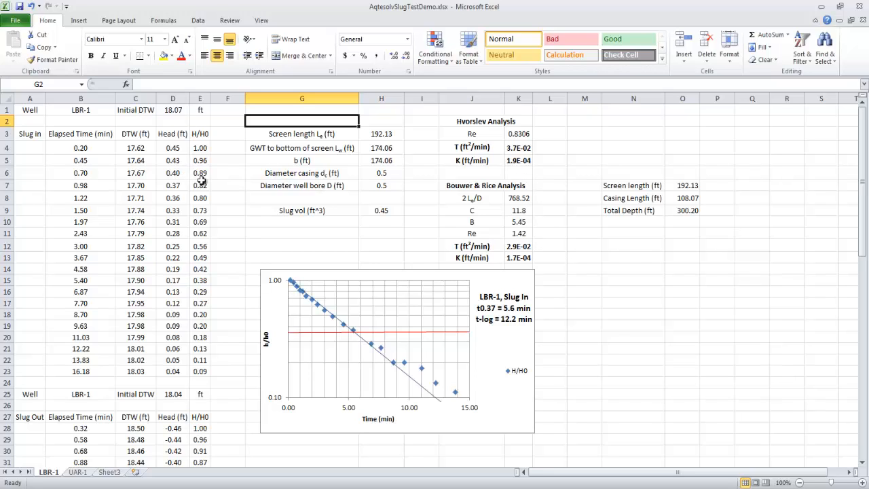
mouse_move(569, 414)
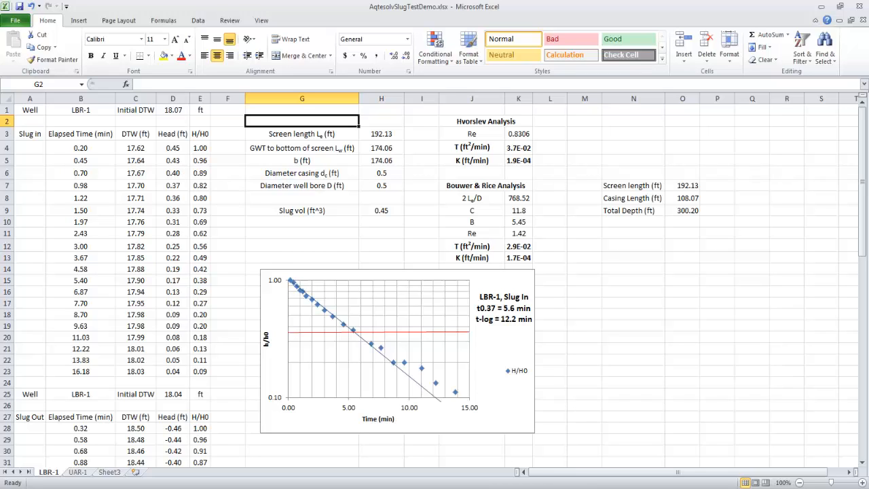
click(20, 472)
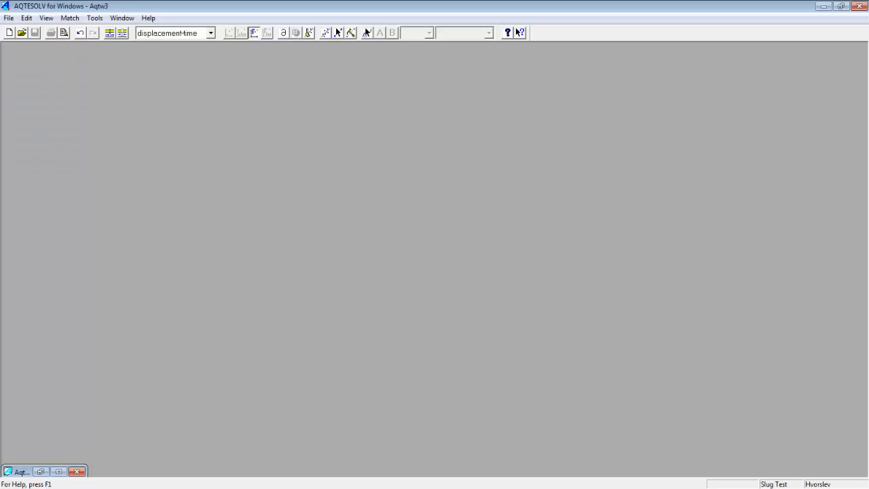
mouse_move(17, 142)
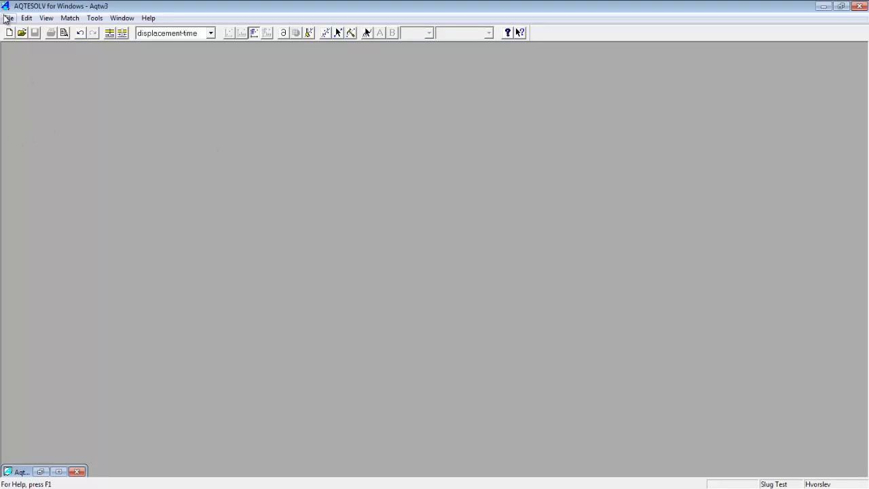
Step: Start a new data set and pick Slug Test Wizard as its type
click(9, 32)
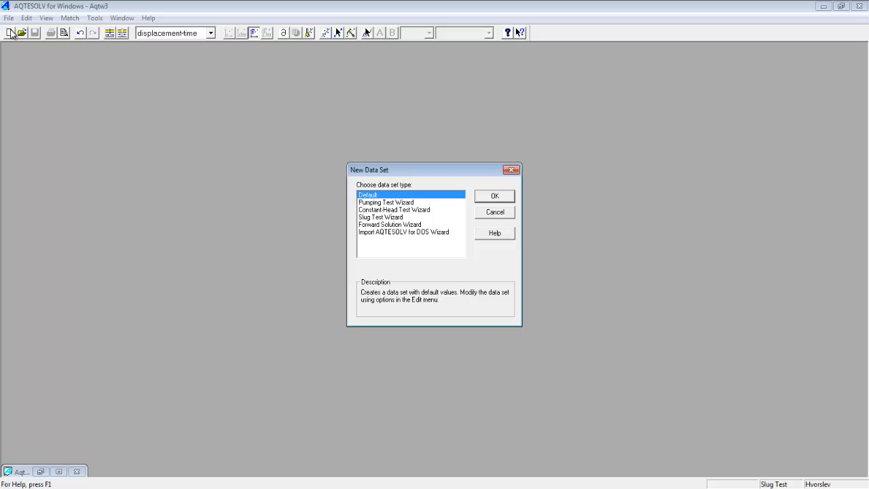
click(380, 217)
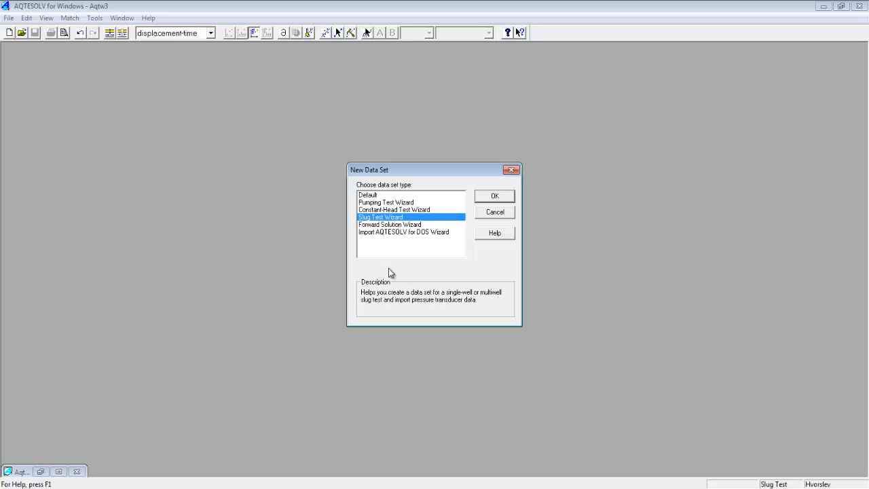
mouse_move(433, 298)
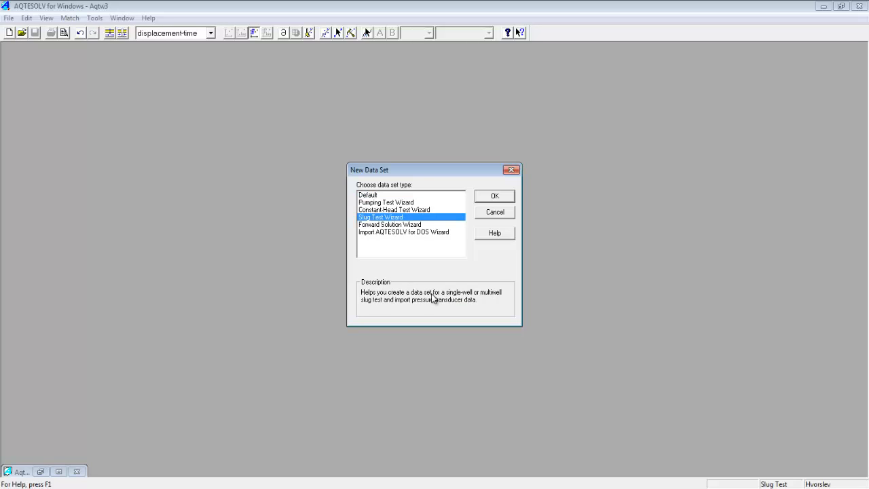
mouse_move(470, 281)
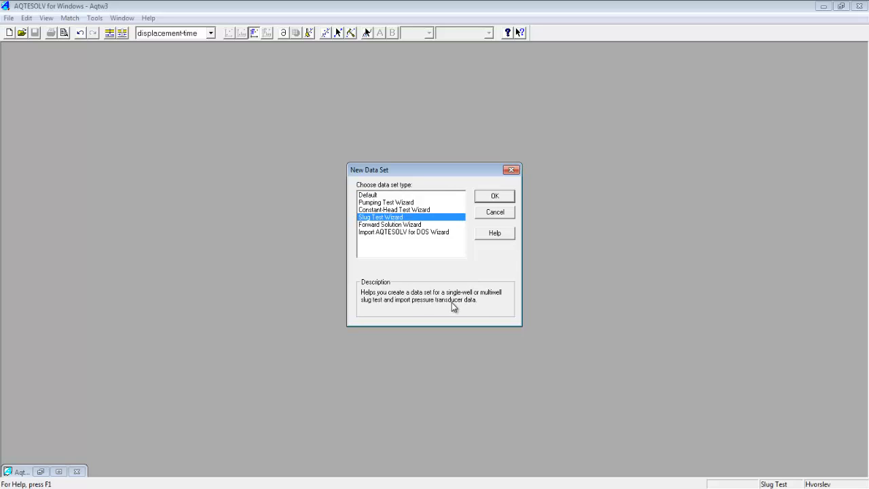
mouse_move(482, 316)
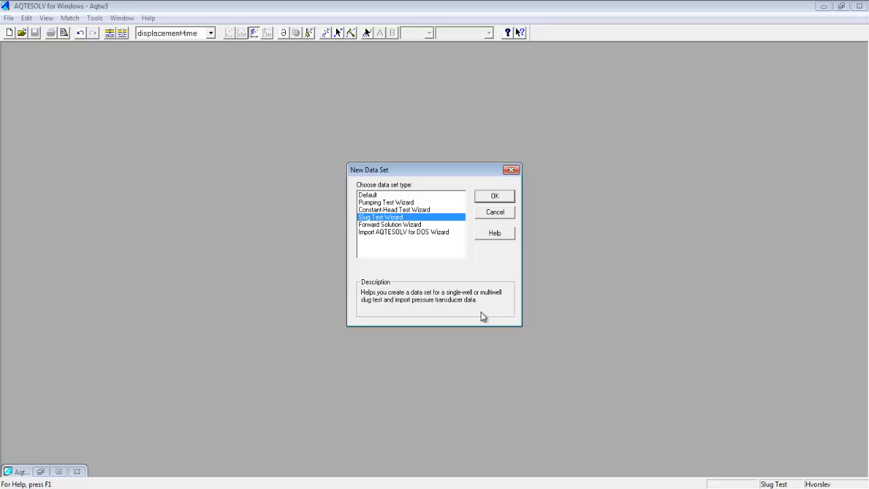
mouse_move(416, 307)
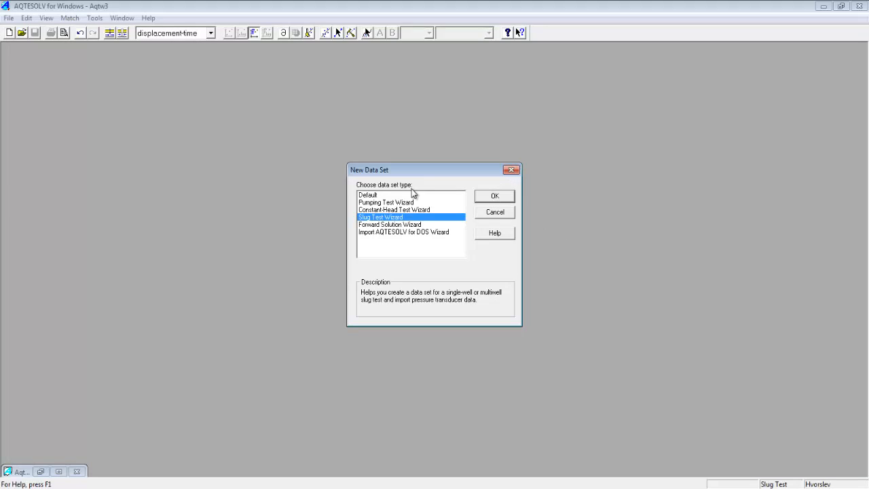
Step: Confirm the slug test data set and pass the welcome page to Units (ft, min, consistent K)
click(494, 195)
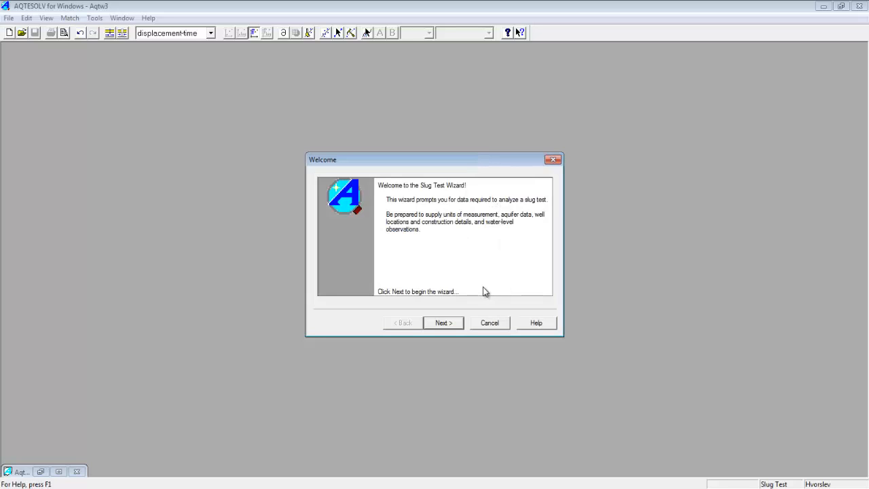
mouse_move(474, 223)
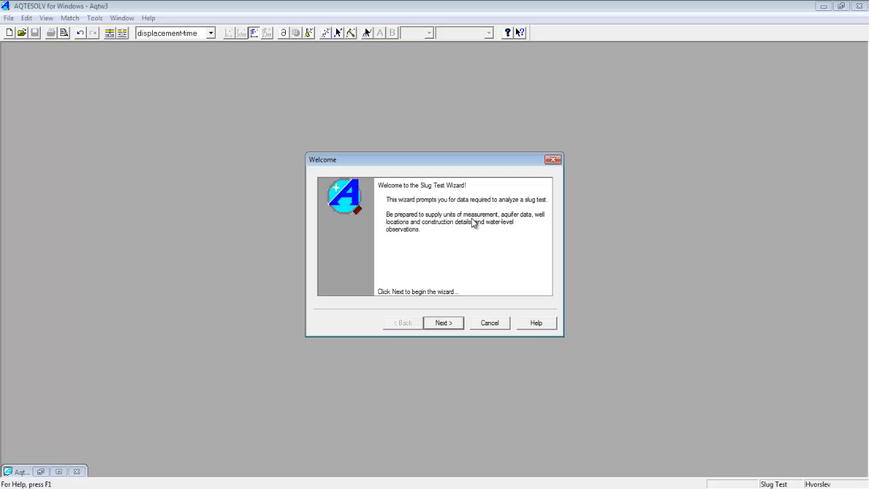
mouse_move(438, 236)
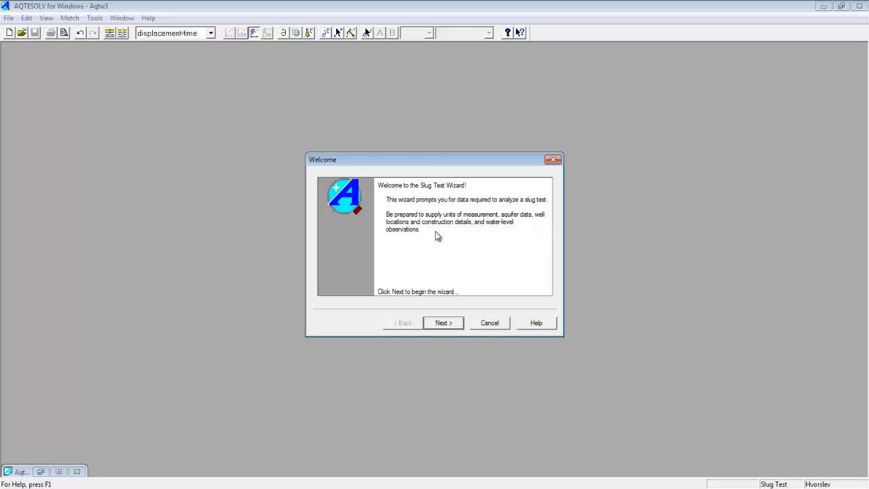
mouse_move(460, 246)
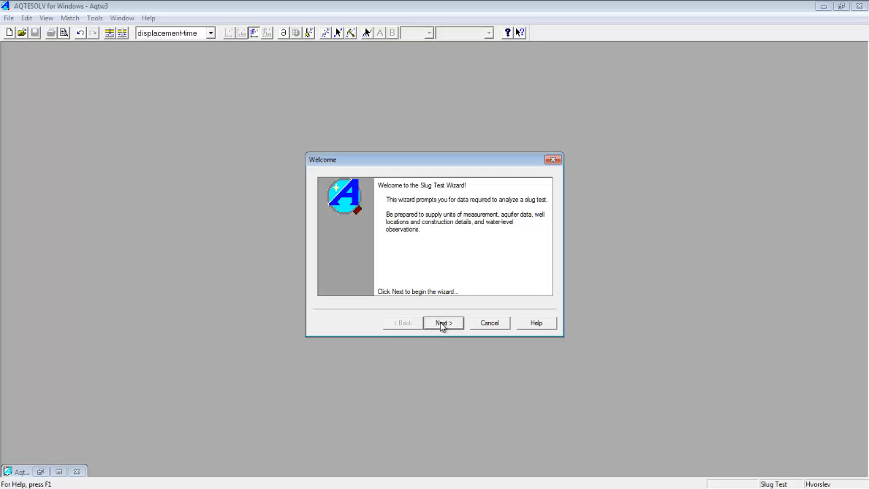
click(442, 322)
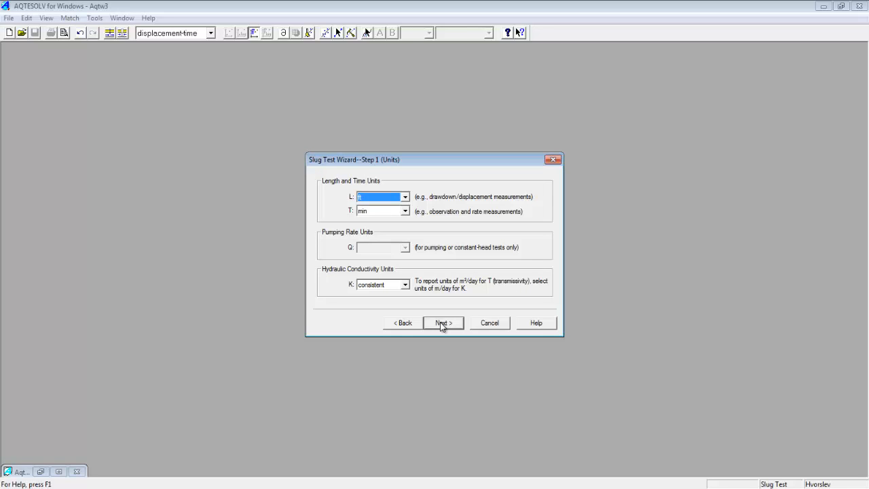
mouse_move(384, 201)
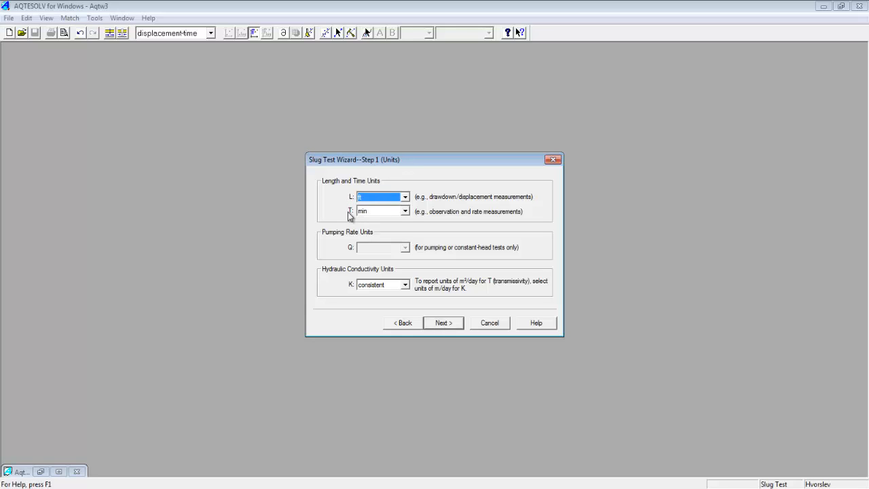
mouse_move(356, 252)
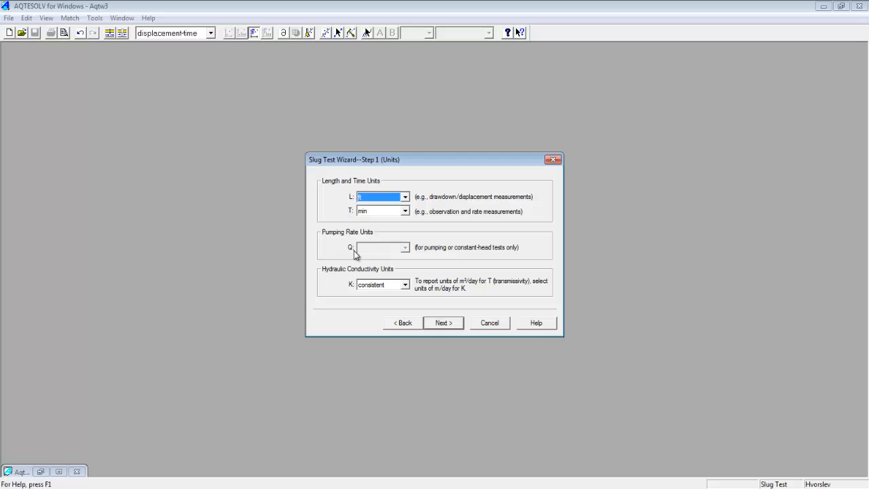
mouse_move(362, 253)
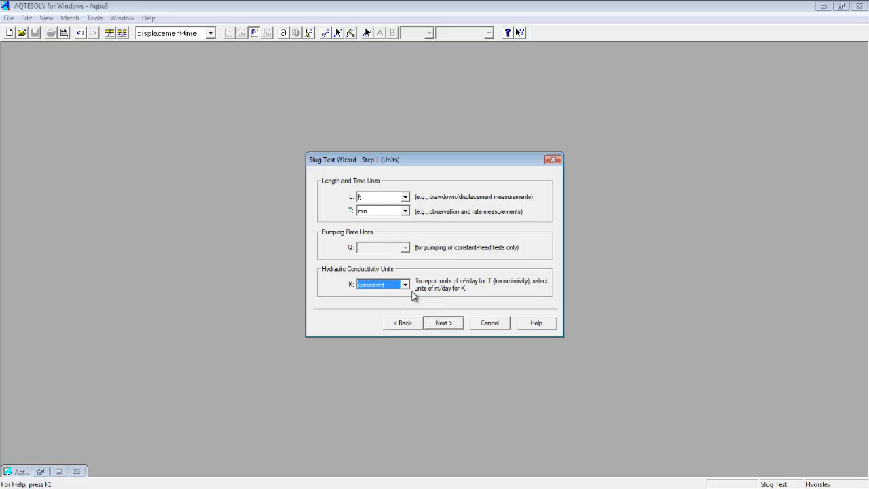
mouse_move(406, 211)
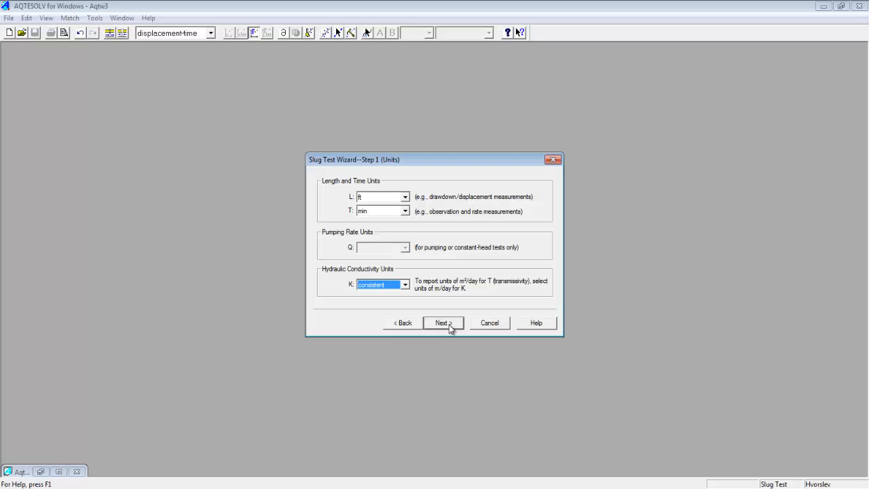
Step: Accept the units and advance to Project Info for Lower Well Field, dated 4-18-2016
click(441, 322)
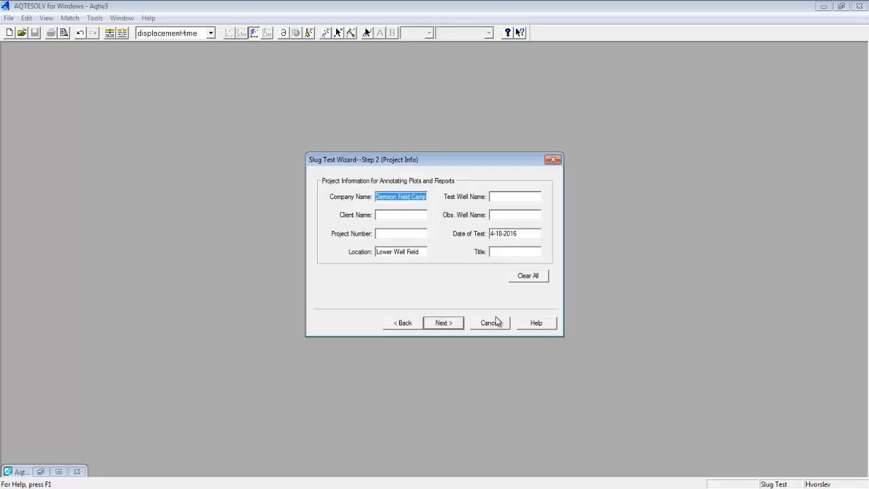
click(443, 323)
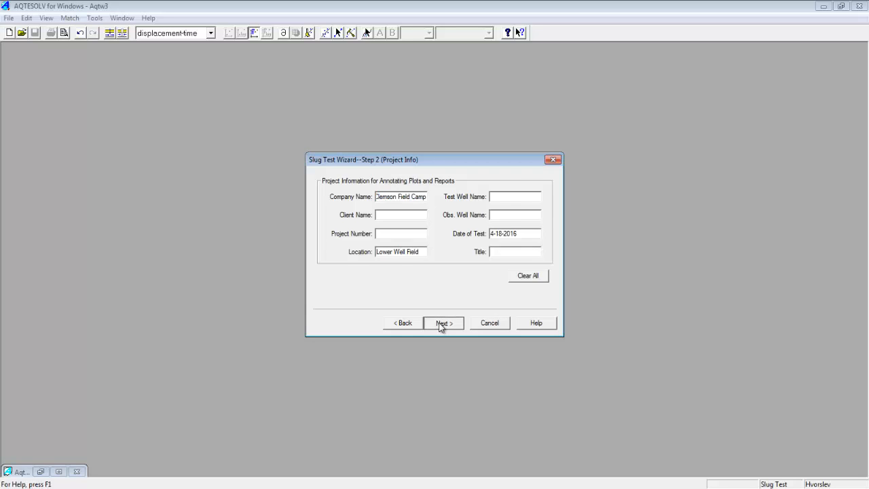
Step: Enter H(0) 0.45 ft, H 174.06 ft and well name LBR-1, then continue to Aquifer Data
click(443, 323)
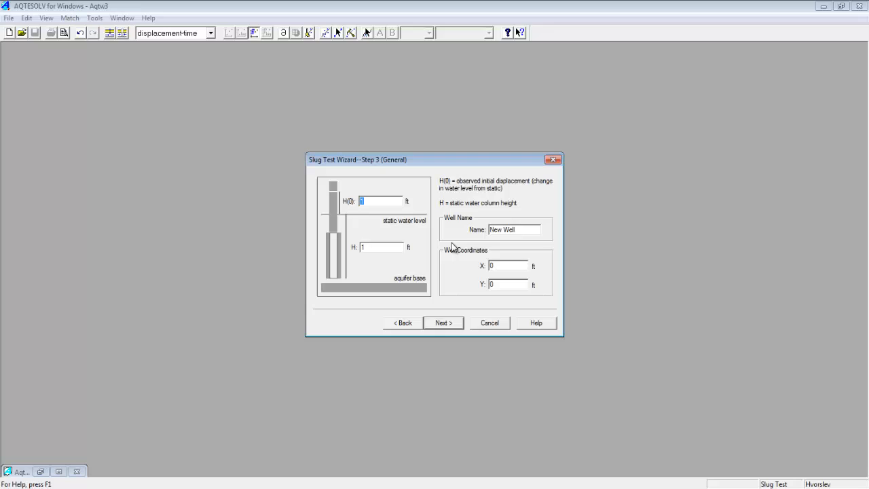
mouse_move(524, 189)
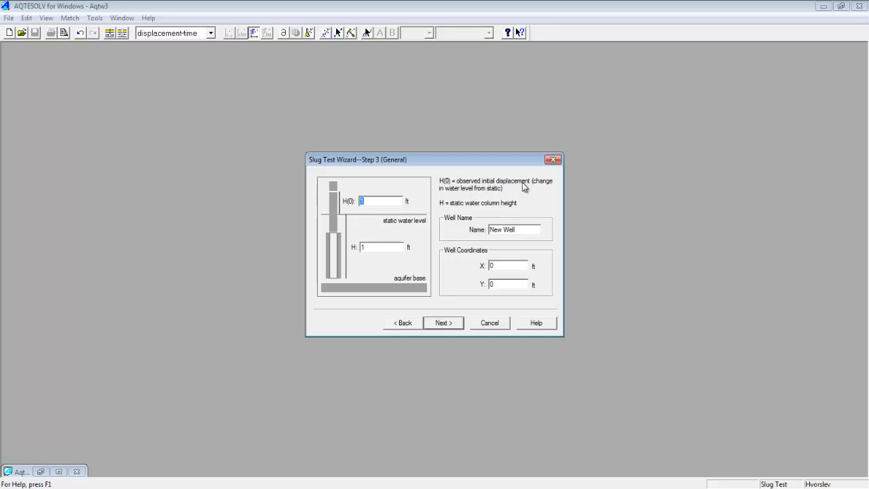
mouse_move(456, 208)
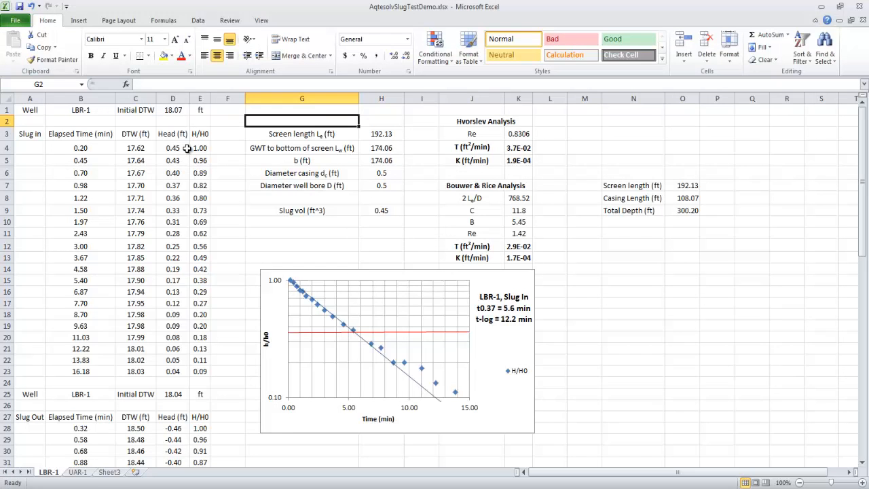
mouse_move(393, 159)
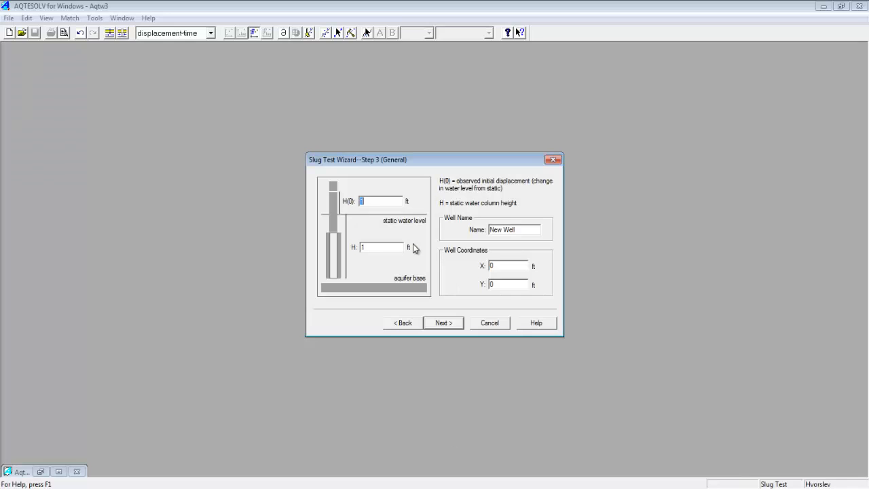
text(0.45)
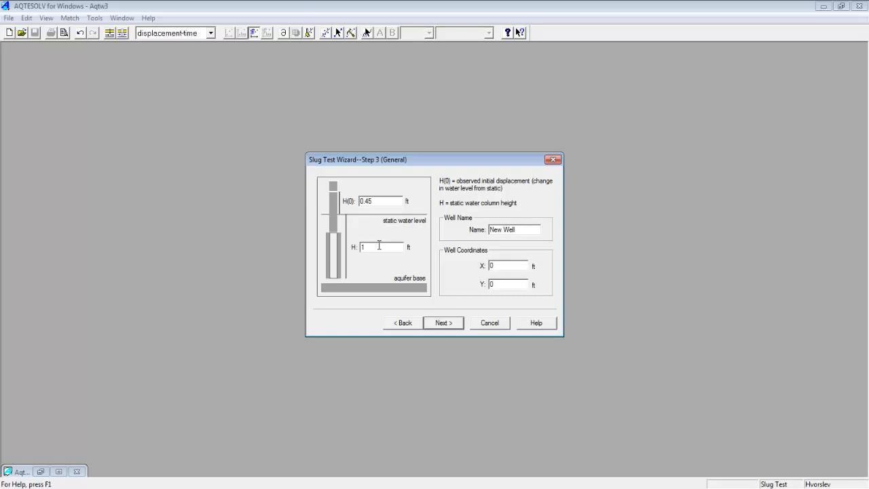
text(174.06)
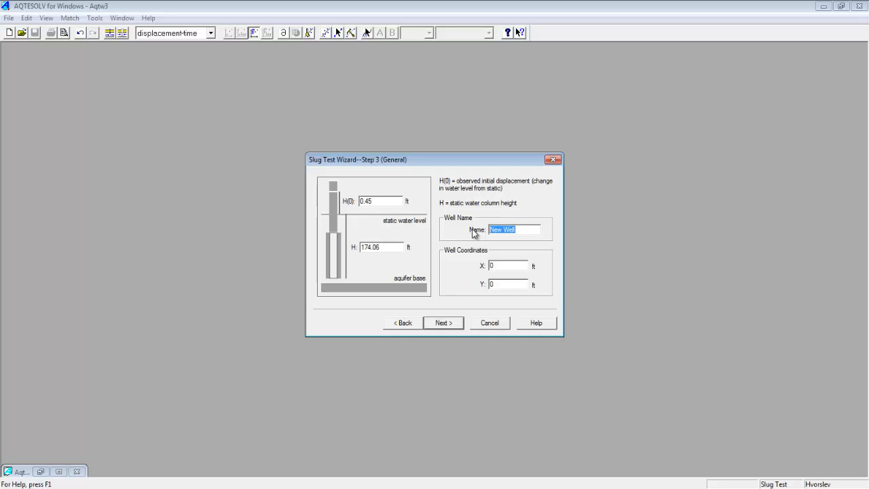
text(LBR)
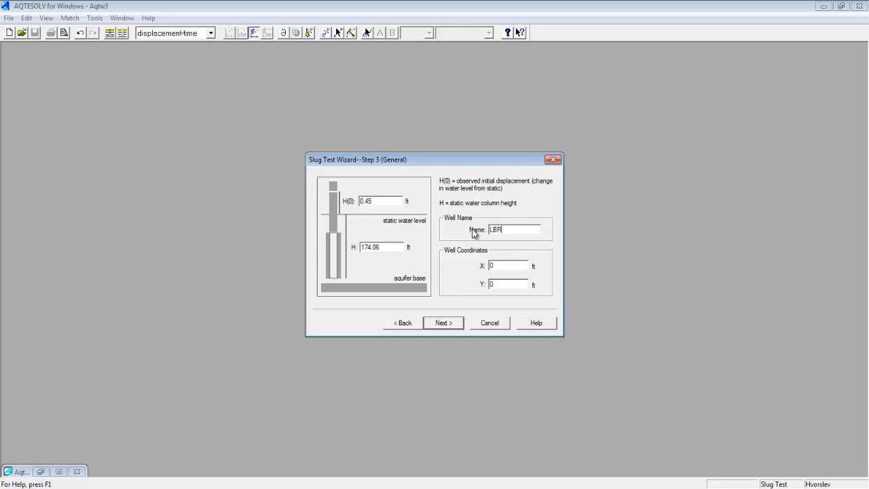
text(-1)
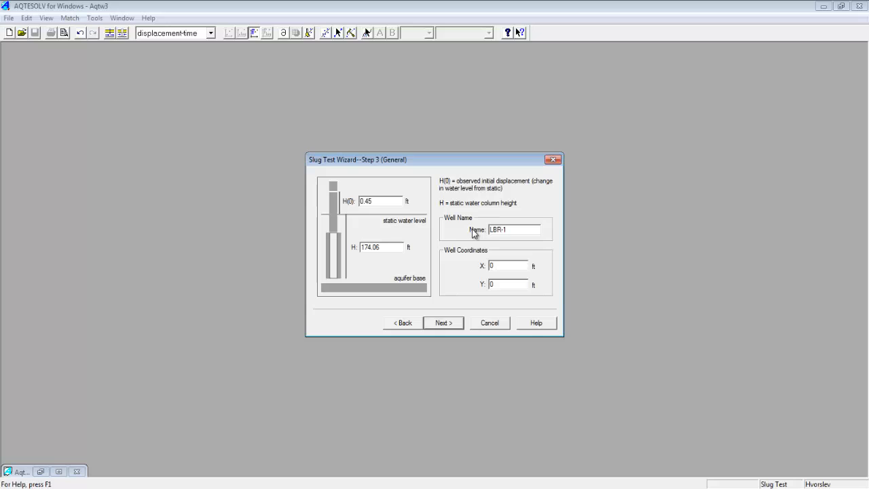
mouse_move(497, 262)
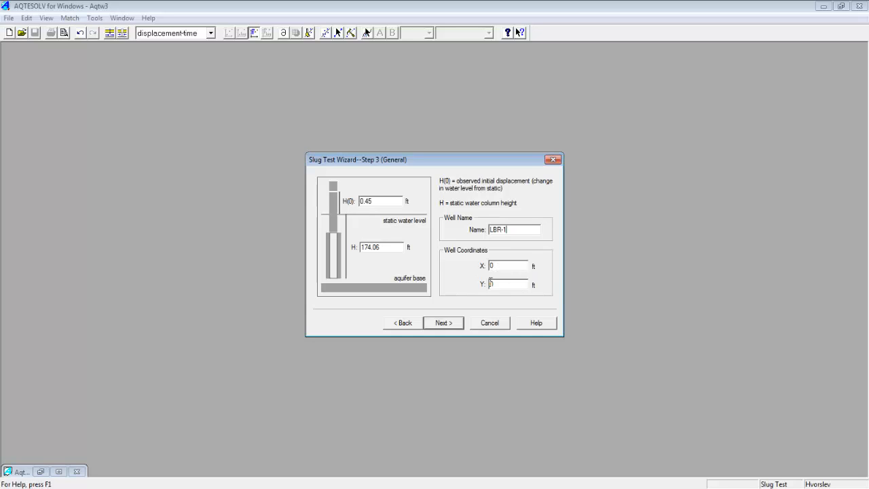
mouse_move(507, 284)
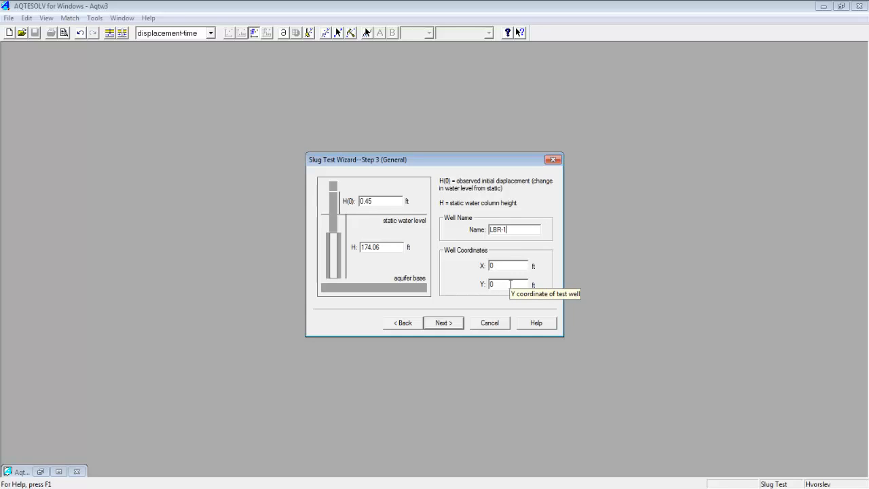
mouse_move(503, 266)
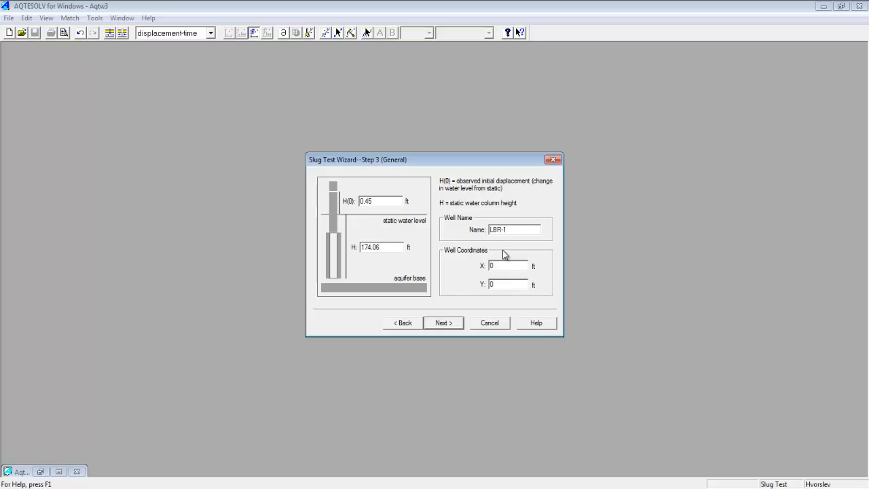
mouse_move(493, 339)
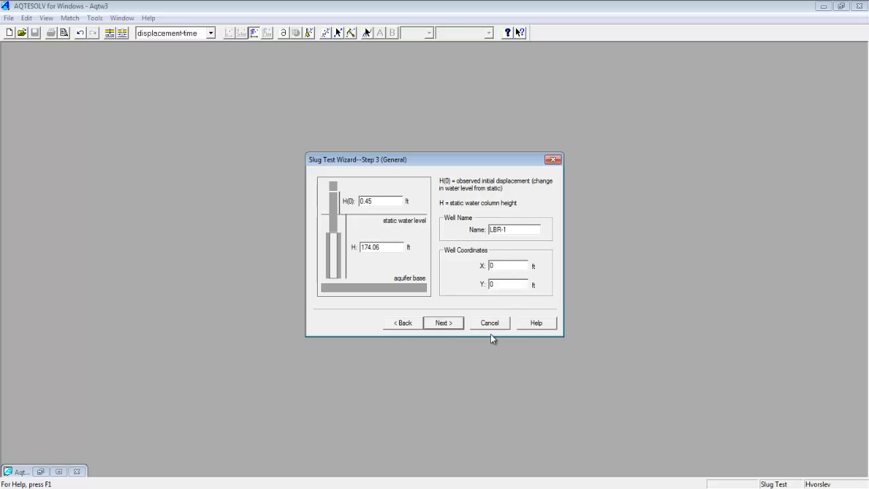
click(443, 323)
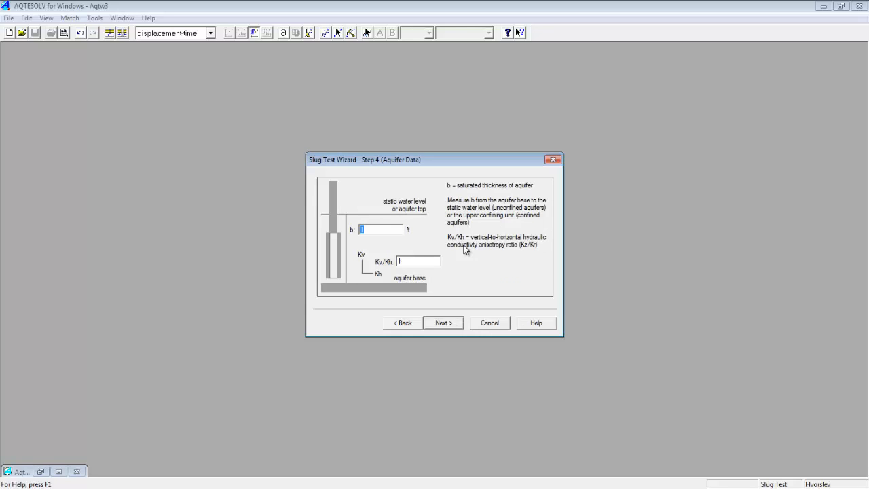
mouse_move(473, 171)
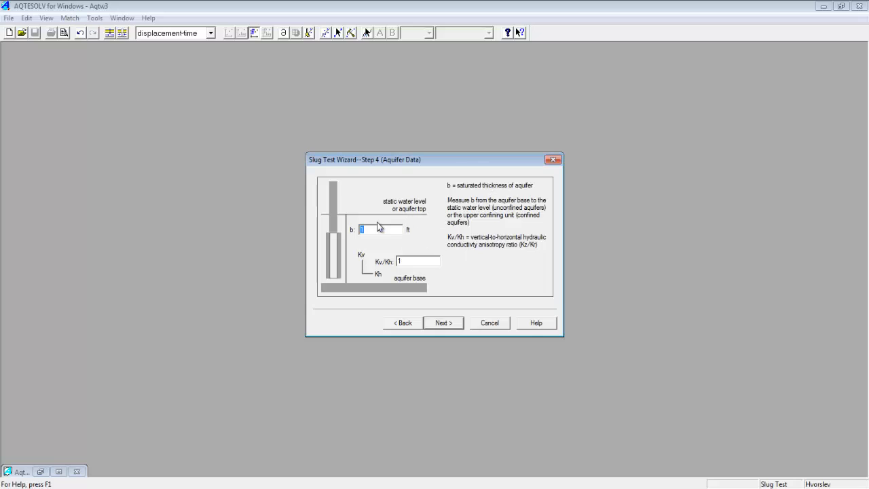
mouse_move(349, 231)
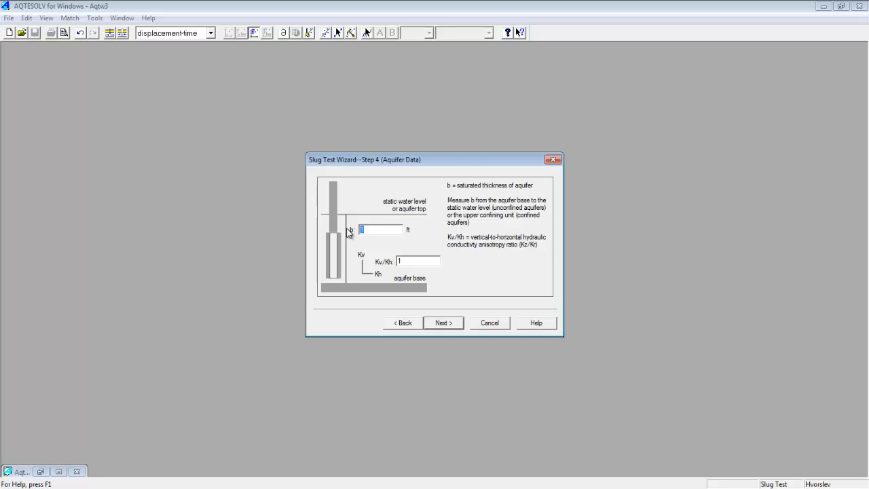
Step: Keep aquifer thickness b at 174.06 ft with Kv/Kh 1 and continue to Construction
text(174.06)
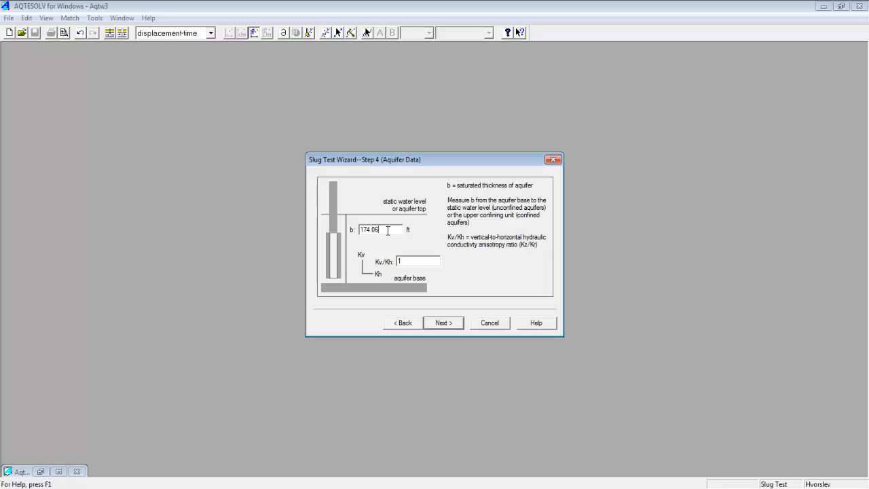
mouse_move(471, 260)
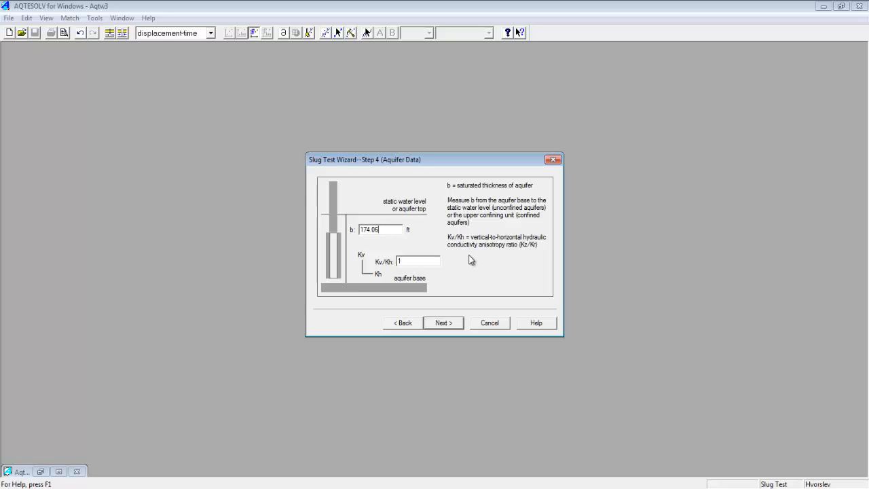
mouse_move(483, 250)
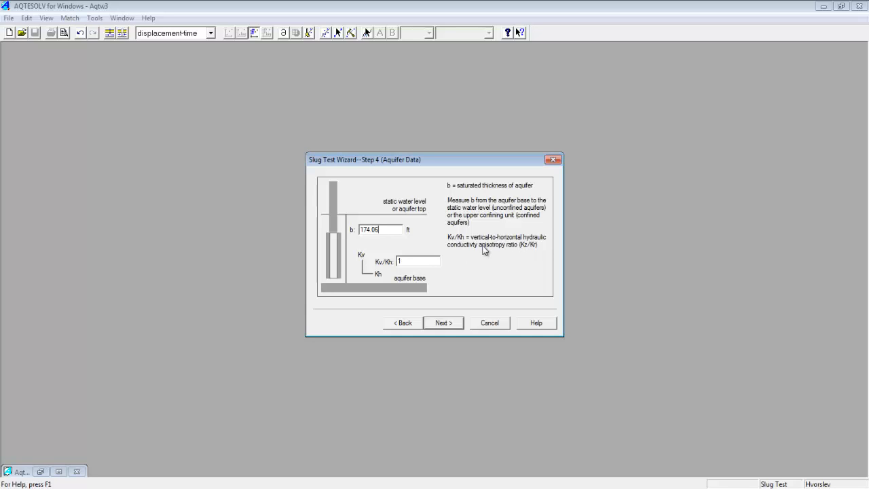
mouse_move(507, 259)
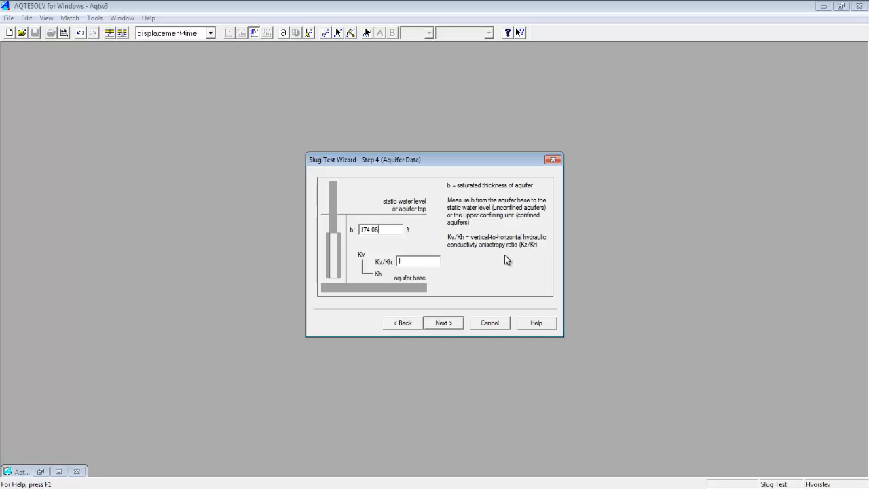
mouse_move(378, 282)
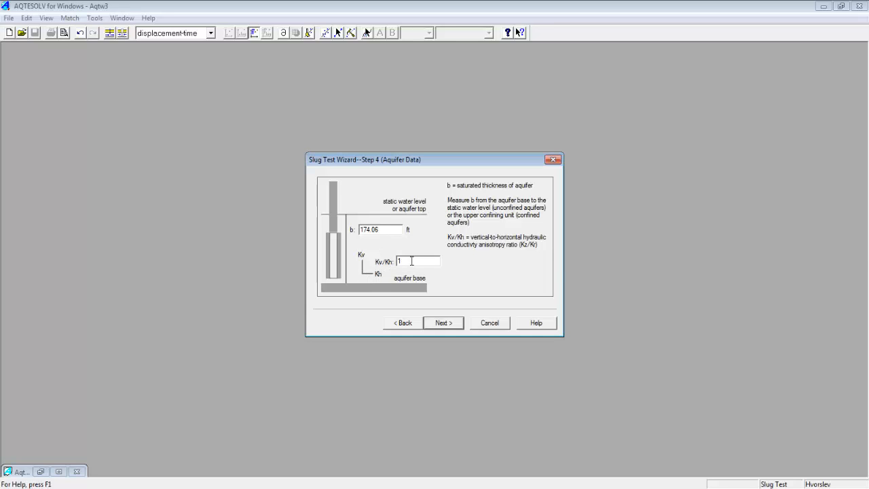
mouse_move(442, 288)
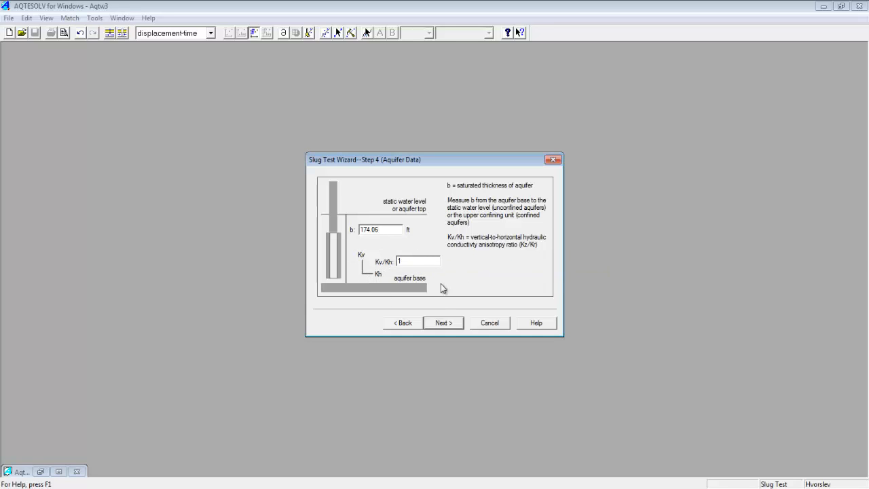
mouse_move(455, 327)
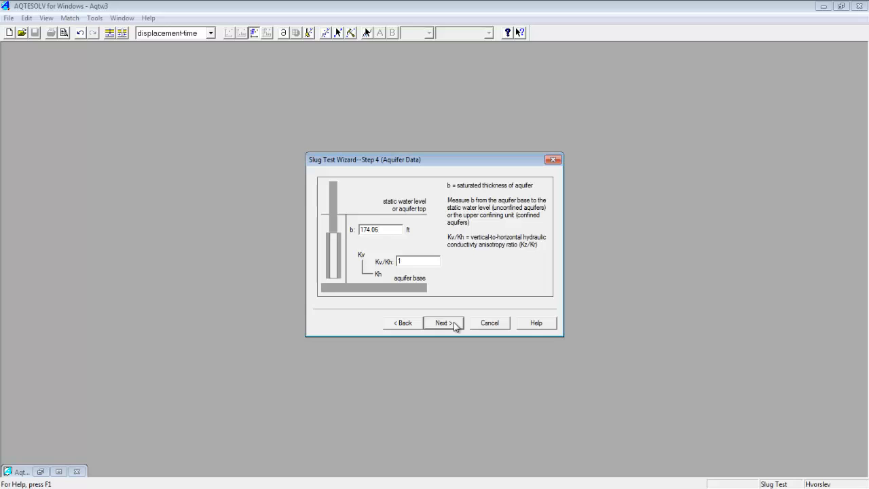
click(442, 322)
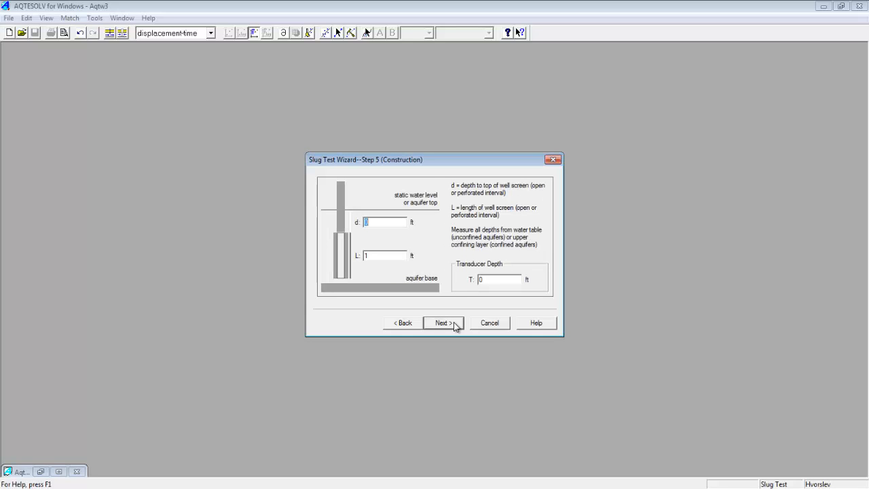
mouse_move(452, 263)
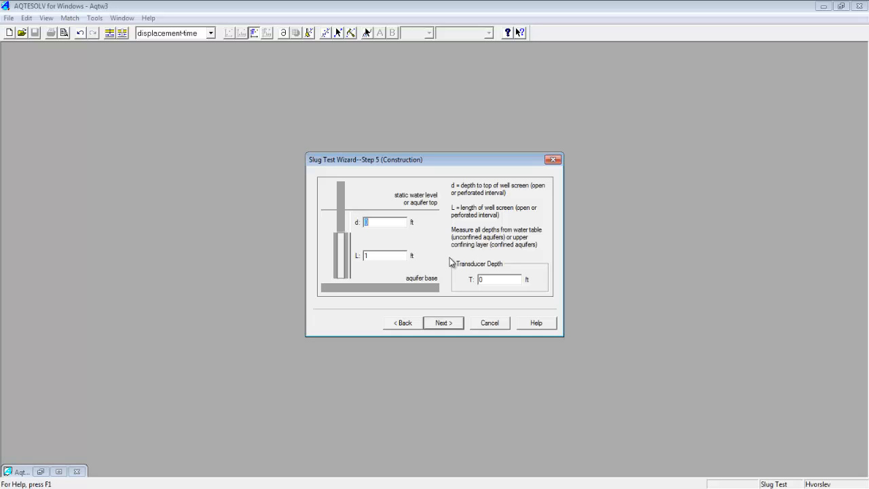
mouse_move(482, 198)
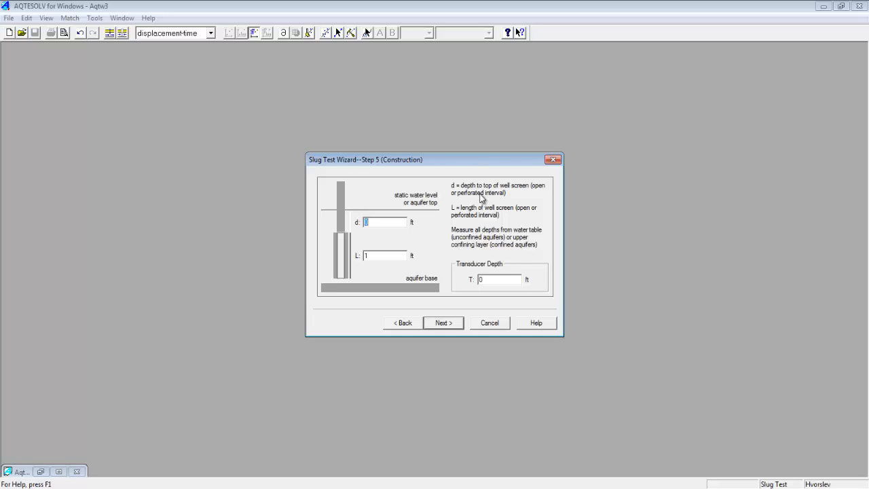
mouse_move(540, 194)
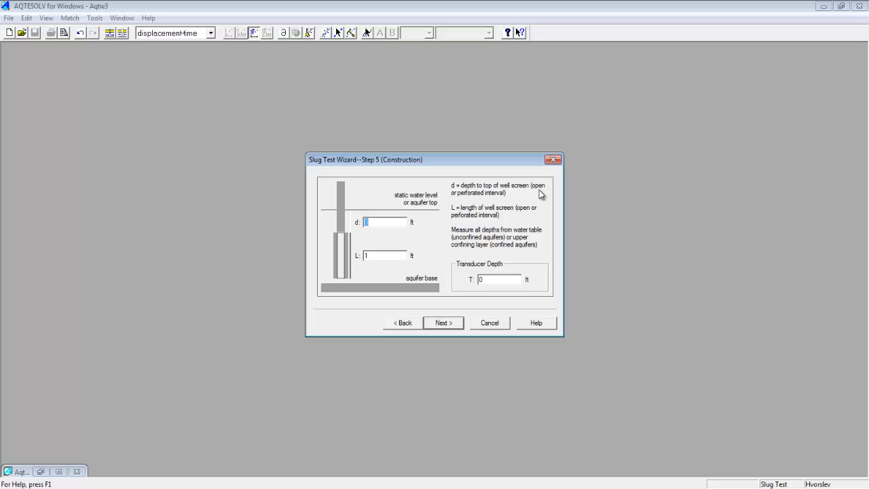
mouse_move(555, 195)
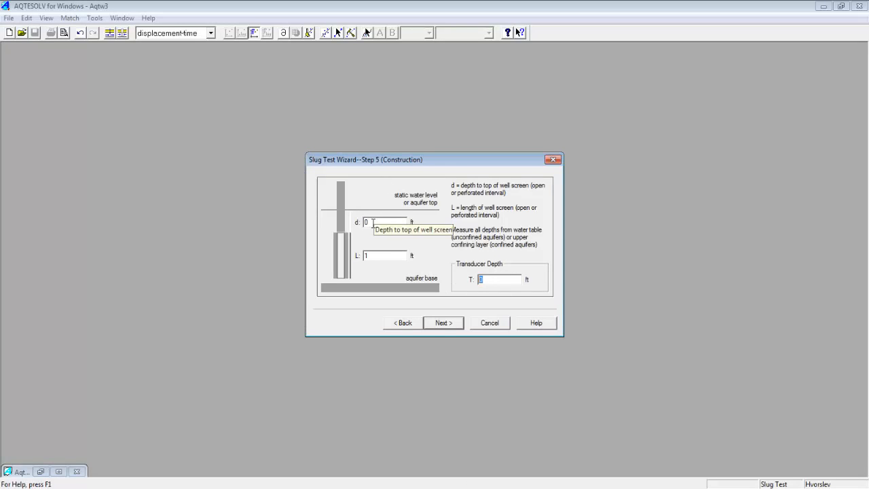
Step: Enter screen depth d 108.07 ft and screen length L 192.1 ft, then continue to Radius Data
text(108.07)
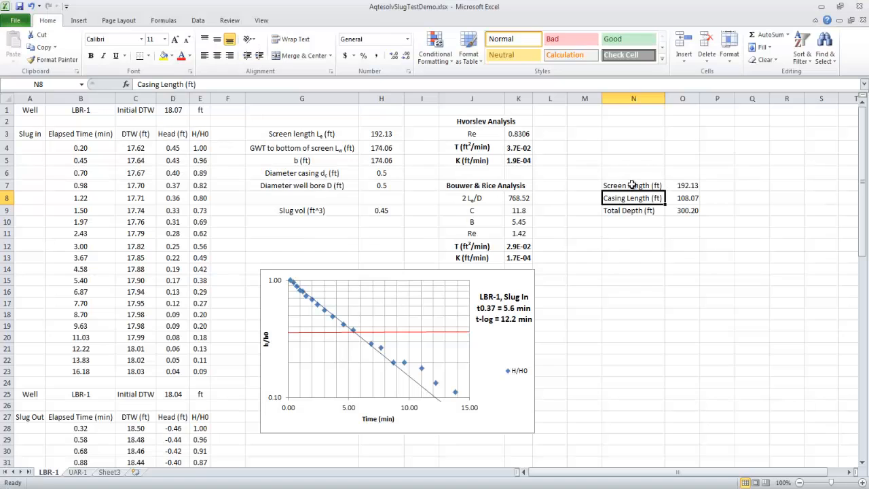
click(634, 185)
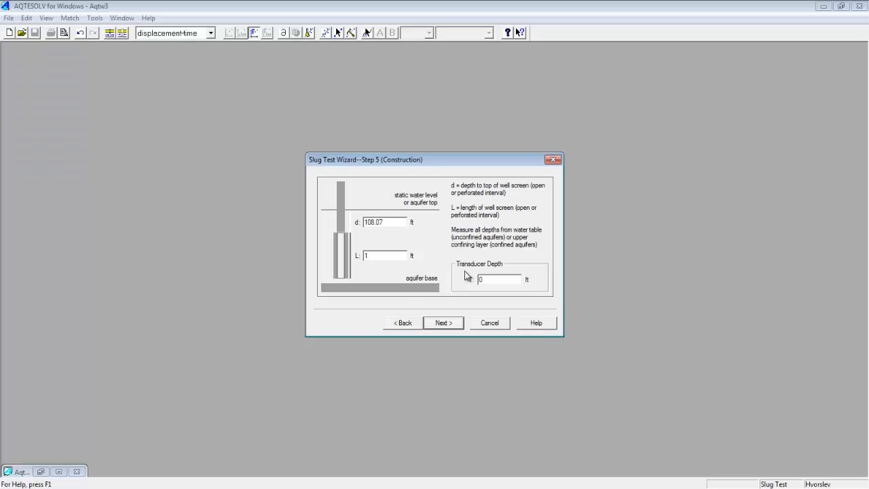
text(192.1)
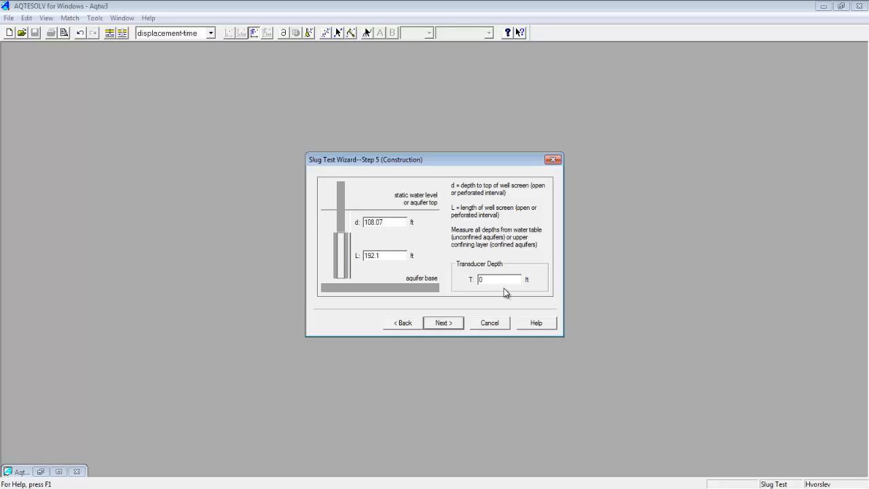
mouse_move(502, 280)
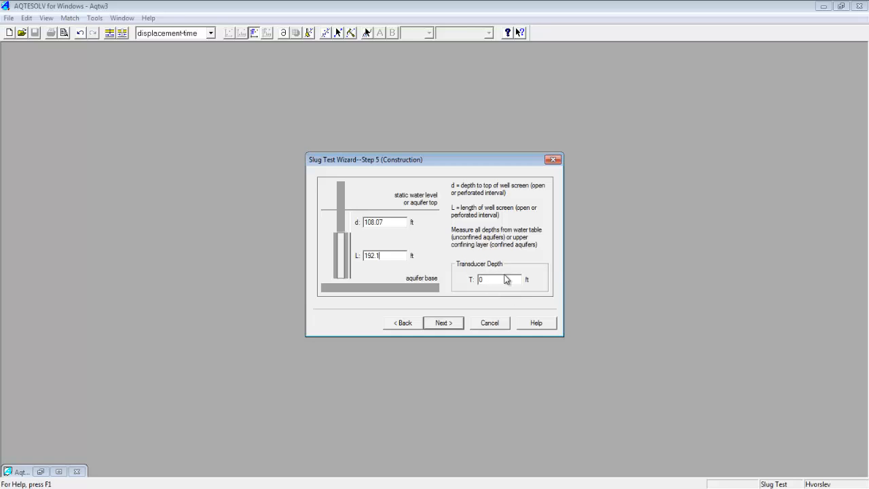
mouse_move(502, 280)
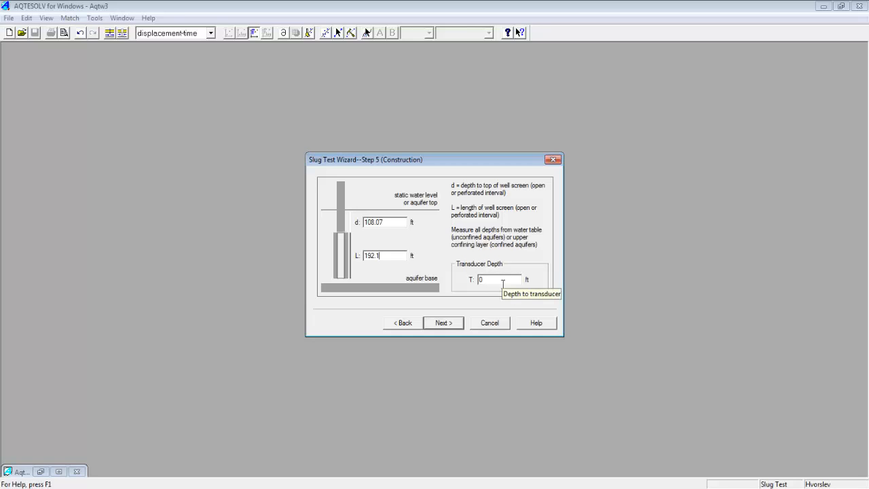
mouse_move(445, 323)
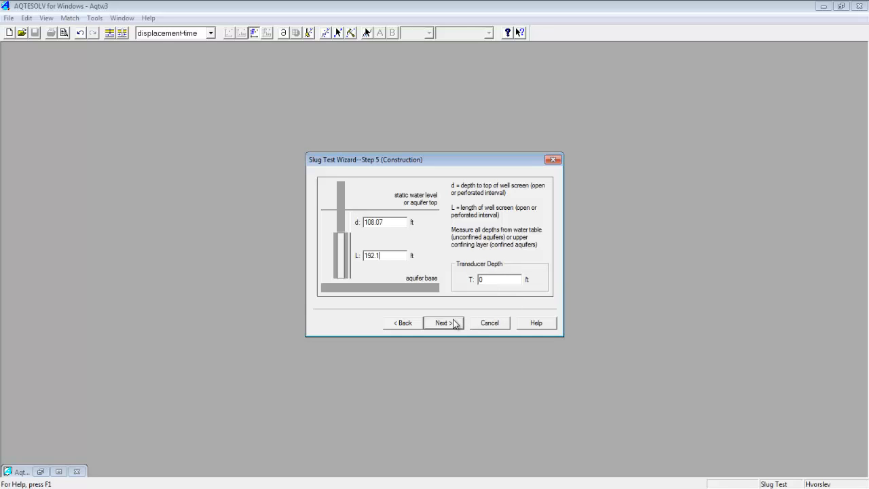
click(442, 322)
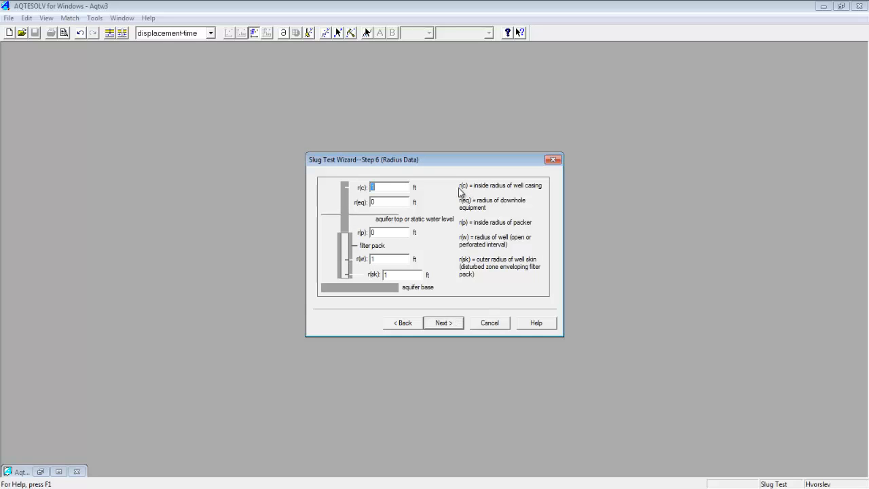
mouse_move(464, 191)
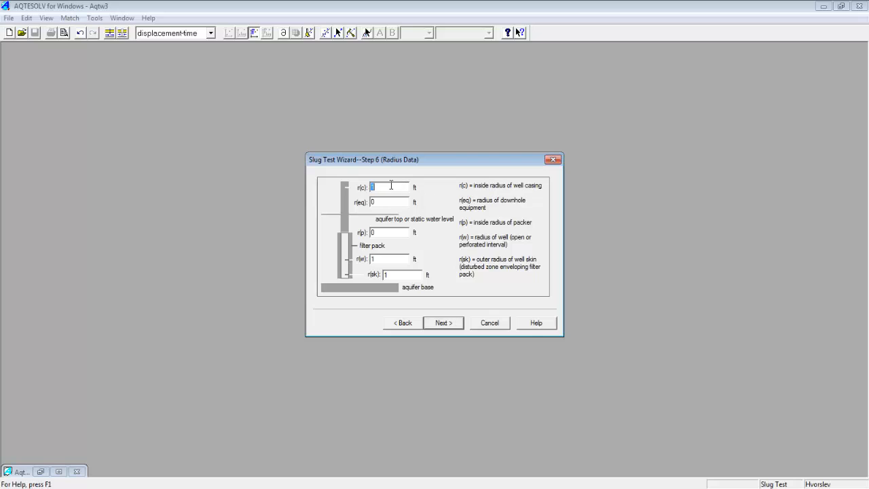
mouse_move(351, 189)
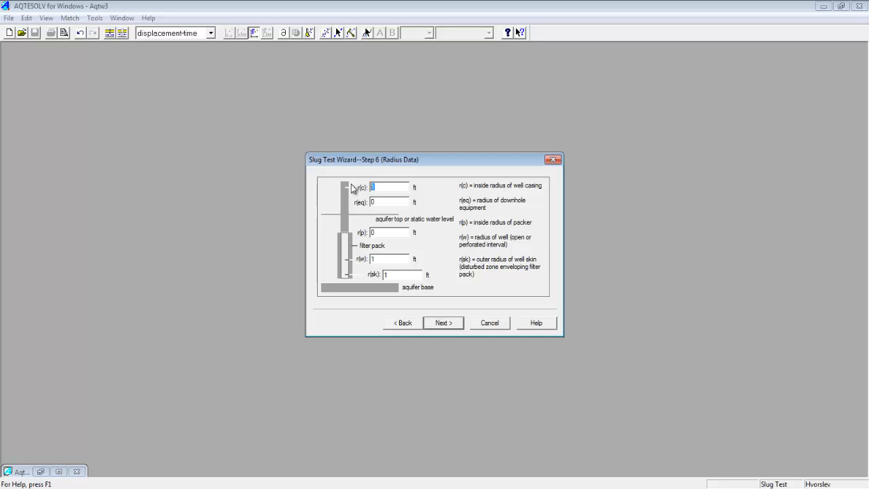
Step: Set casing radius r(c) and well radius r(w) both to 0.25 ft, then continue to Corrections
text(0.25)
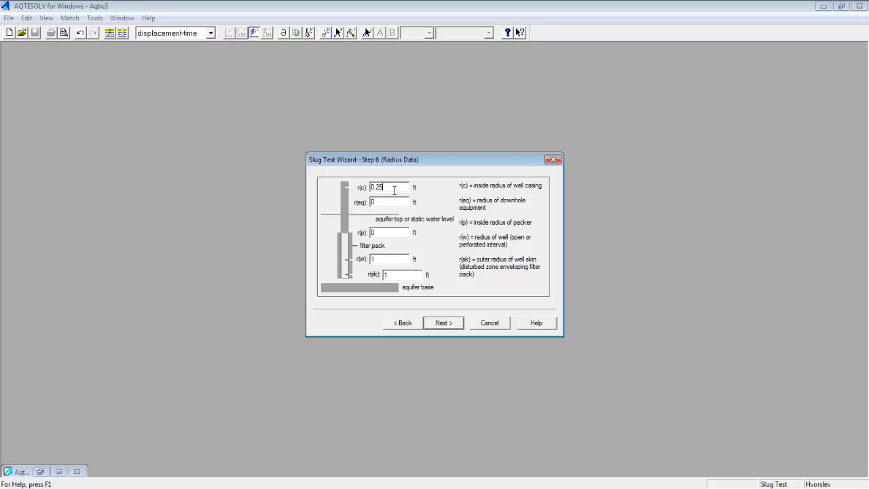
mouse_move(499, 278)
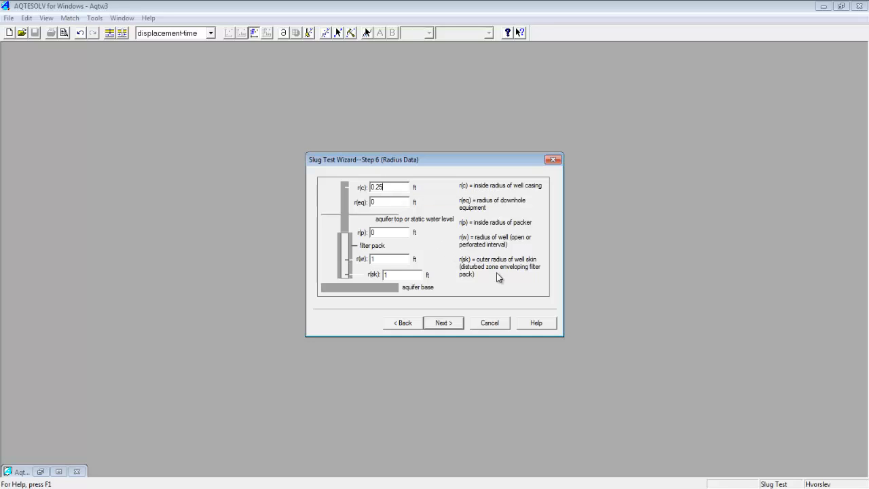
mouse_move(525, 246)
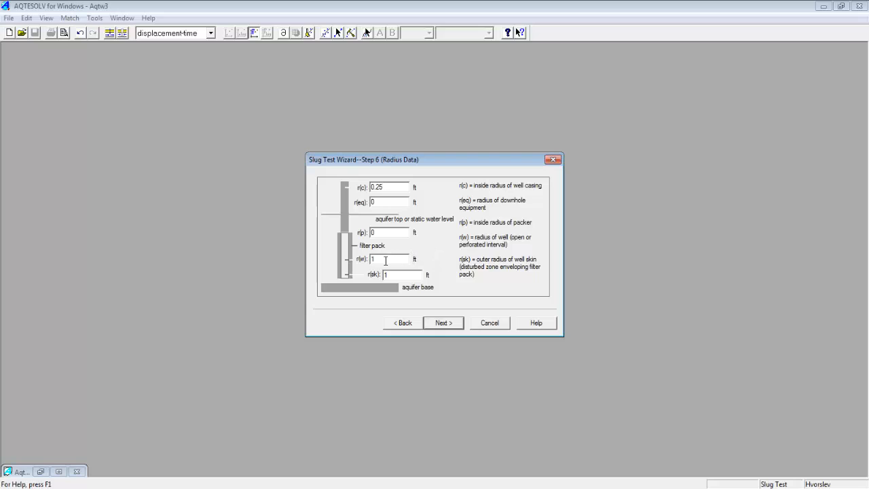
triple_click(388, 258)
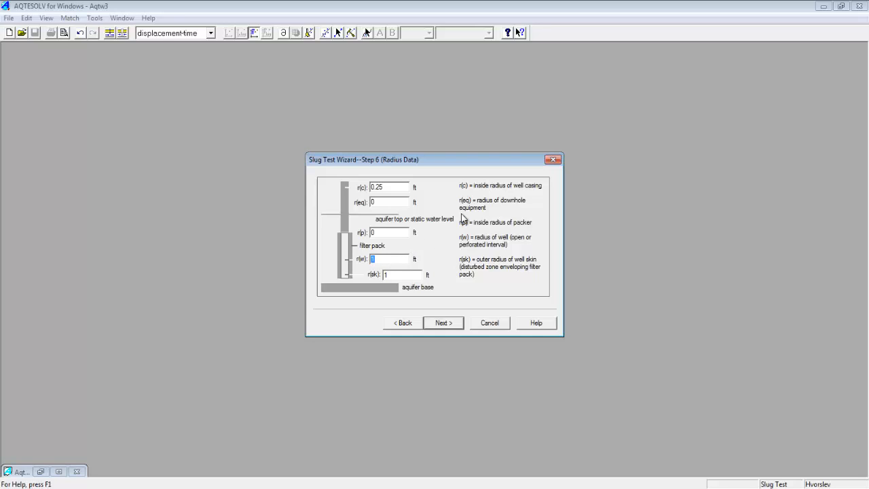
text(0.25)
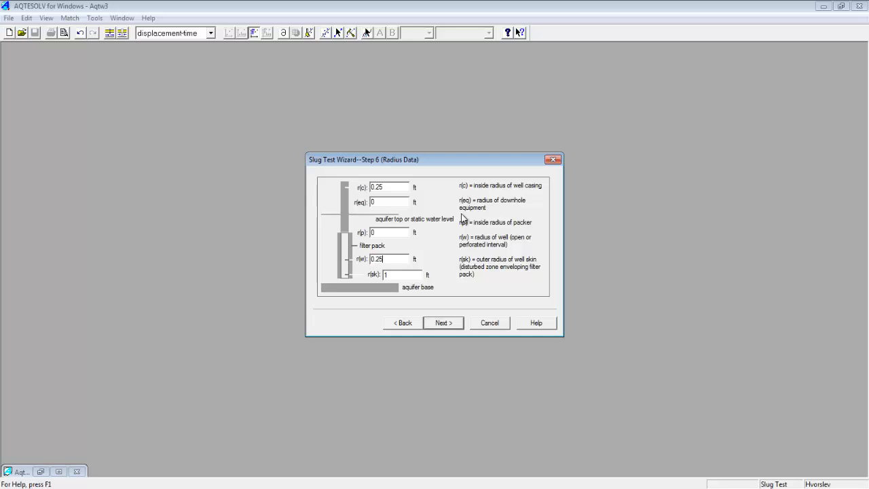
mouse_move(457, 247)
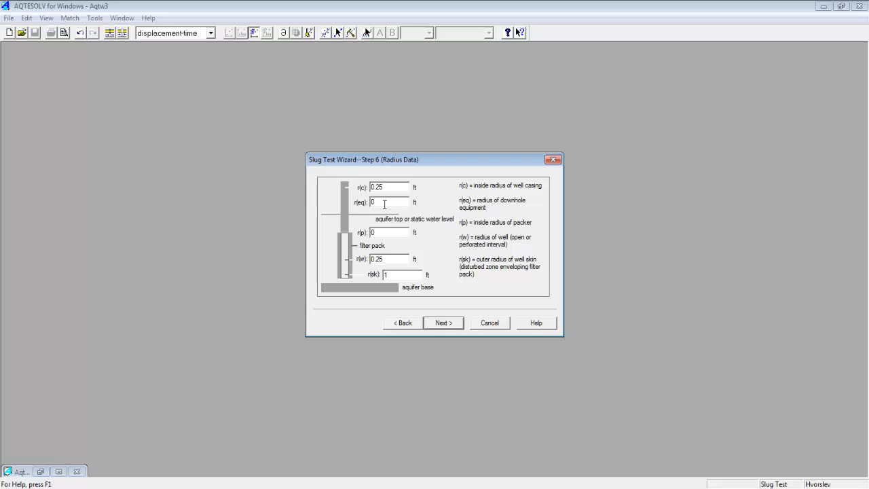
mouse_move(543, 222)
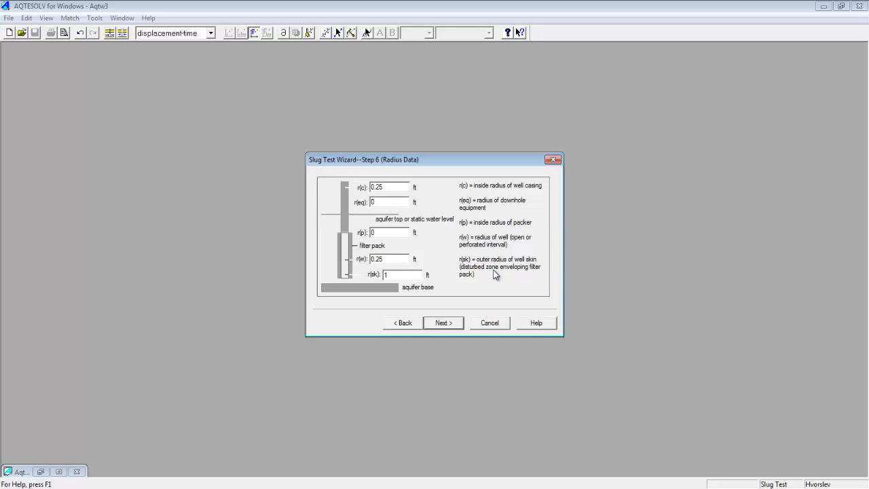
mouse_move(478, 278)
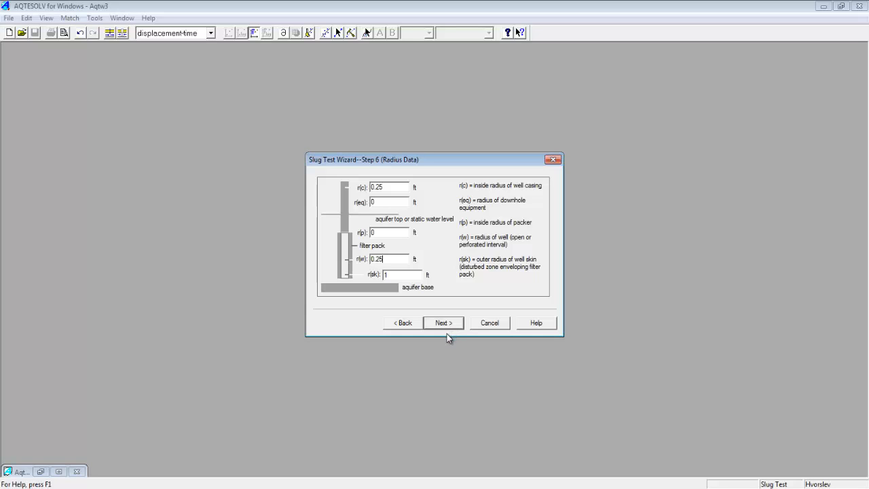
click(442, 323)
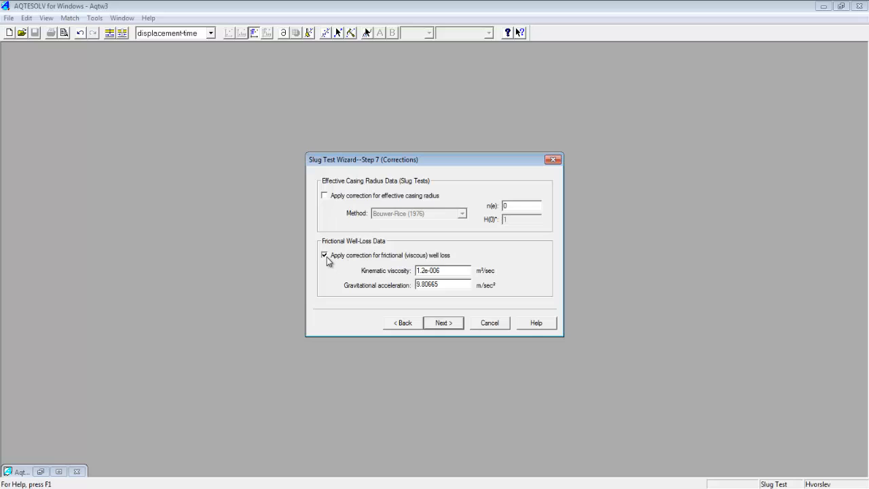
mouse_move(338, 267)
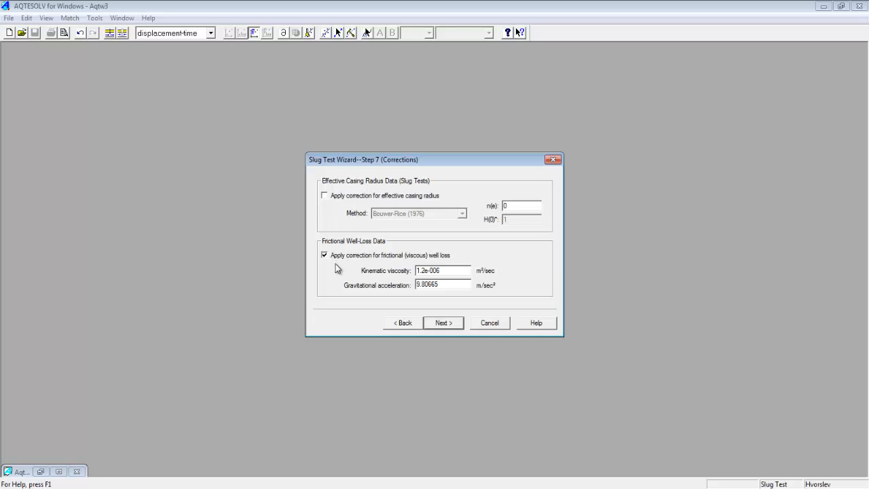
Step: Turn off the frictional well-loss correction and continue to Observations
click(324, 255)
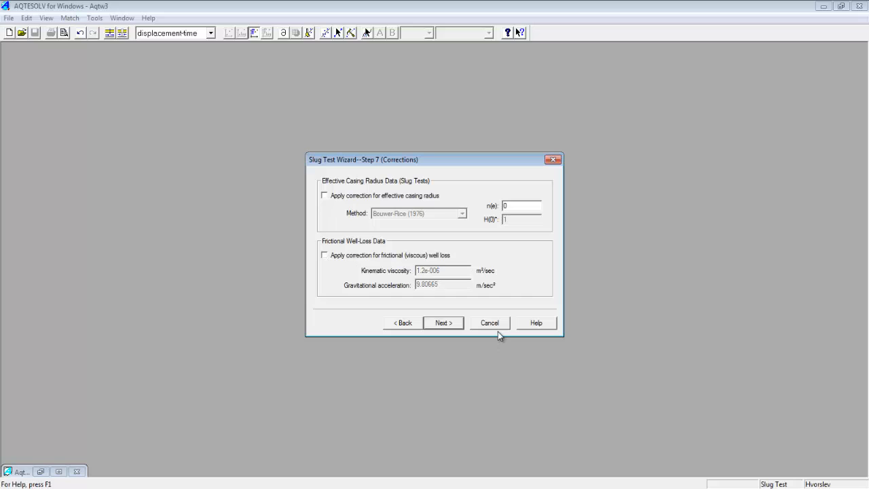
click(443, 322)
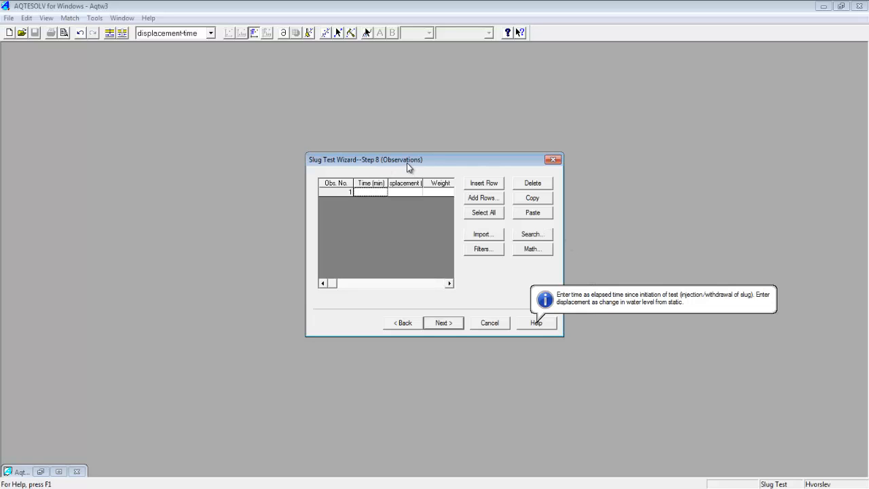
mouse_move(418, 168)
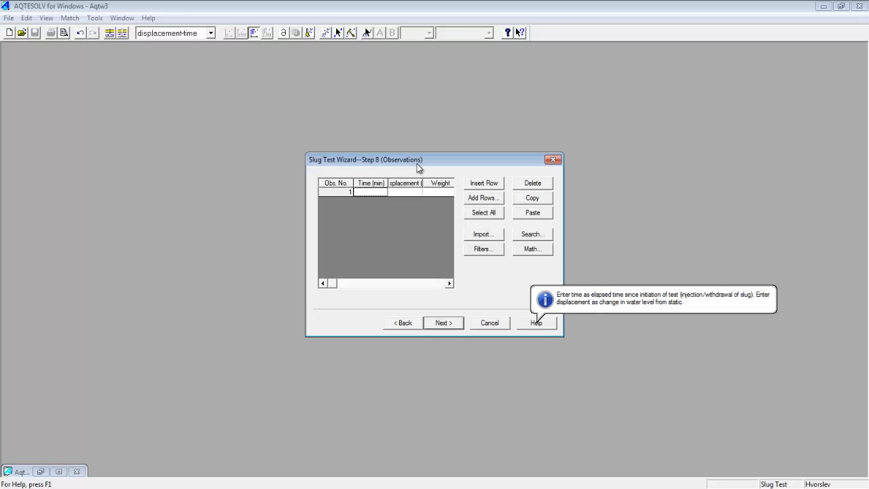
mouse_move(565, 302)
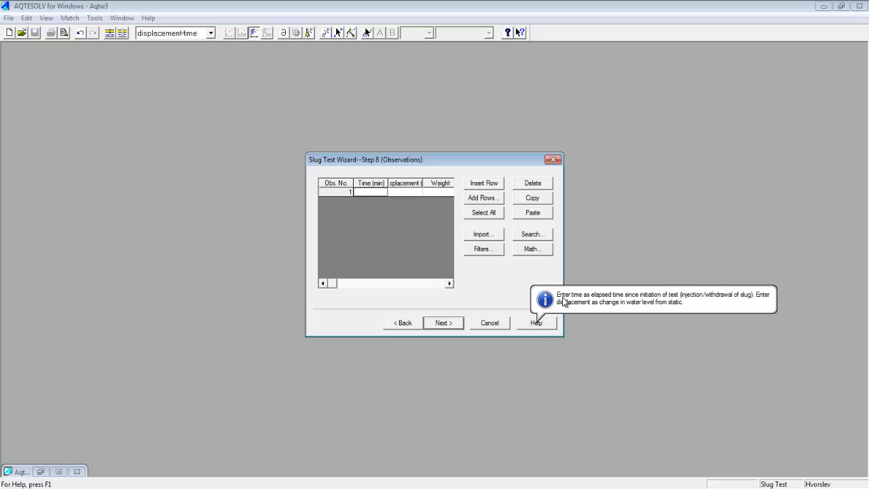
mouse_move(660, 301)
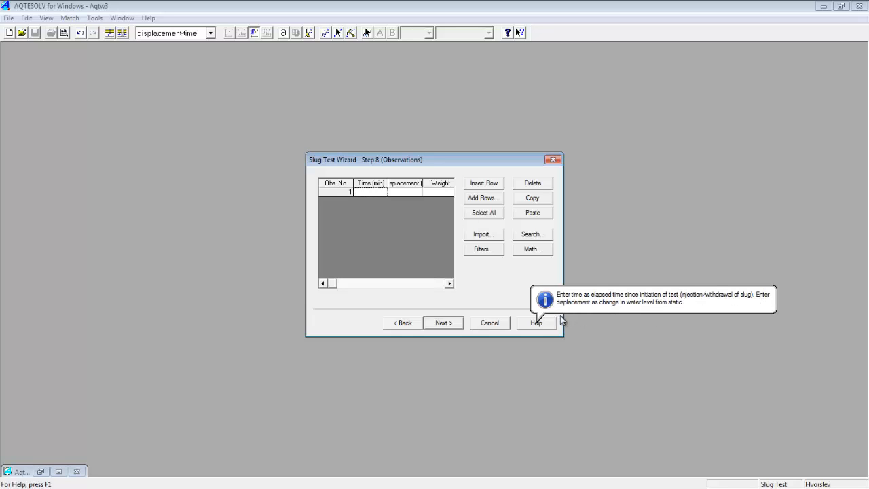
mouse_move(673, 310)
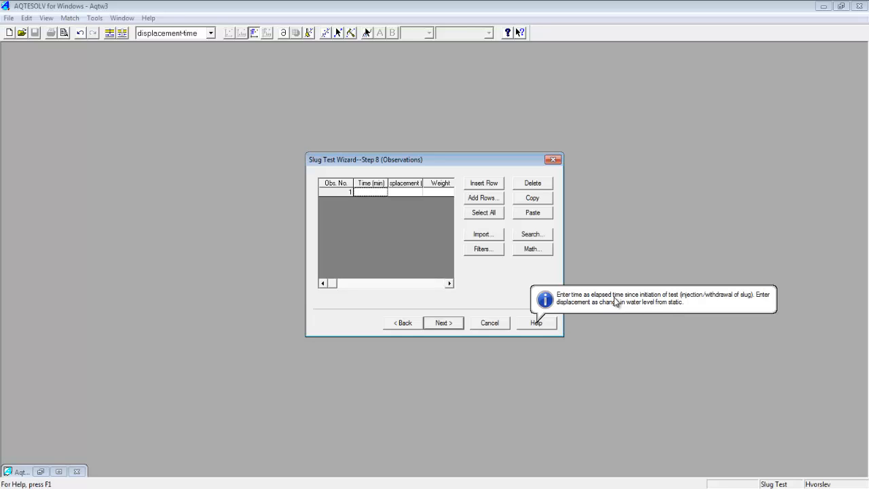
mouse_move(750, 300)
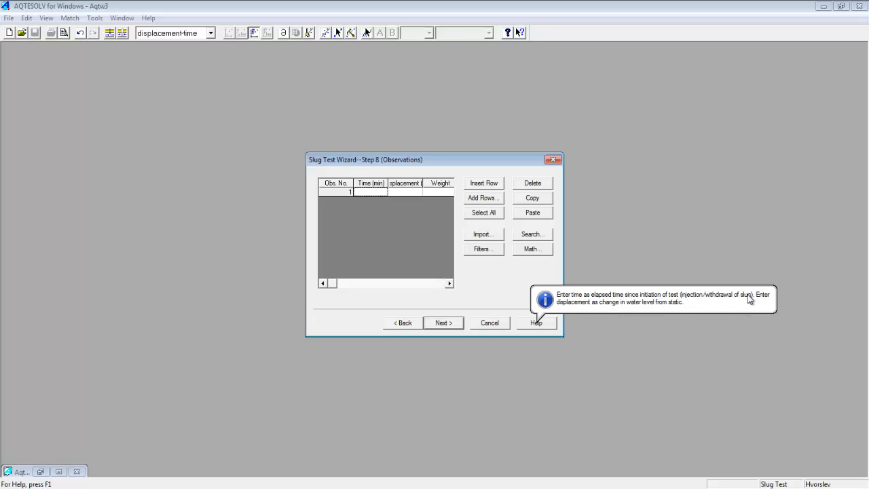
mouse_move(591, 294)
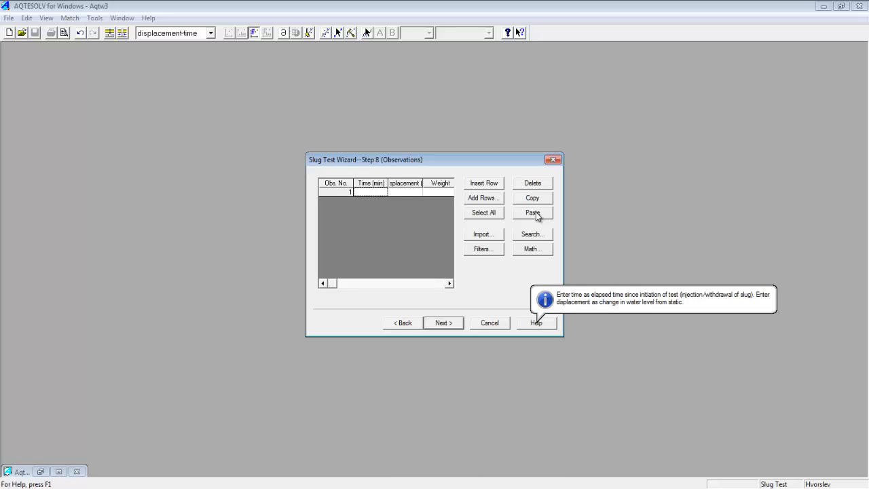
mouse_move(439, 456)
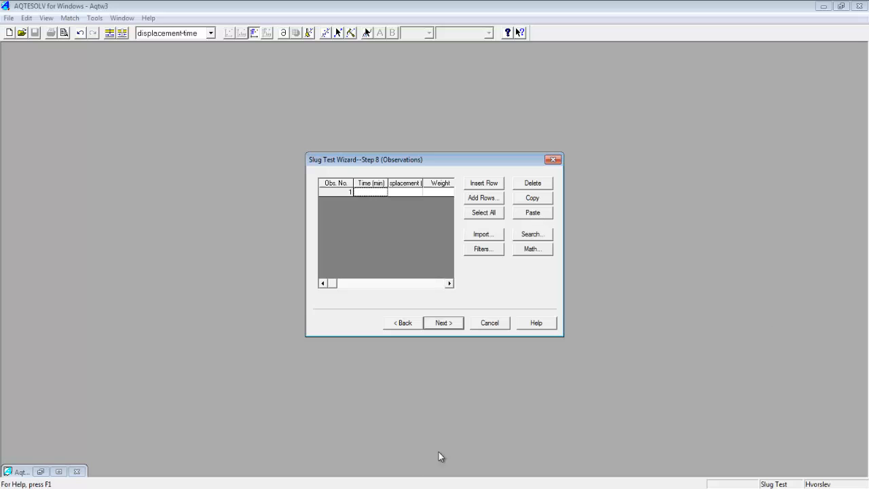
mouse_move(380, 194)
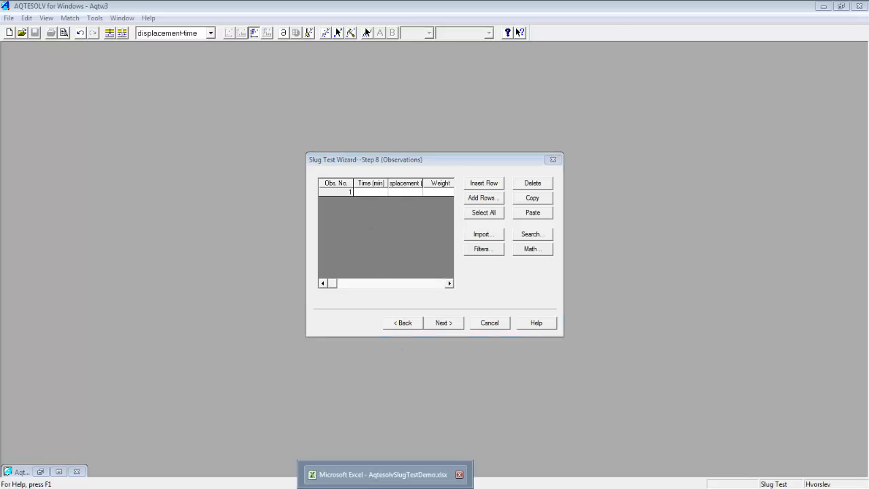
Step: Switch to the Excel workbook and select the LBR-1 elapsed time and head readings
click(384, 474)
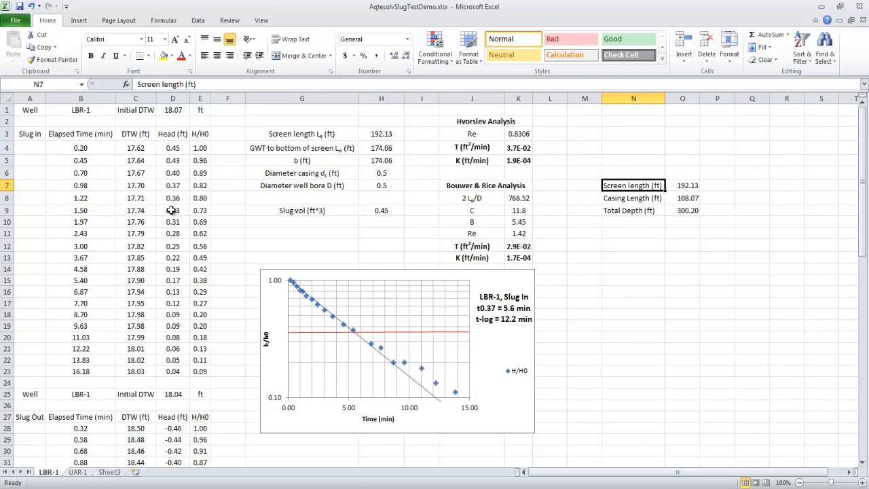
scroll(down, 3)
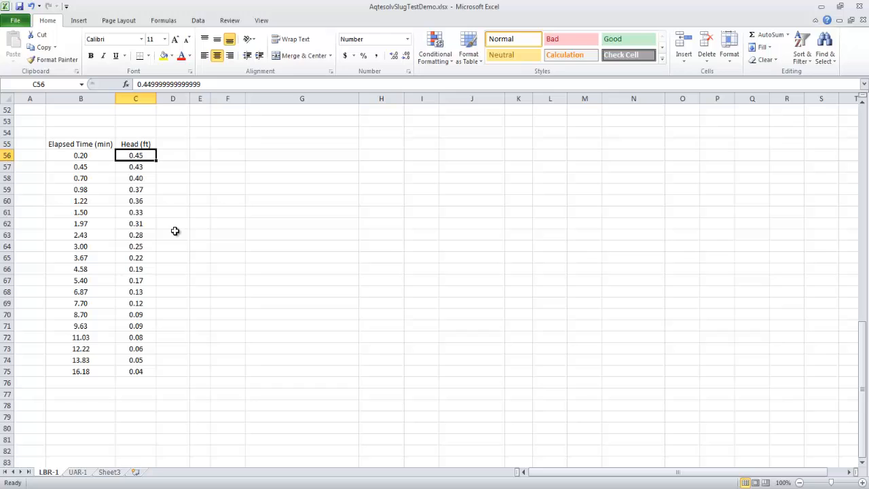
click(80, 154)
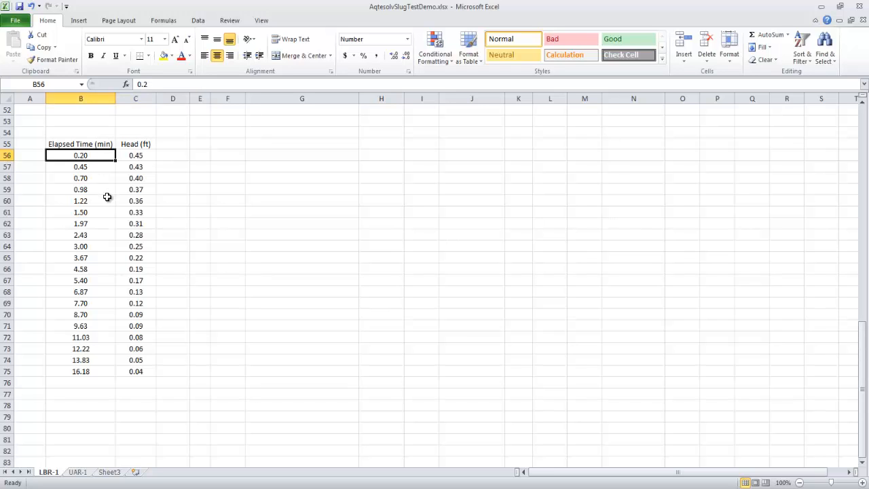
mouse_move(90, 156)
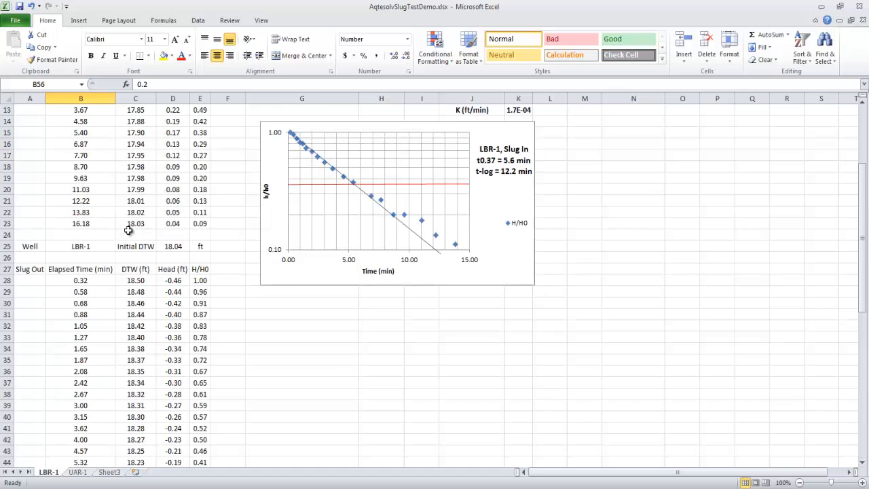
scroll(down, 3)
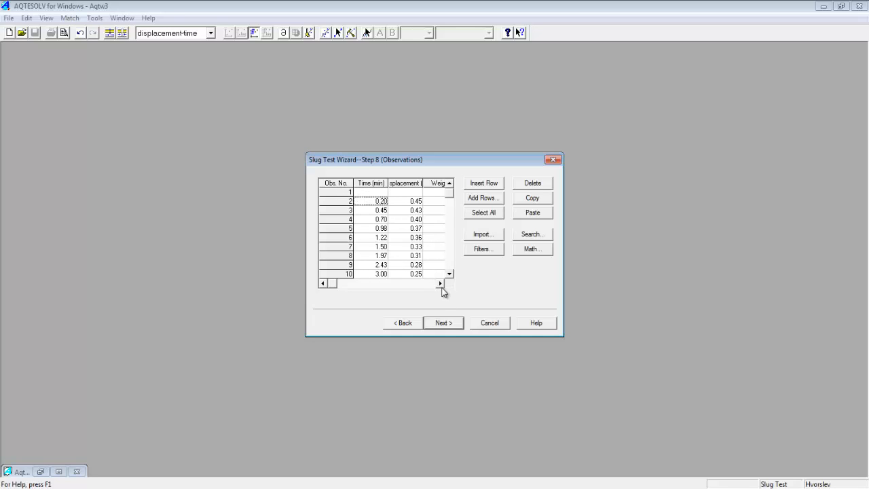
mouse_move(309, 220)
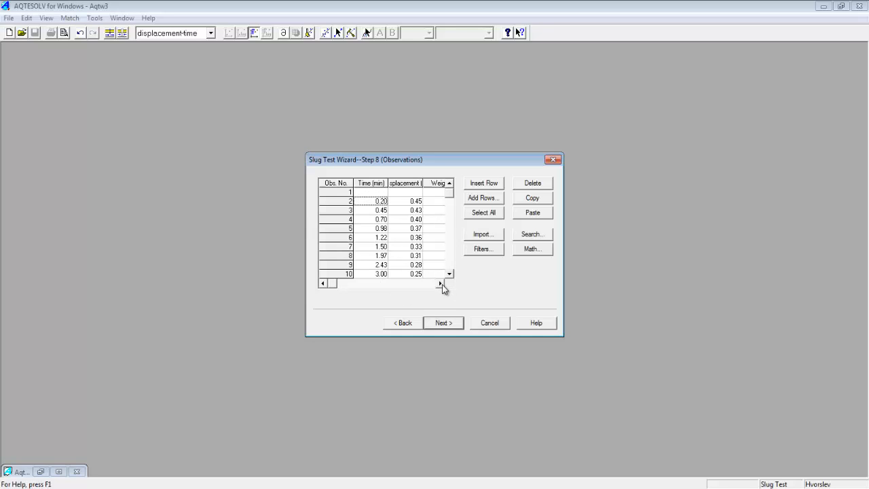
Step: Review the 21 pasted observation rows and continue to the wizard's completion page
click(440, 283)
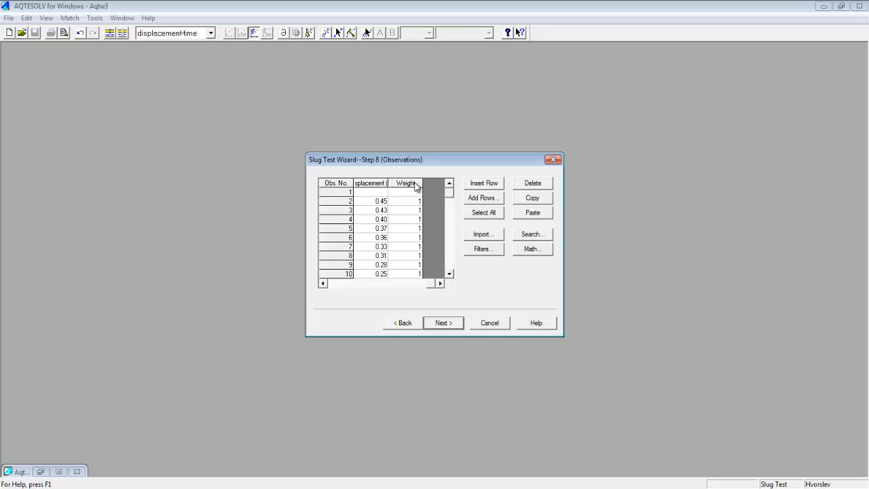
mouse_move(447, 198)
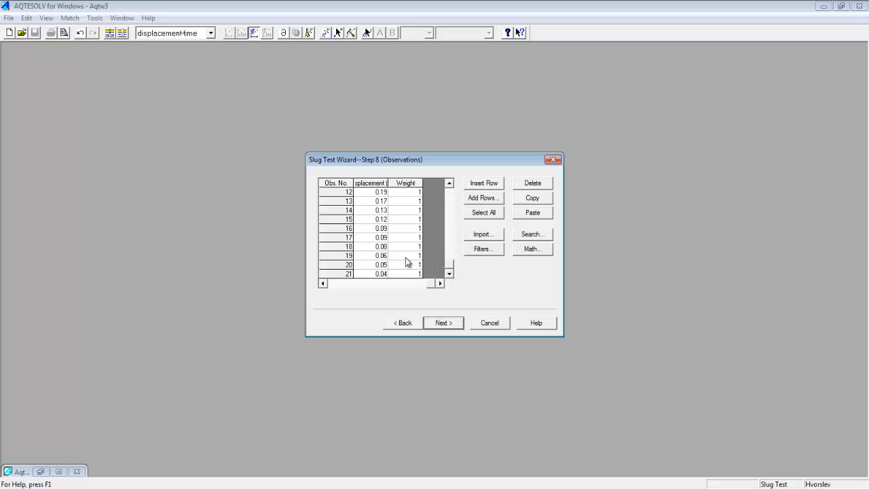
mouse_move(439, 346)
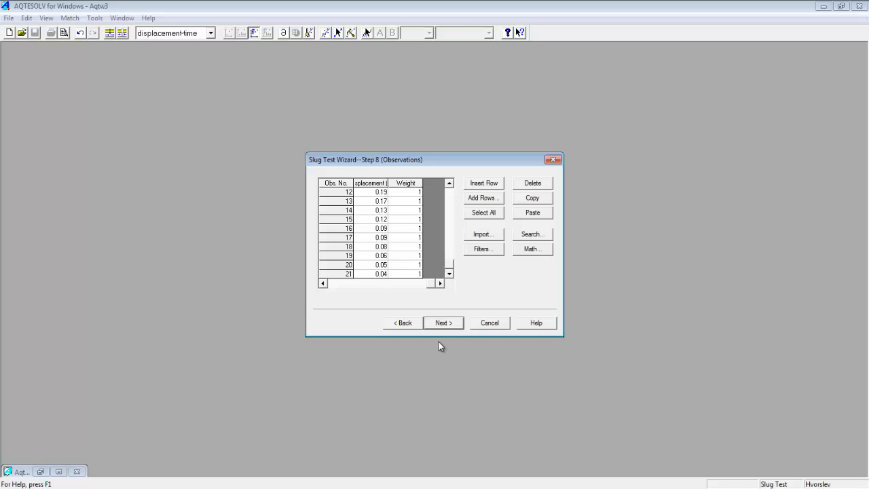
click(442, 322)
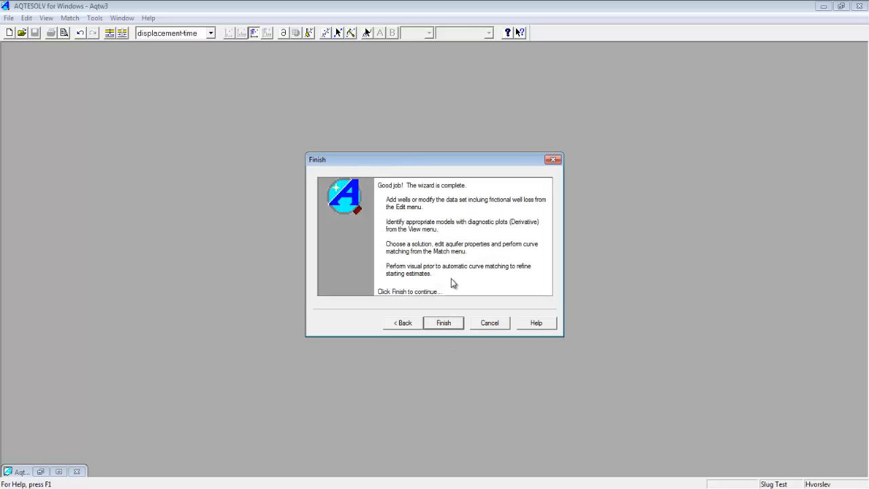
mouse_move(442, 208)
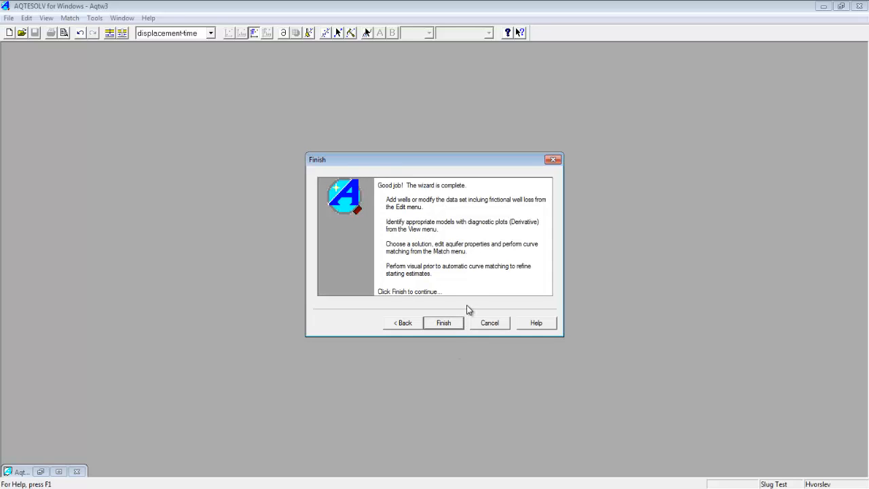
mouse_move(477, 248)
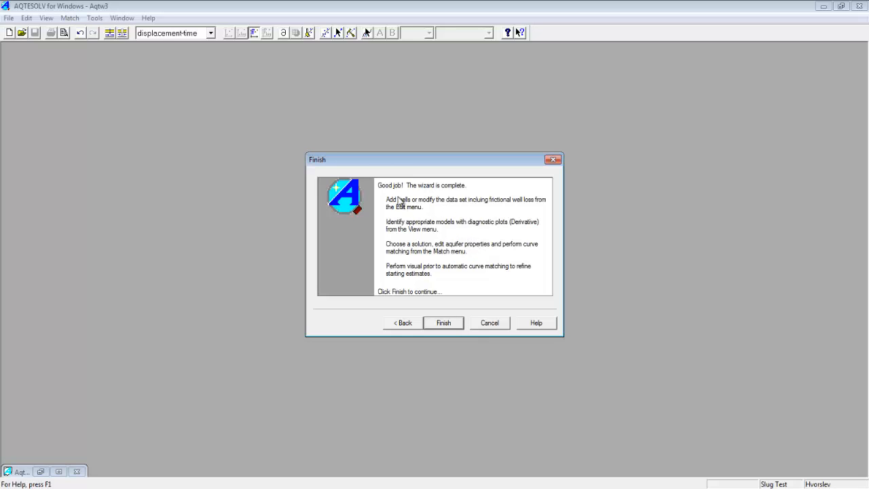
mouse_move(405, 217)
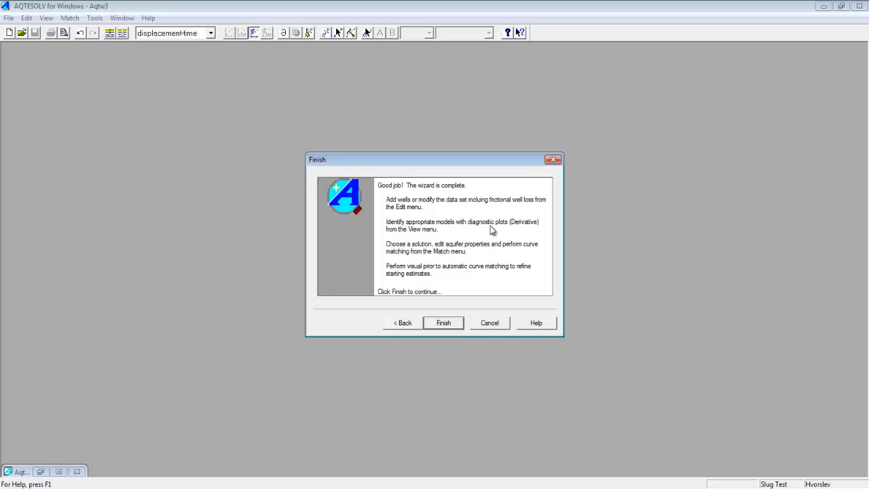
mouse_move(51, 18)
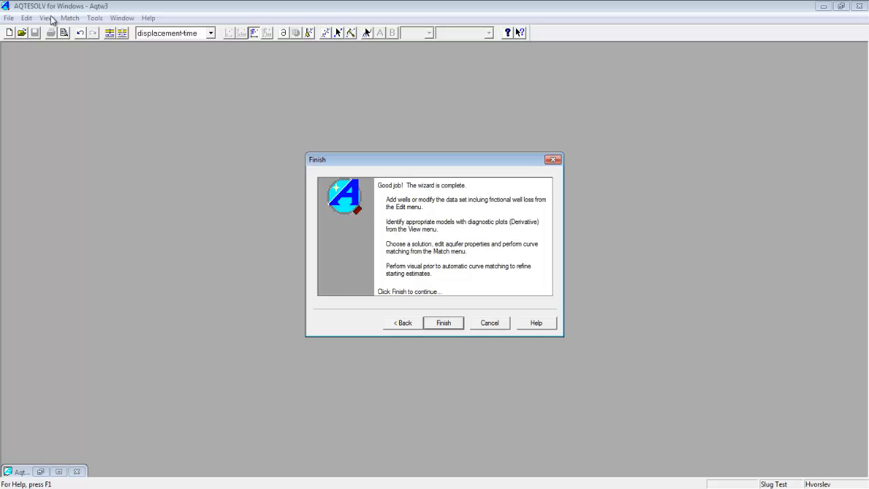
mouse_move(441, 261)
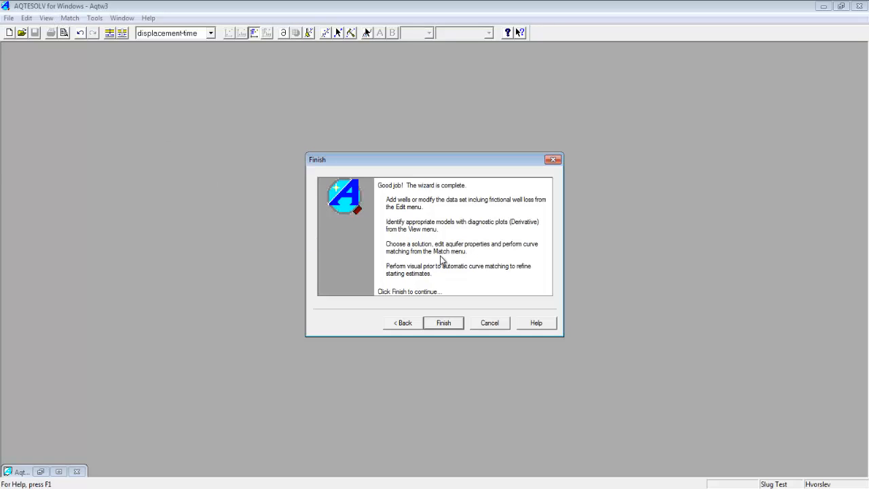
mouse_move(395, 277)
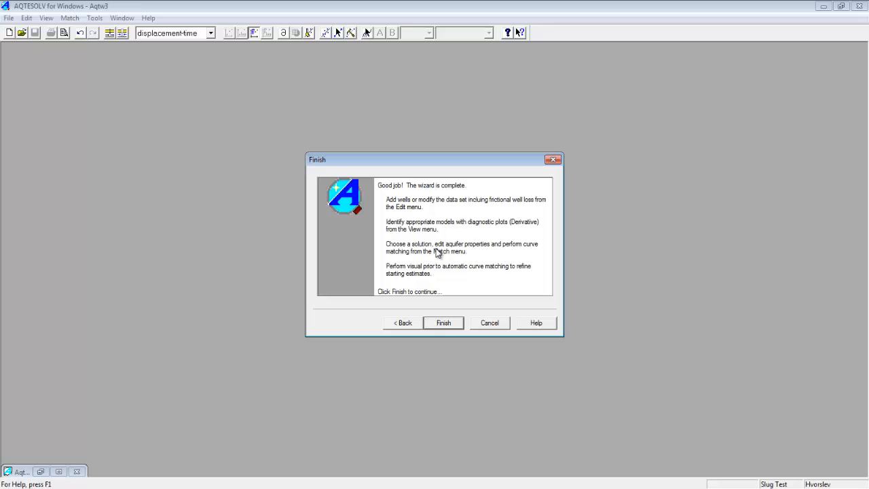
mouse_move(100, 44)
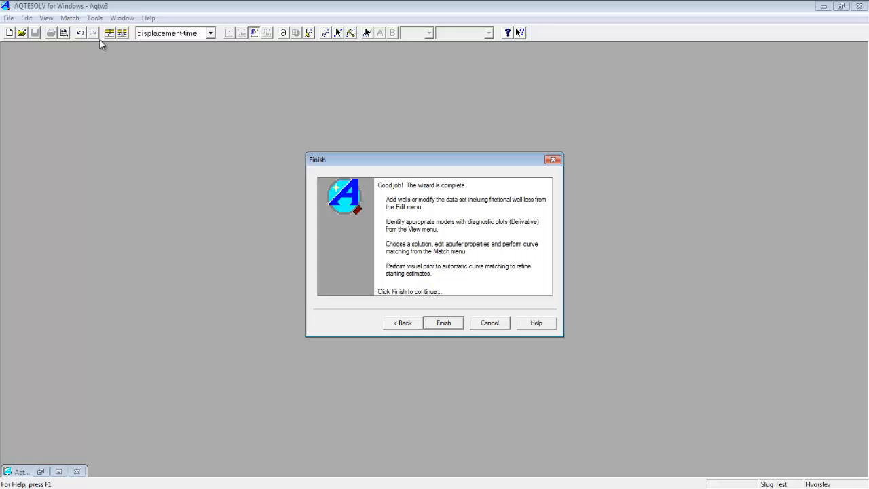
mouse_move(413, 274)
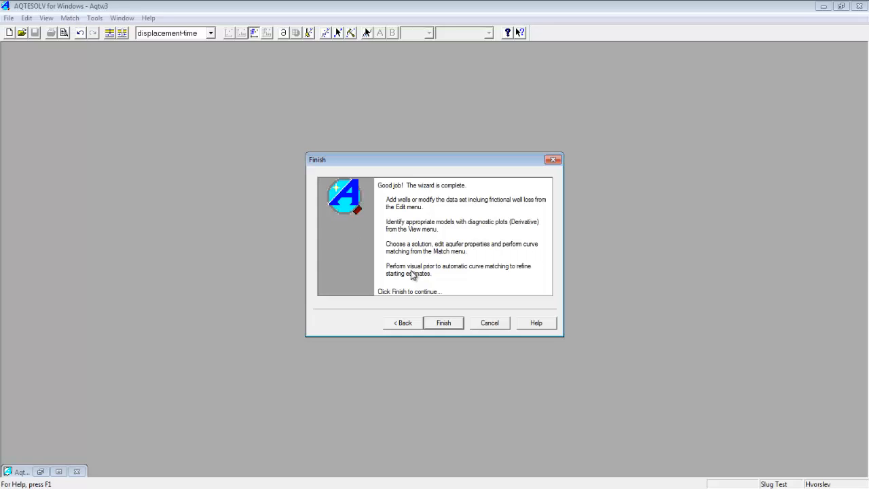
mouse_move(447, 287)
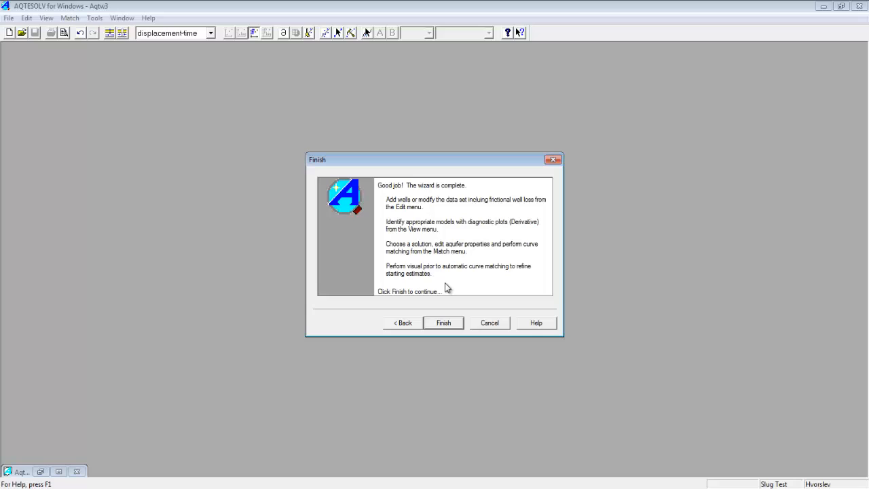
mouse_move(442, 283)
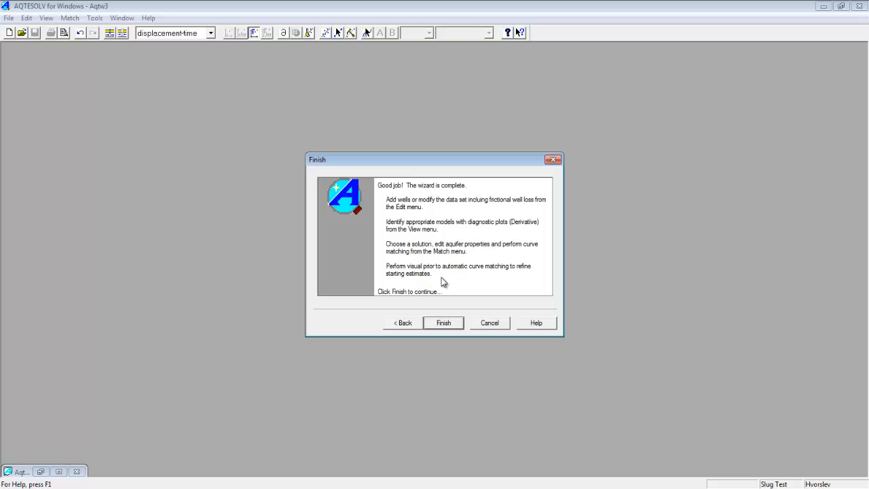
mouse_move(453, 332)
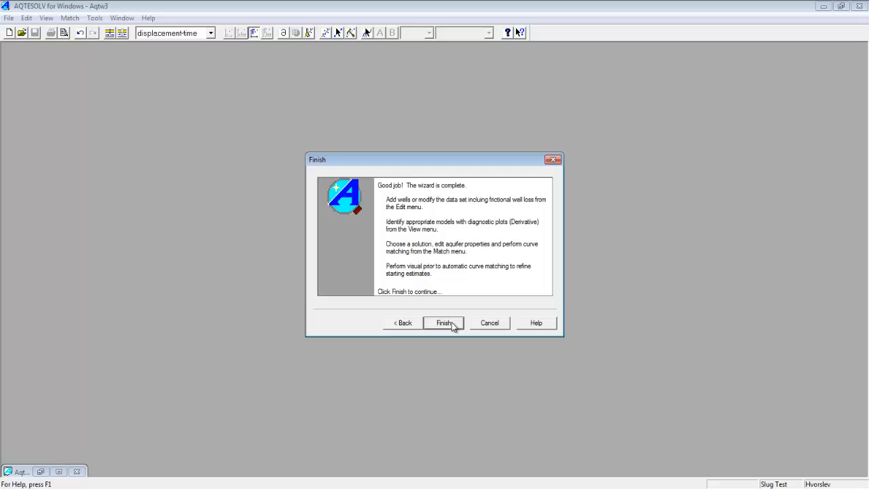
Step: Finish the slug test wizard so the new 20-observation data set opens
click(443, 322)
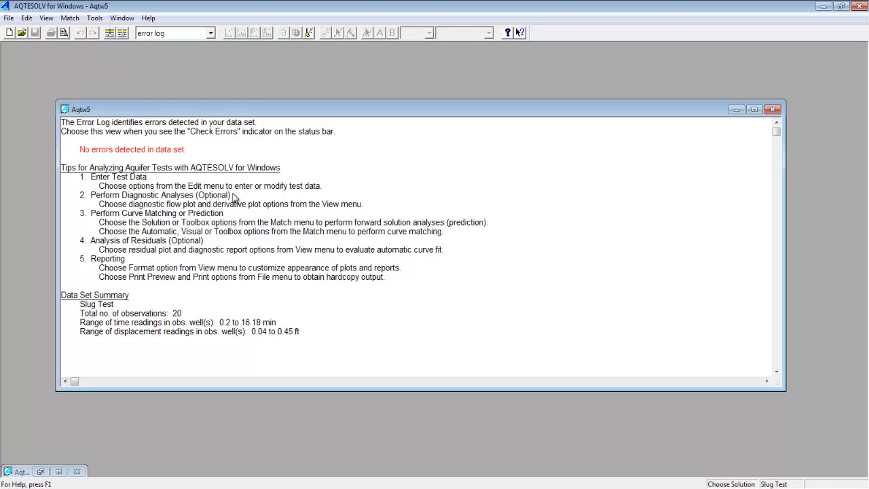
mouse_move(80, 153)
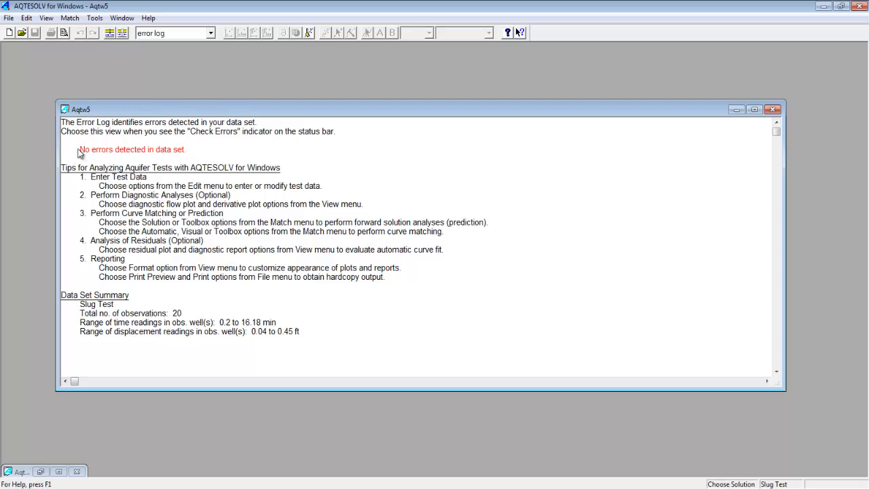
mouse_move(196, 161)
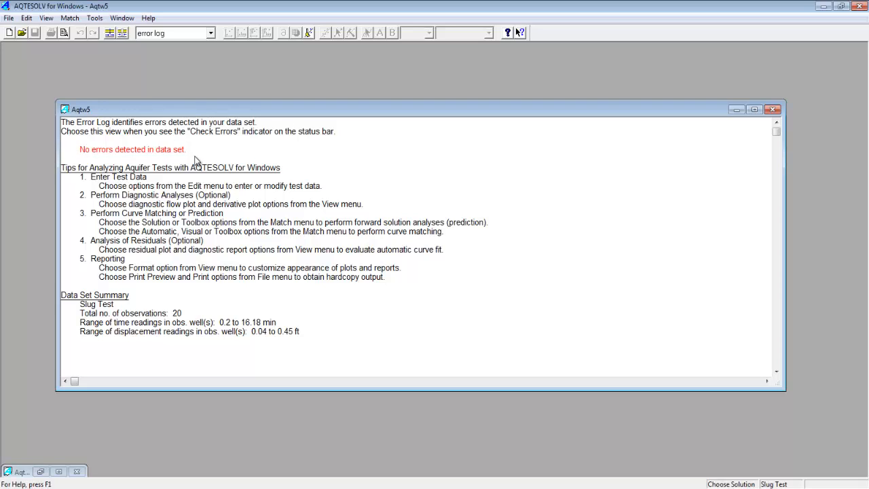
mouse_move(126, 147)
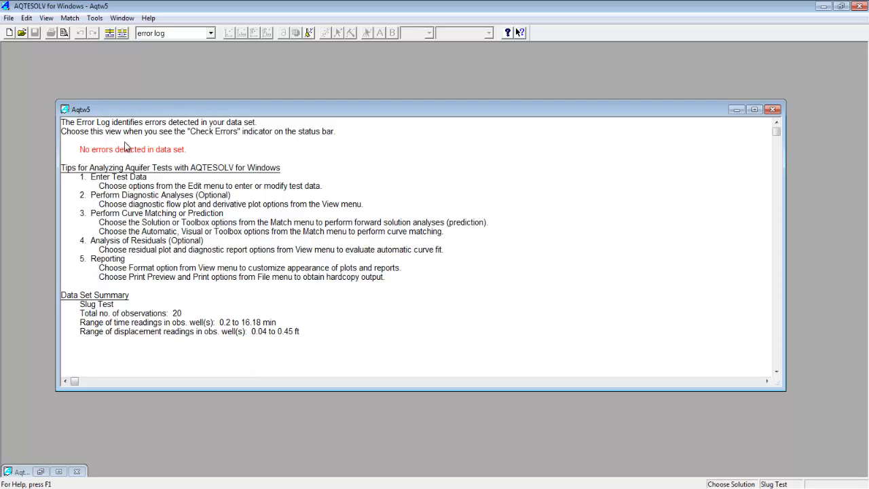
mouse_move(180, 139)
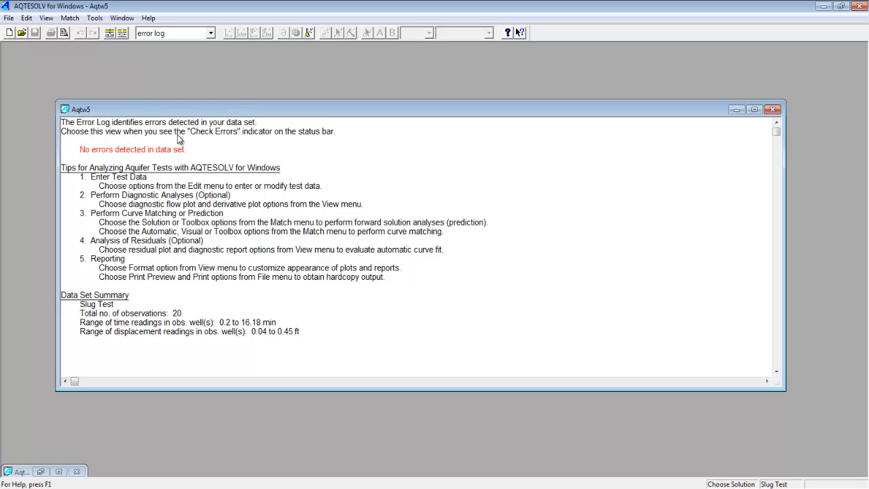
mouse_move(152, 76)
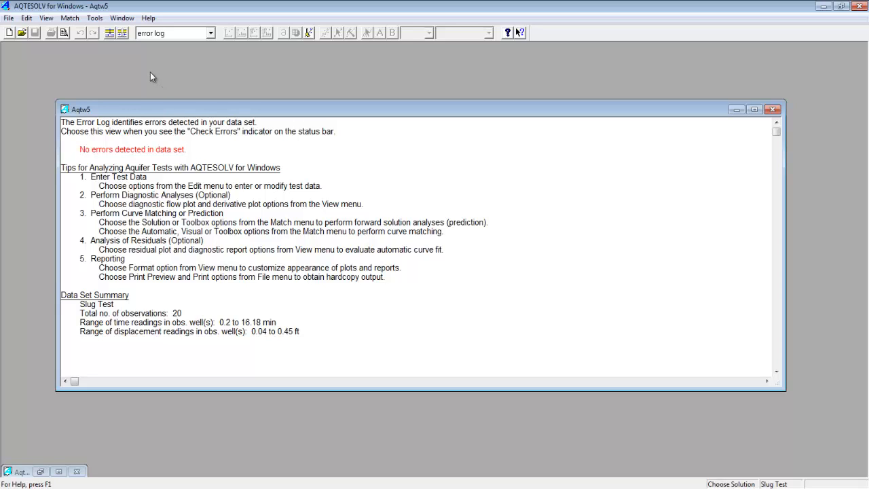
Step: Confirm the error log reports 'No errors detected in data set' and open the View menu
click(47, 18)
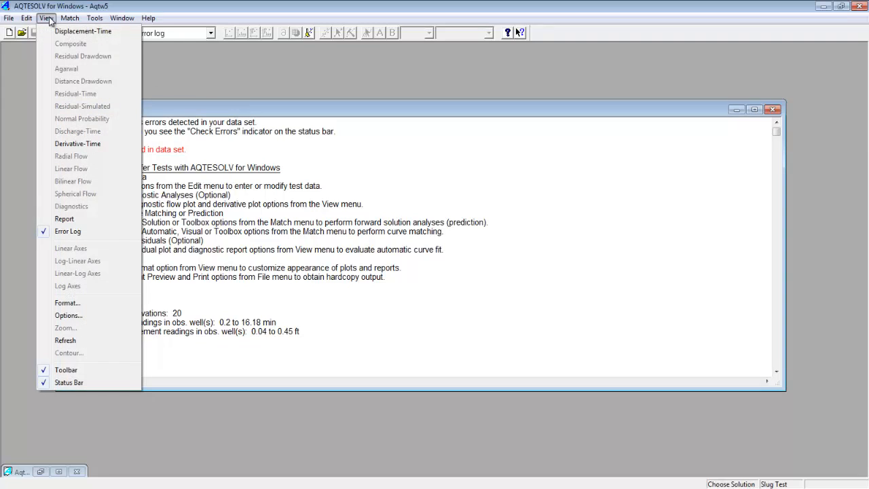
mouse_move(83, 31)
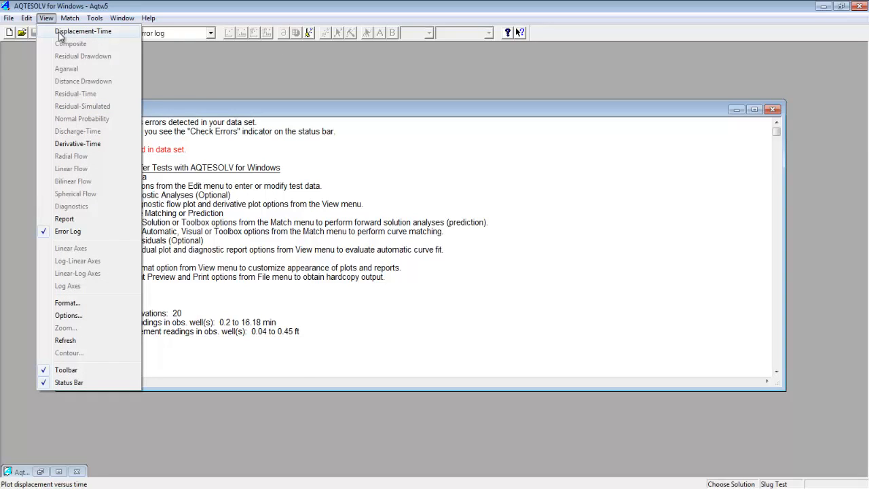
Step: Plot LBR-1 displacement versus time and maximize the plot window
click(83, 31)
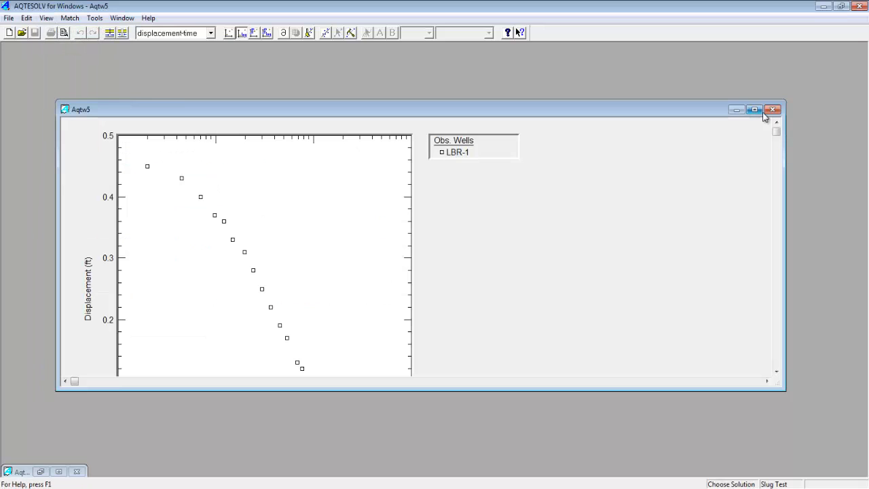
click(754, 110)
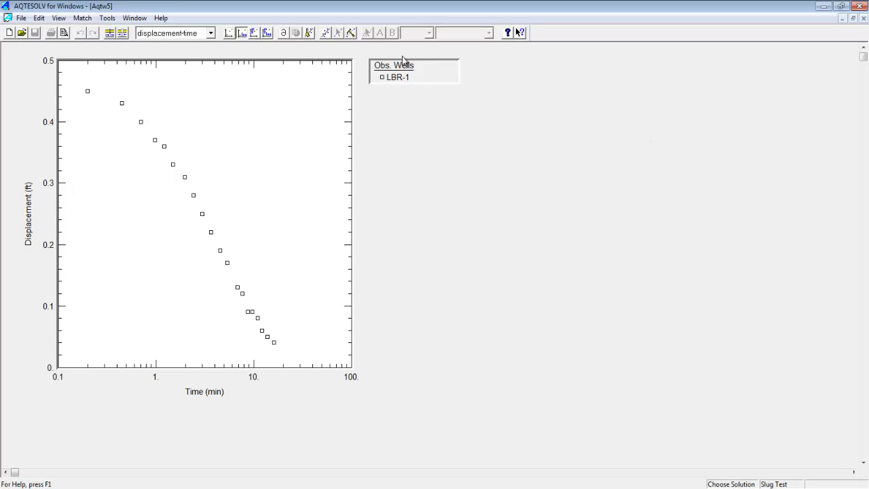
mouse_move(396, 80)
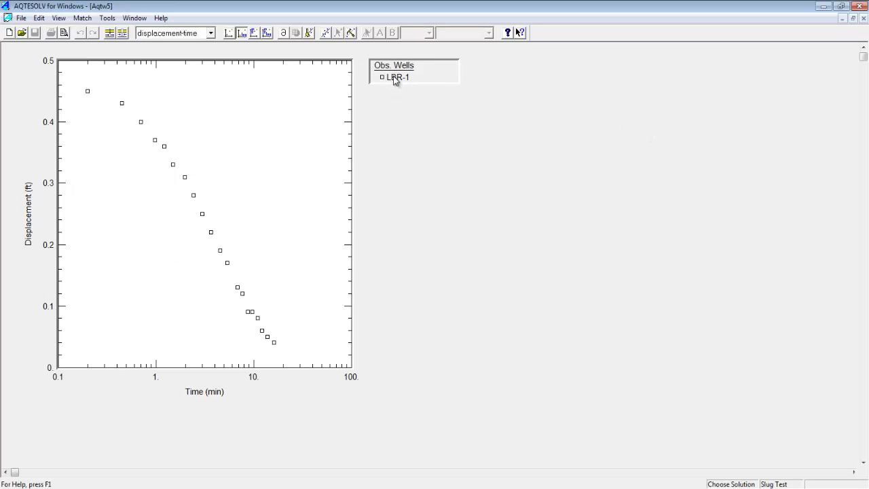
mouse_move(74, 350)
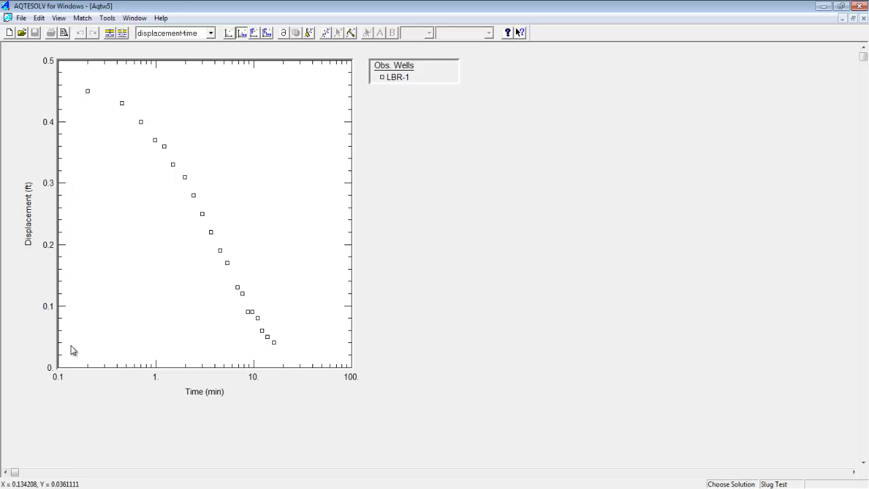
mouse_move(74, 233)
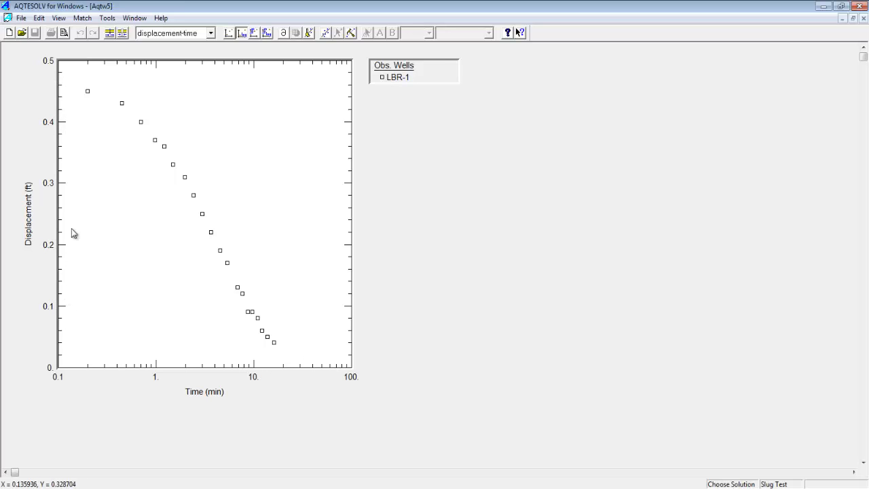
mouse_move(366, 360)
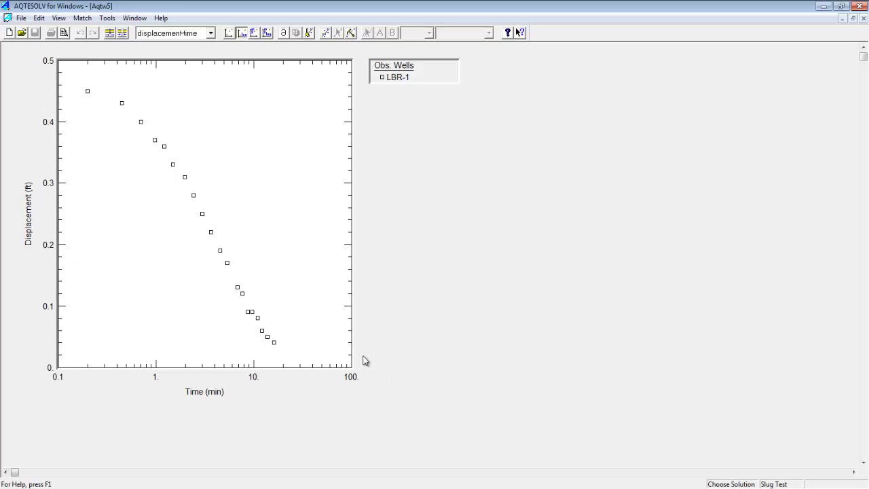
mouse_move(29, 84)
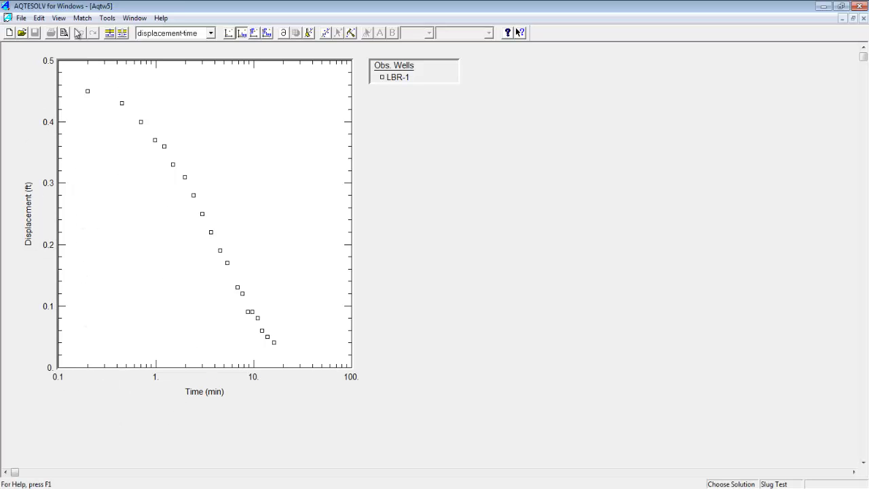
click(58, 18)
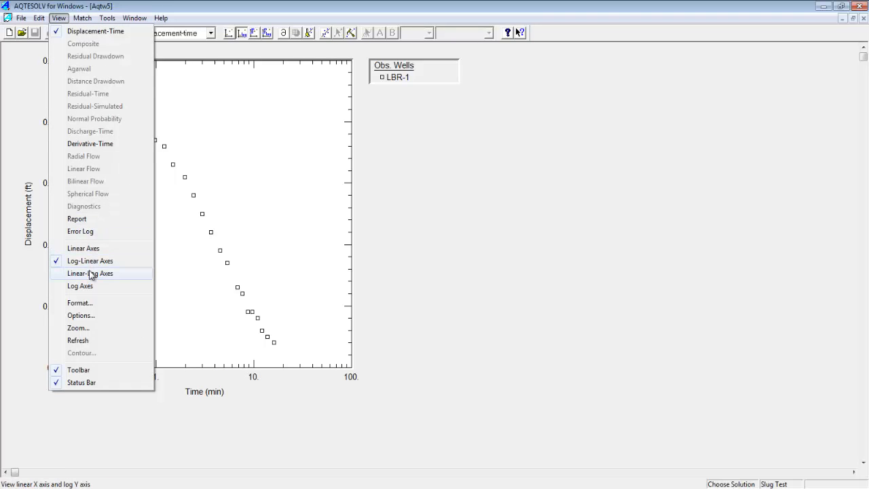
Step: Switch the plot to Linear-Log axes: linear time, logarithmic displacement
click(90, 273)
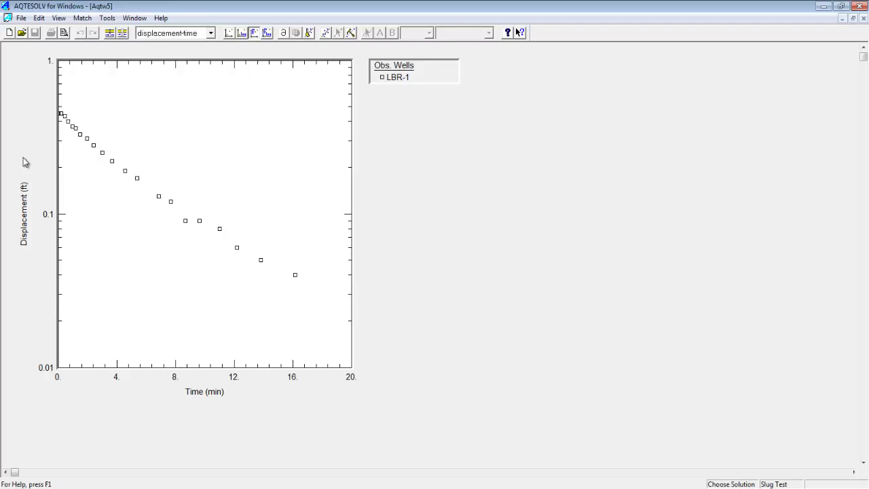
mouse_move(148, 202)
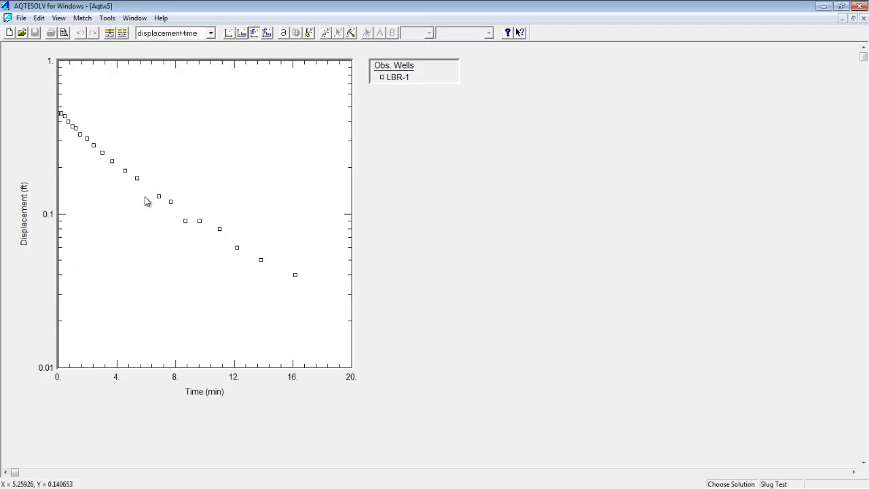
mouse_move(162, 213)
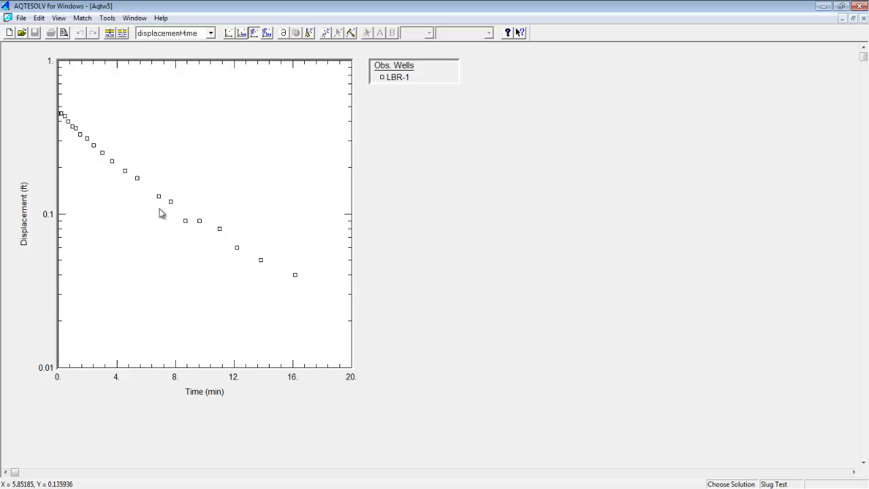
mouse_move(315, 247)
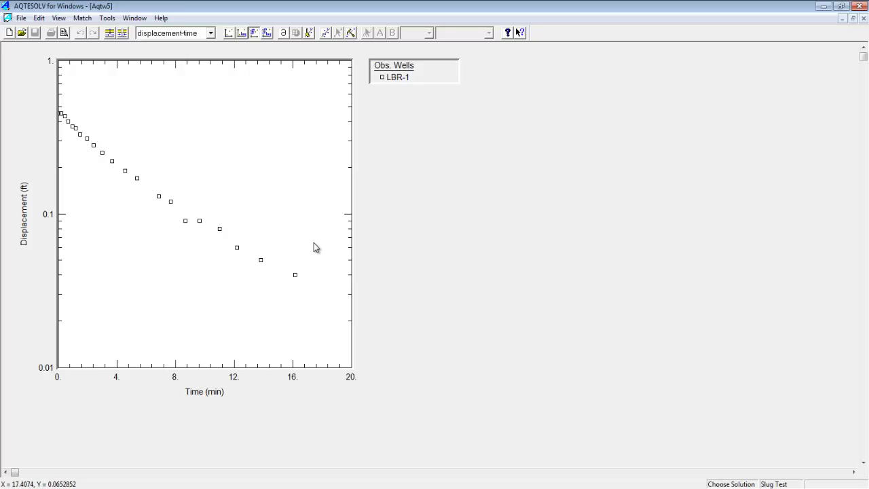
mouse_move(19, 262)
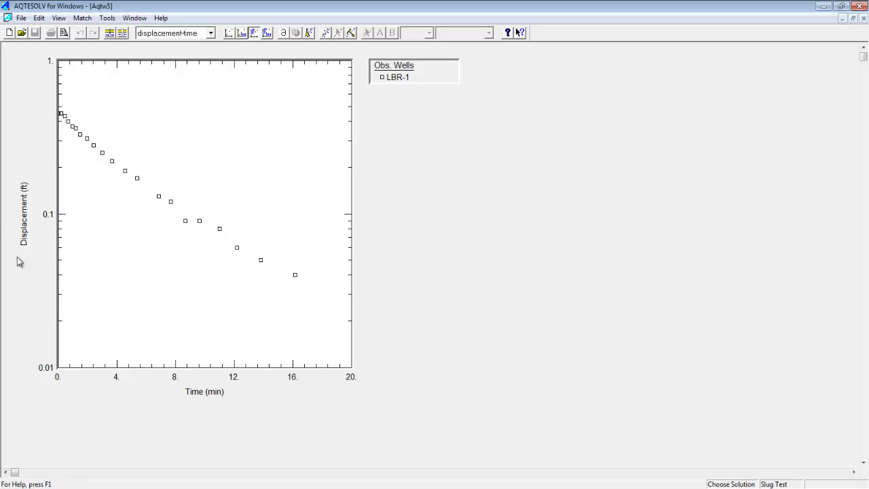
mouse_move(58, 18)
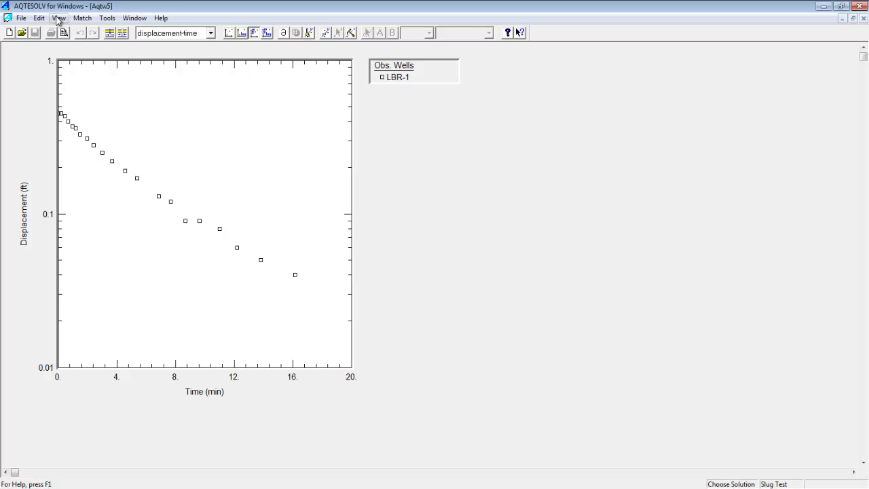
click(59, 18)
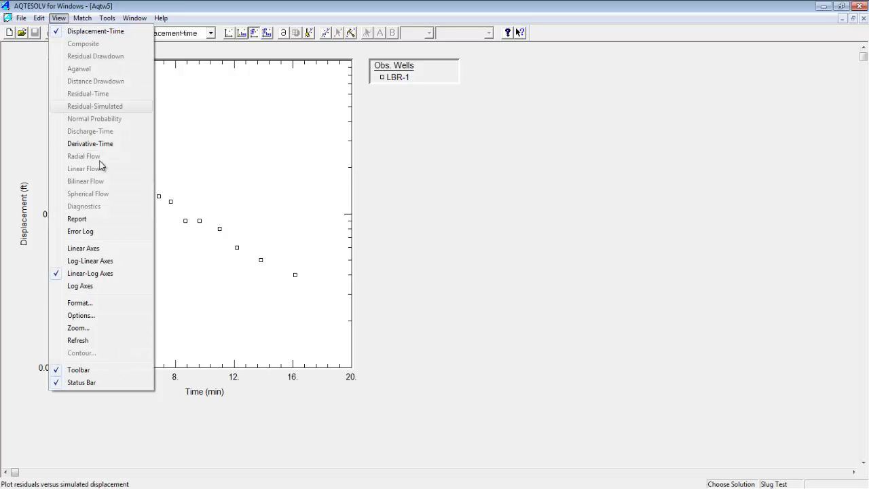
mouse_move(80, 315)
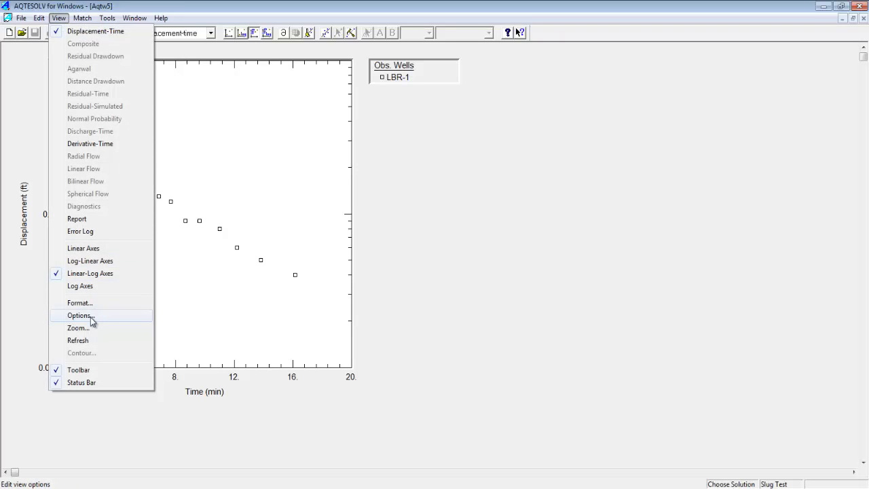
click(80, 315)
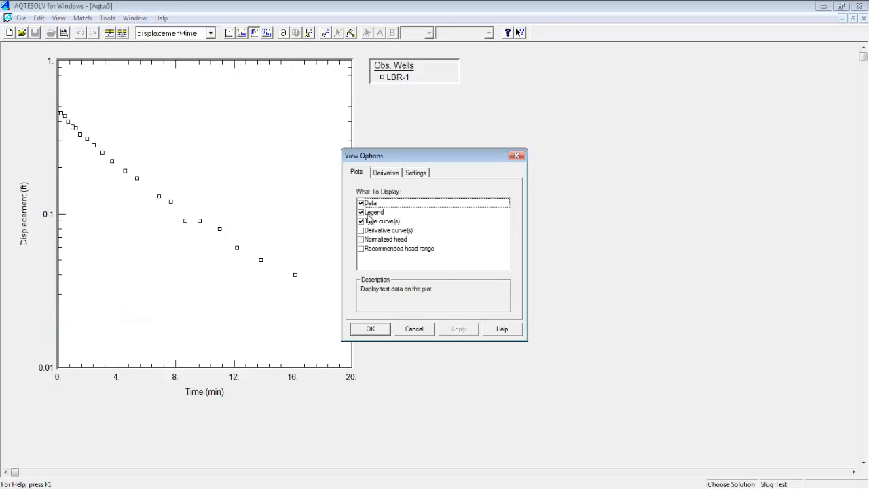
click(362, 239)
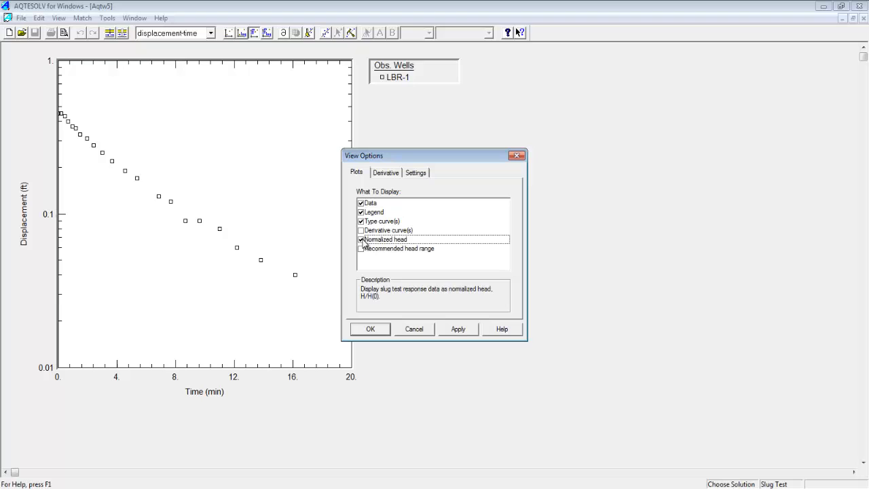
mouse_move(366, 305)
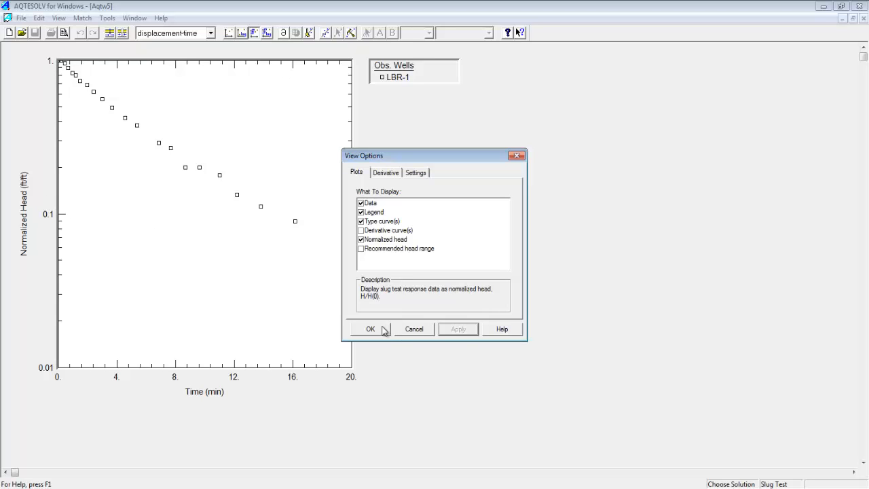
click(370, 329)
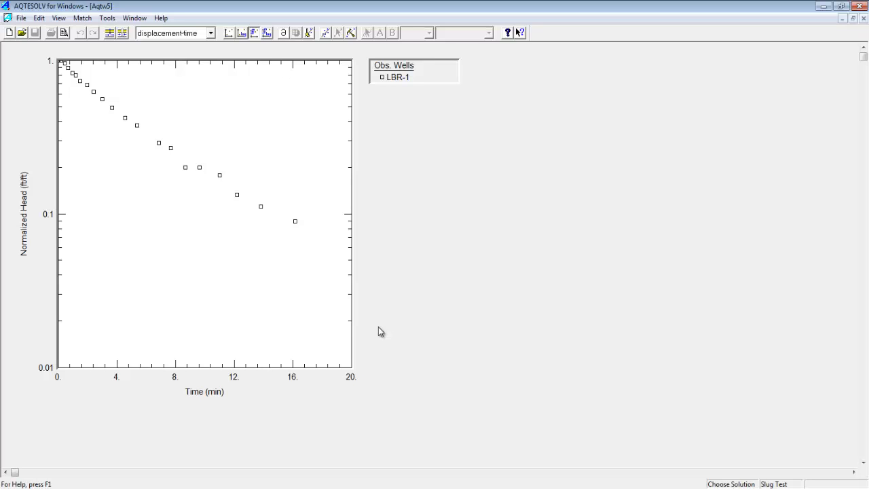
mouse_move(390, 223)
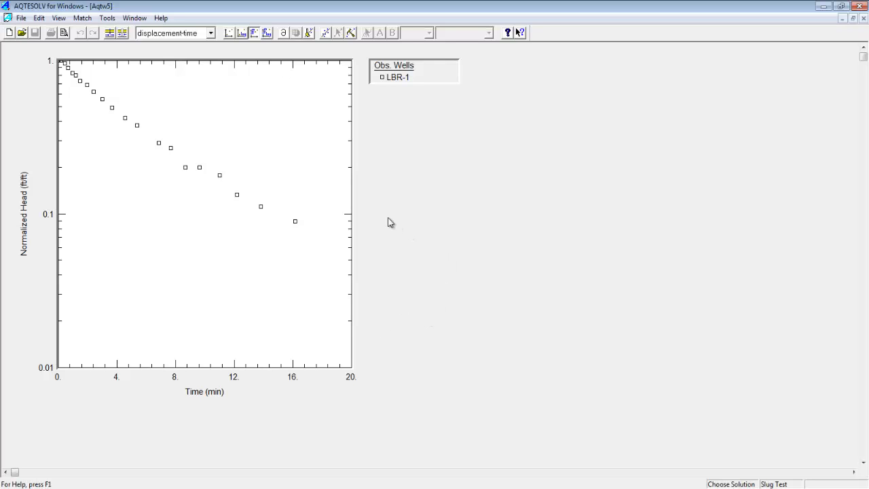
mouse_move(365, 70)
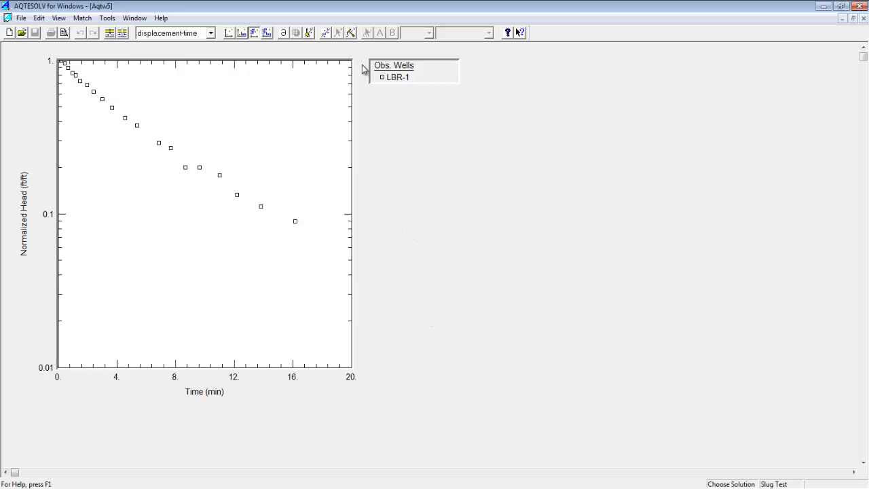
mouse_move(103, 16)
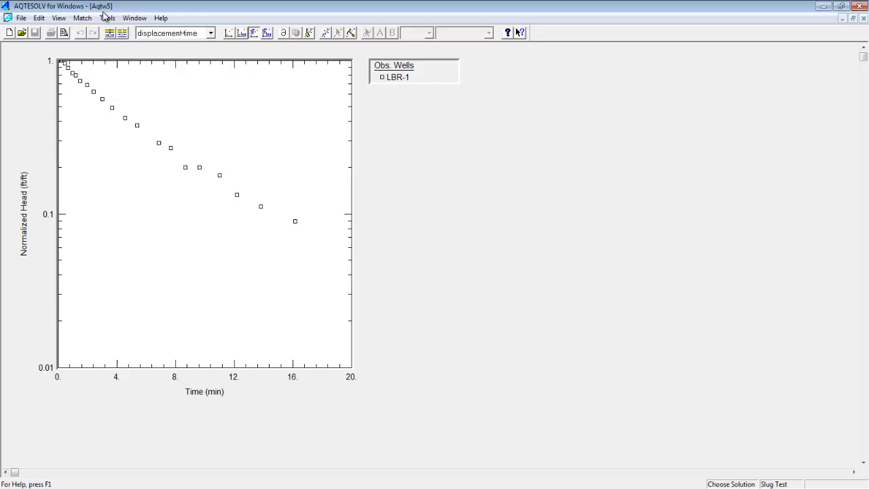
Step: Open Match > Solution and uncheck 'Solution is inactive'
click(82, 18)
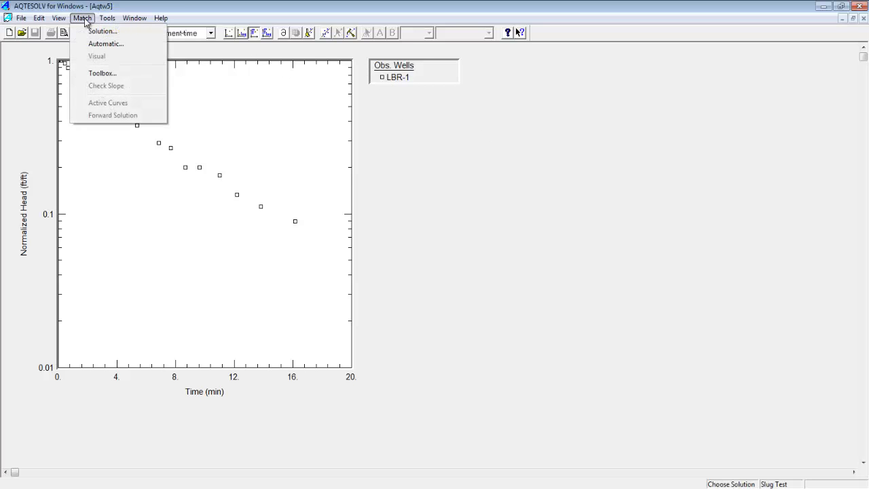
mouse_move(102, 31)
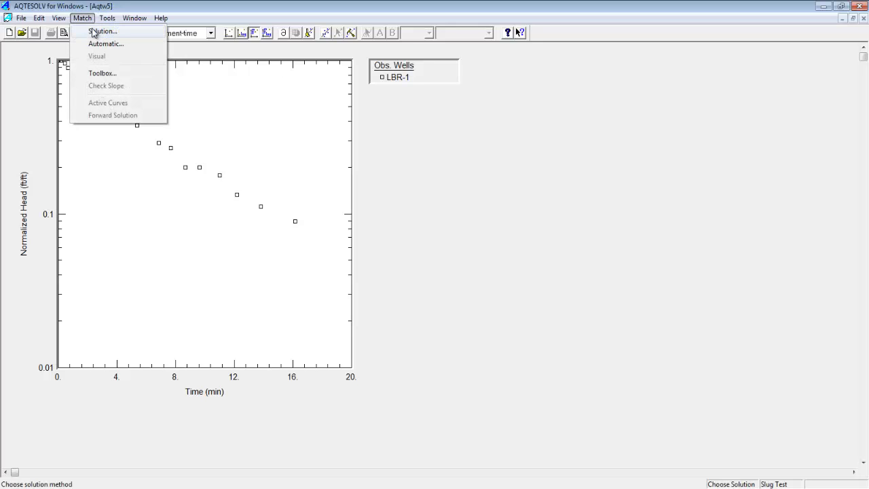
click(103, 32)
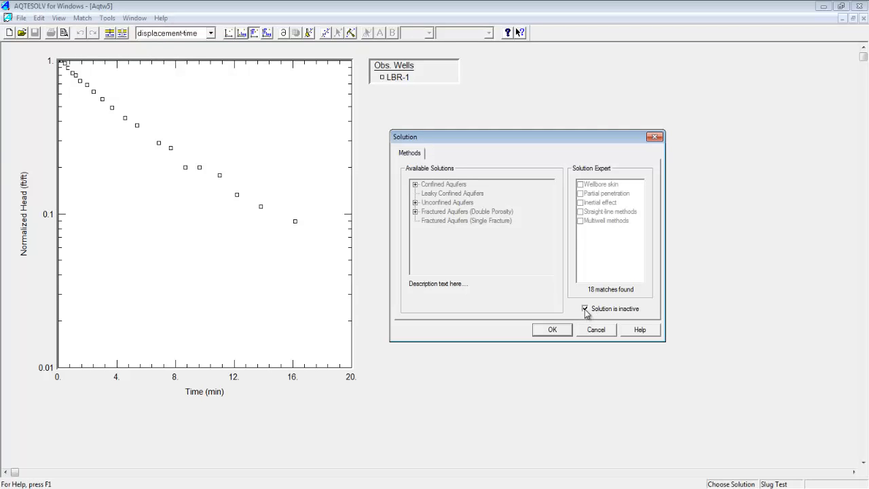
click(585, 309)
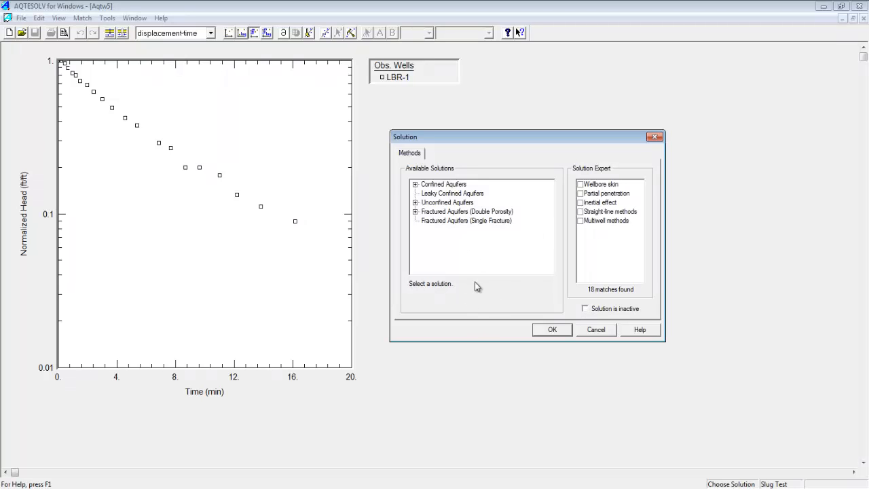
mouse_move(431, 173)
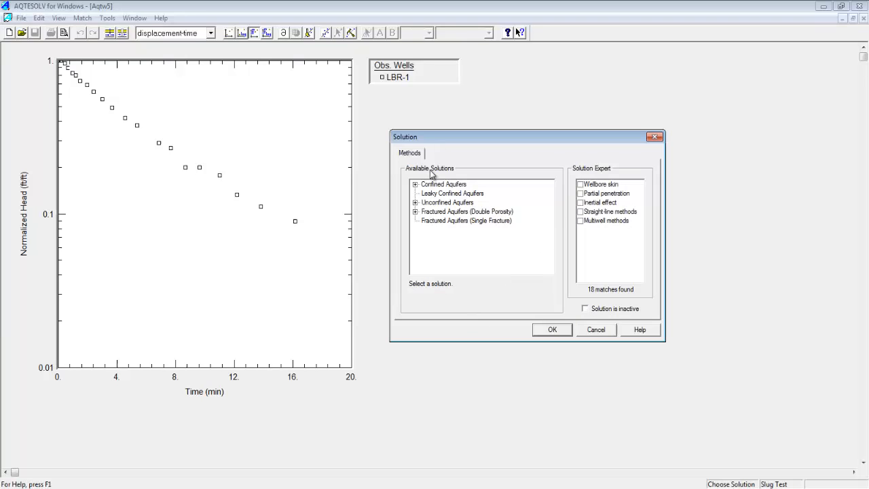
mouse_move(445, 179)
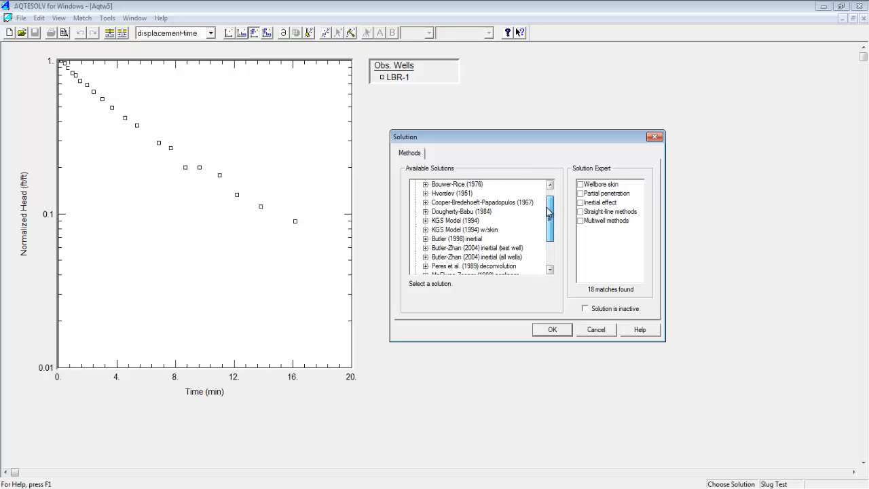
Step: Expand and read the KGS Model (1994) entry under Confined Aquifers
click(425, 220)
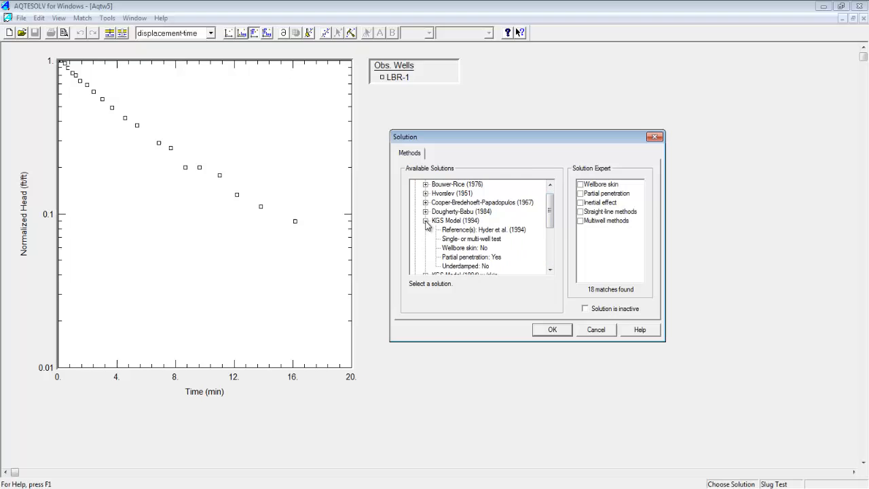
scroll(down, 3)
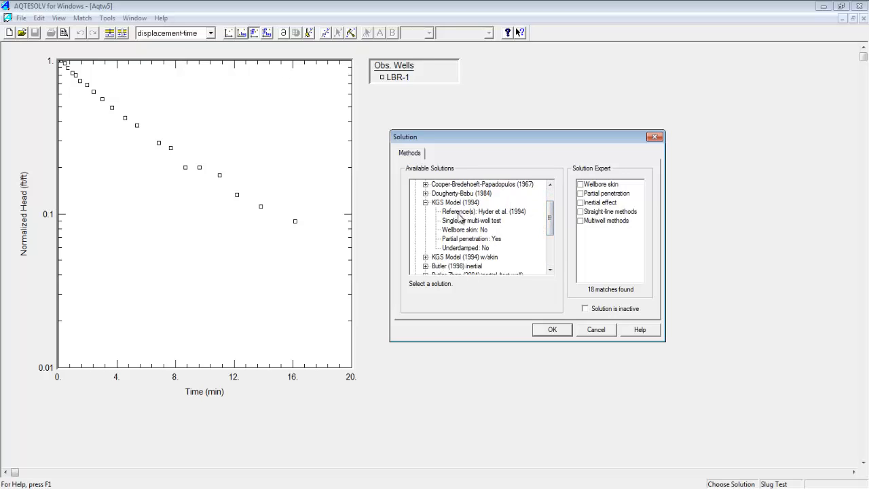
click(483, 211)
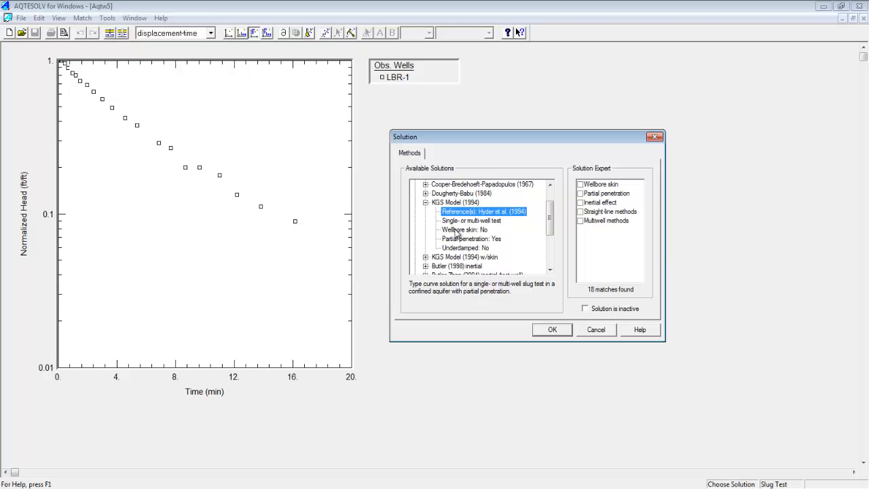
mouse_move(456, 234)
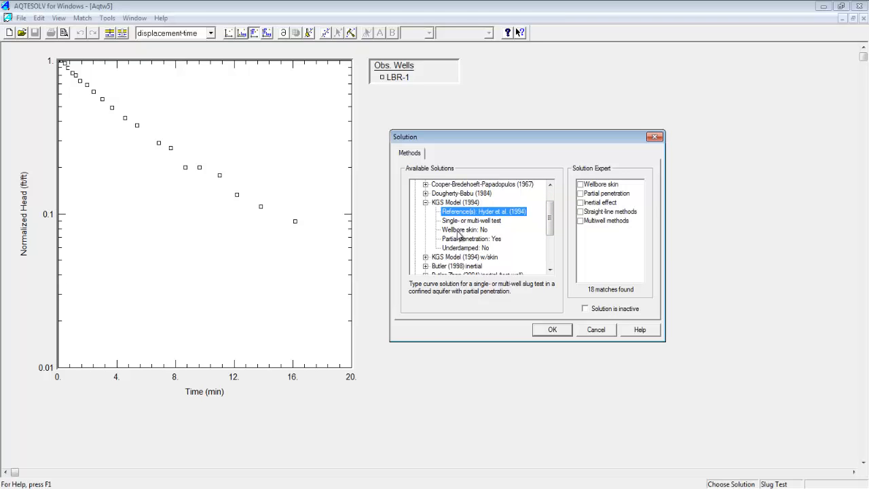
mouse_move(469, 245)
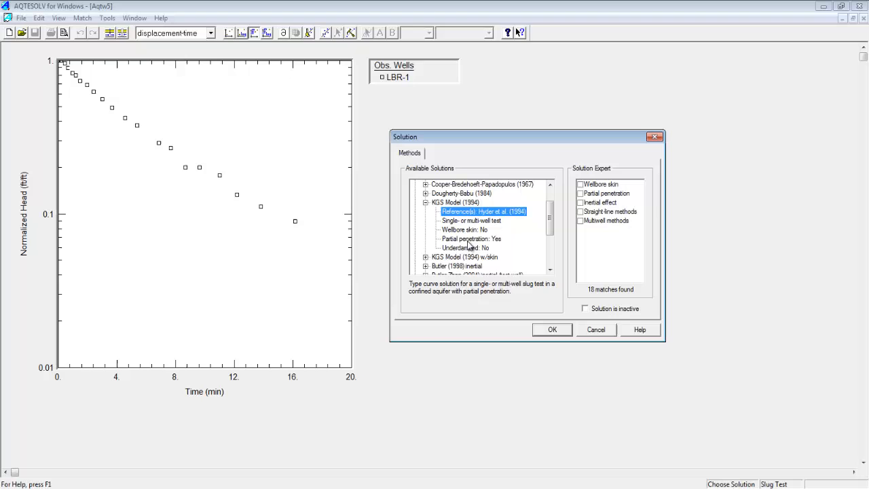
mouse_move(428, 207)
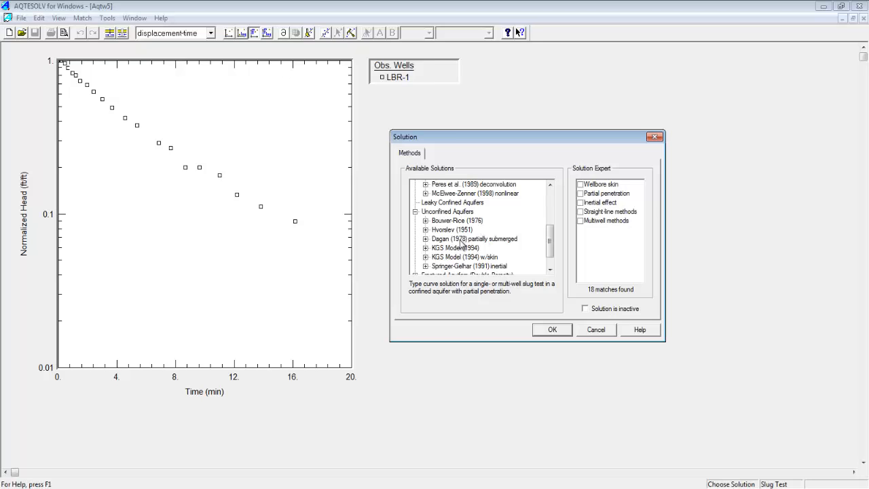
scroll(down, 3)
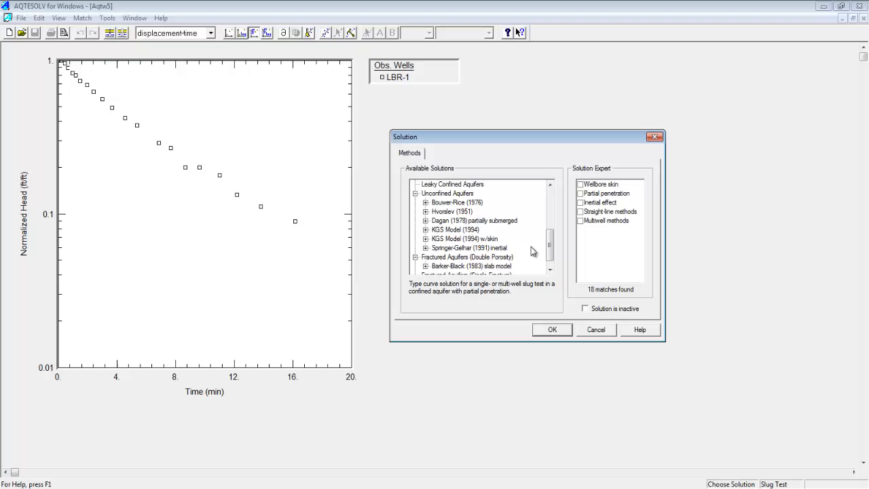
click(416, 220)
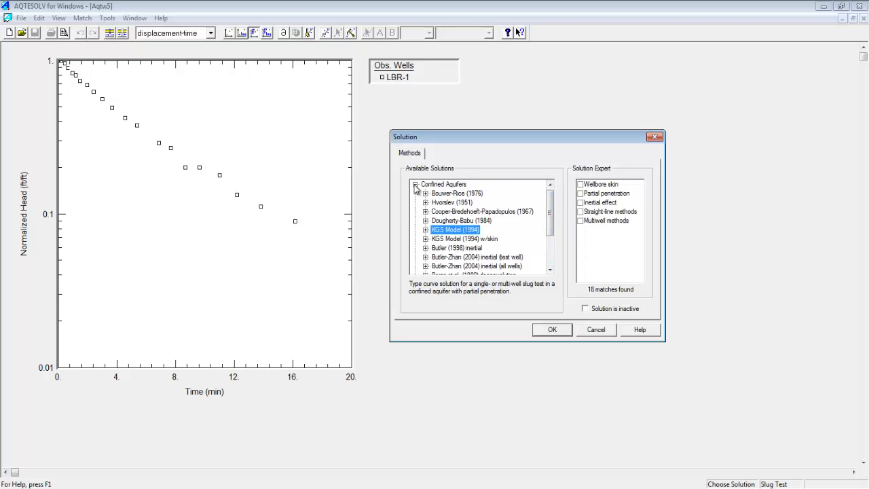
Step: Apply Hvorslev (1951) for confined aquifers, giving K = 0.0001685 ft/min and y0 = 0.417 ft
click(452, 202)
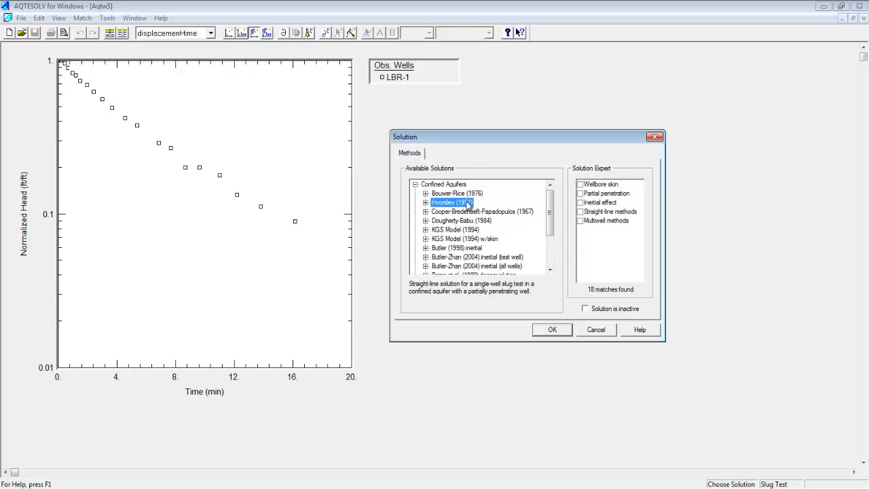
click(426, 202)
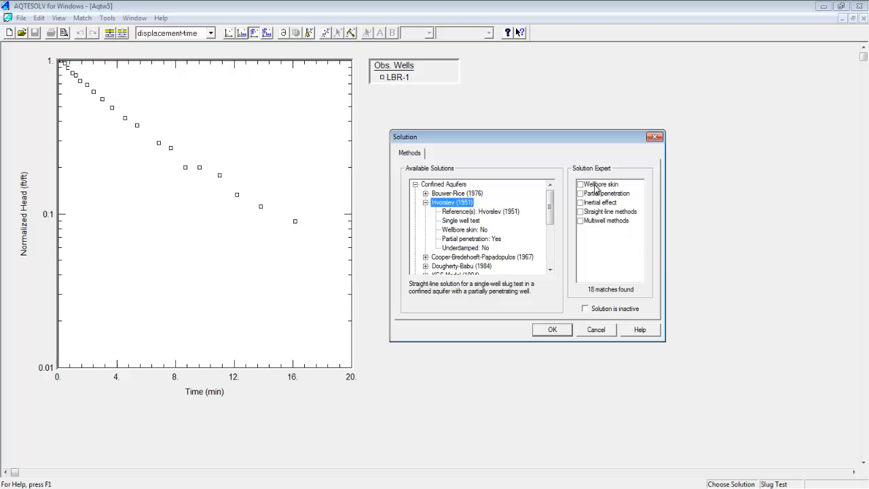
mouse_move(594, 183)
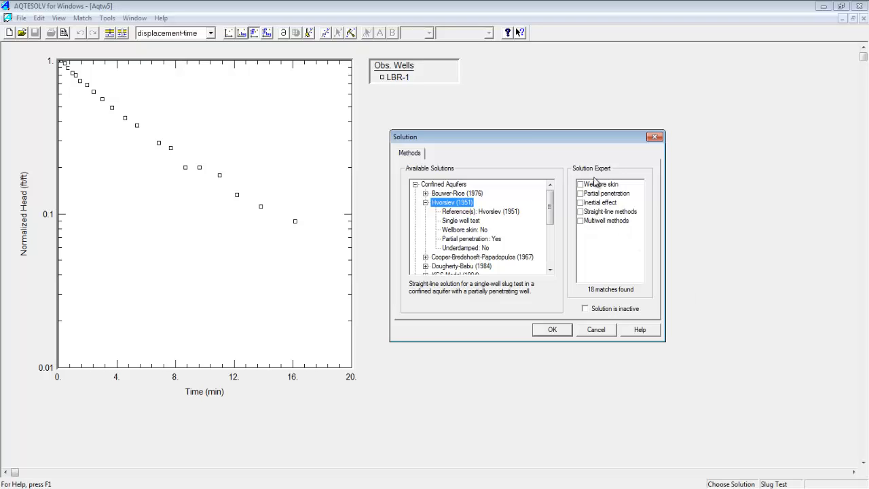
mouse_move(586, 230)
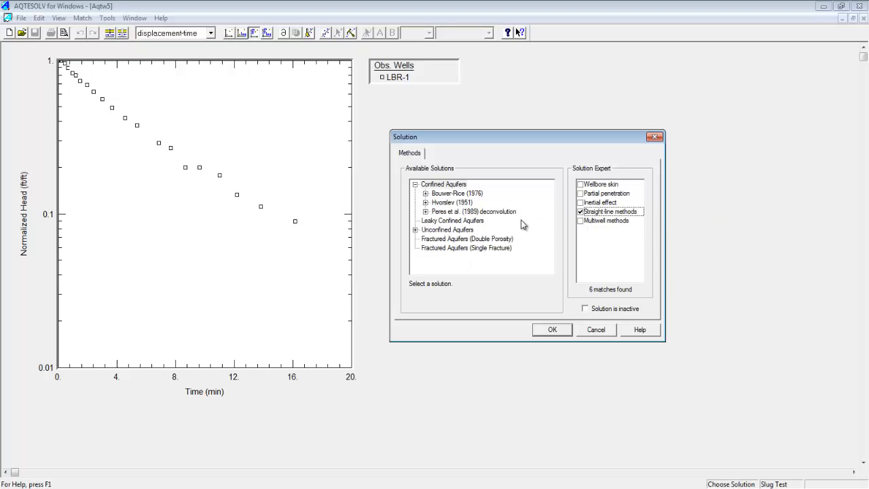
mouse_move(615, 216)
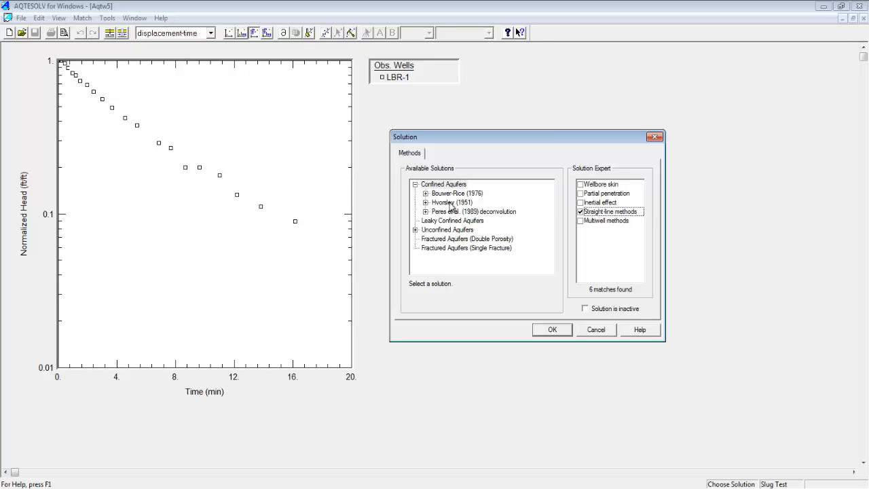
click(453, 193)
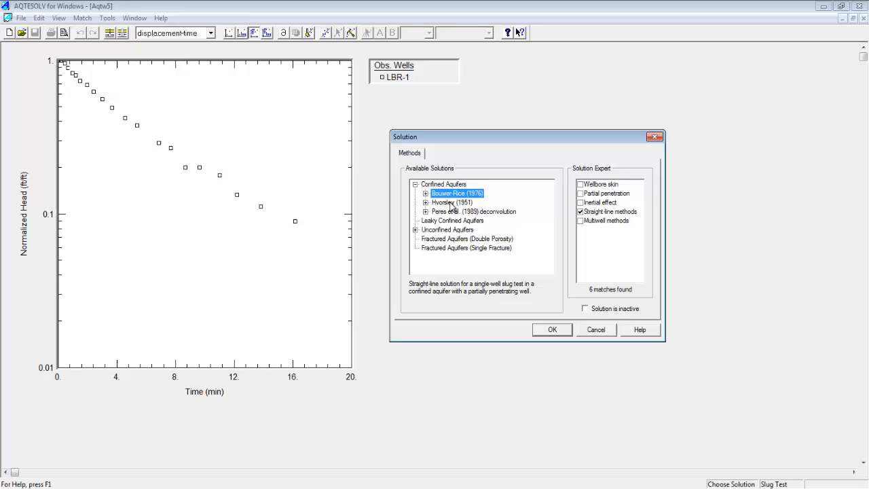
click(451, 202)
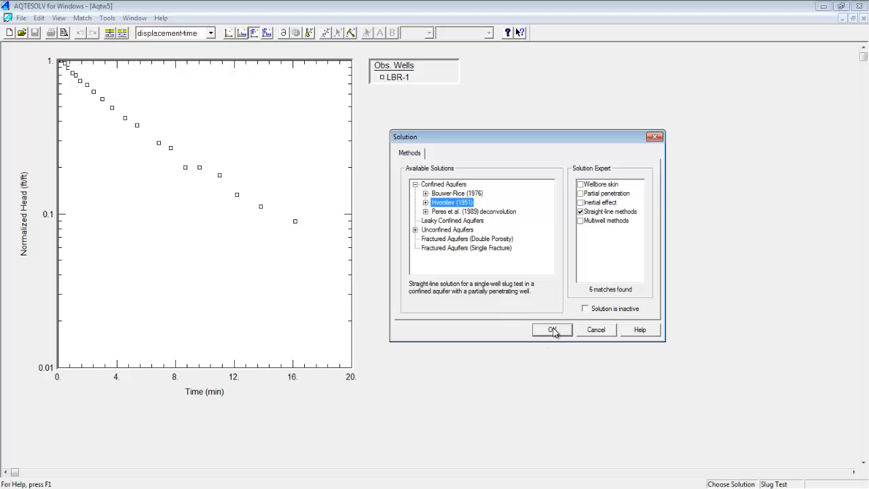
click(552, 329)
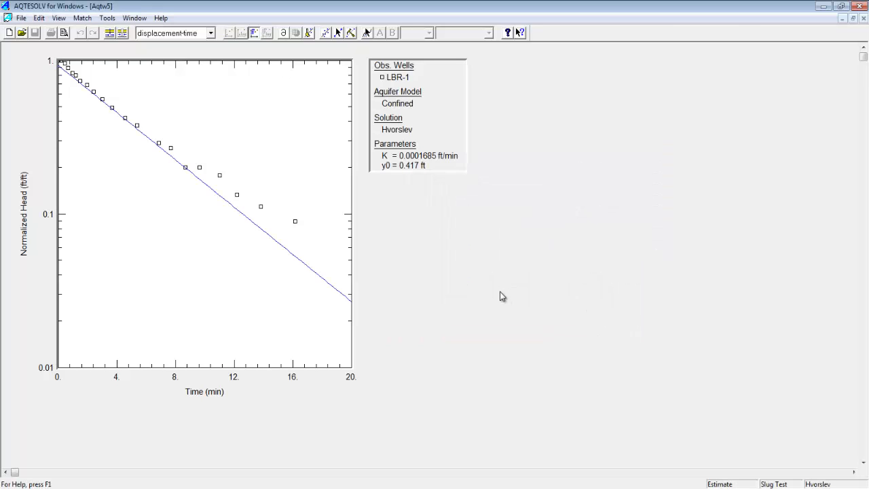
mouse_move(501, 289)
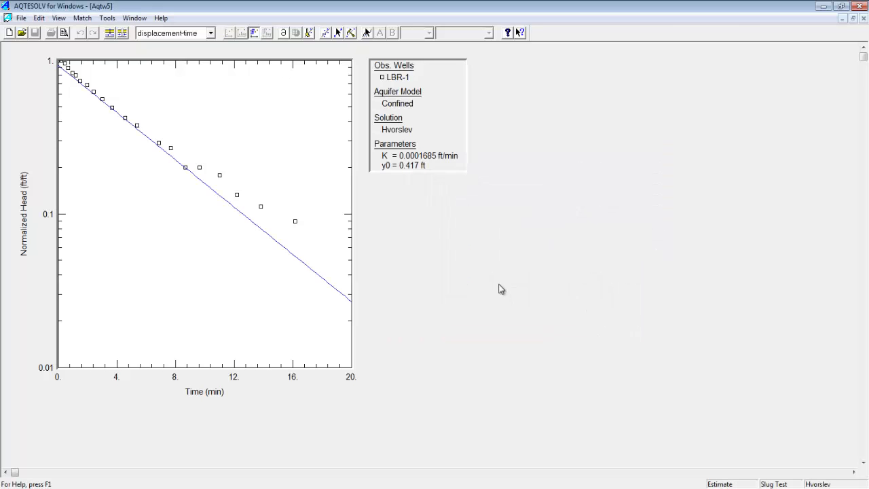
mouse_move(78, 101)
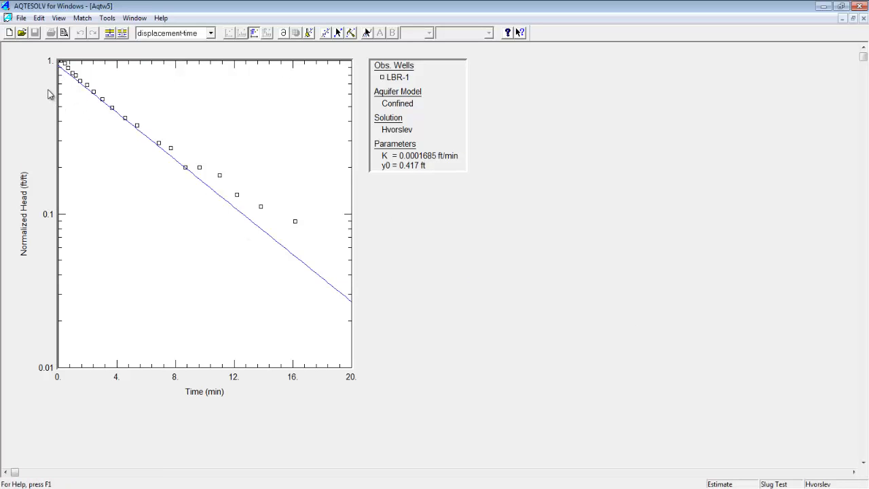
mouse_move(225, 177)
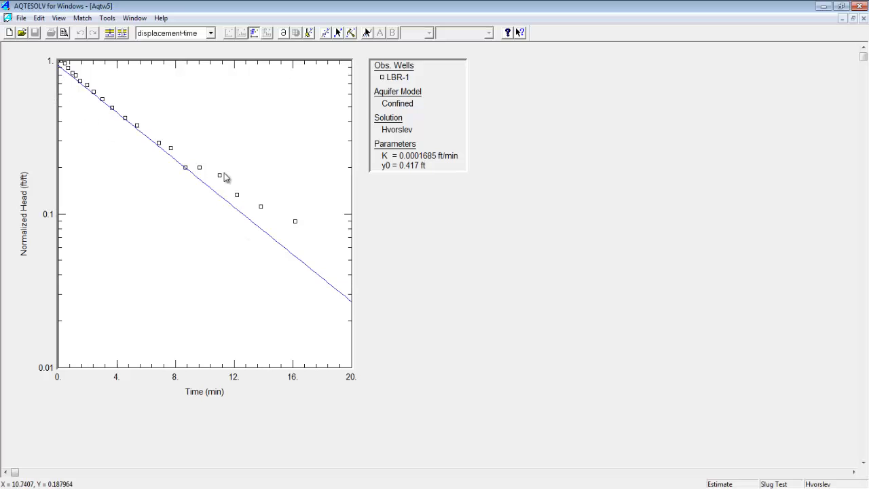
mouse_move(429, 130)
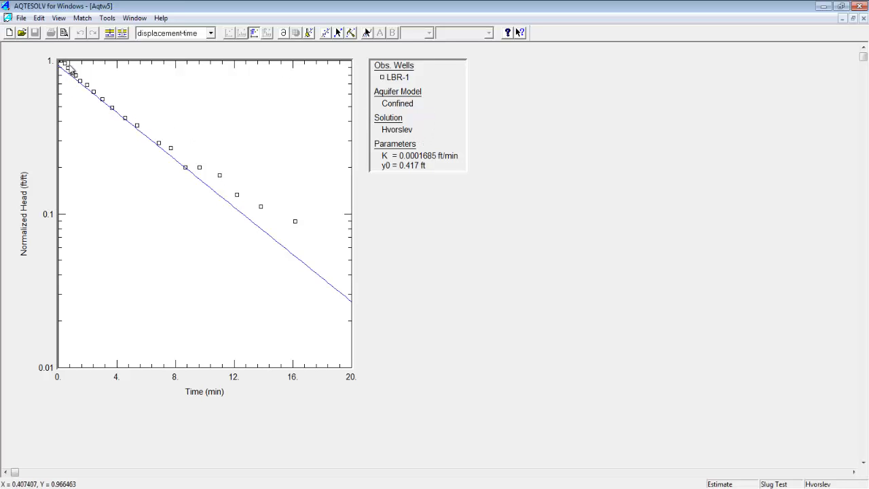
mouse_move(323, 88)
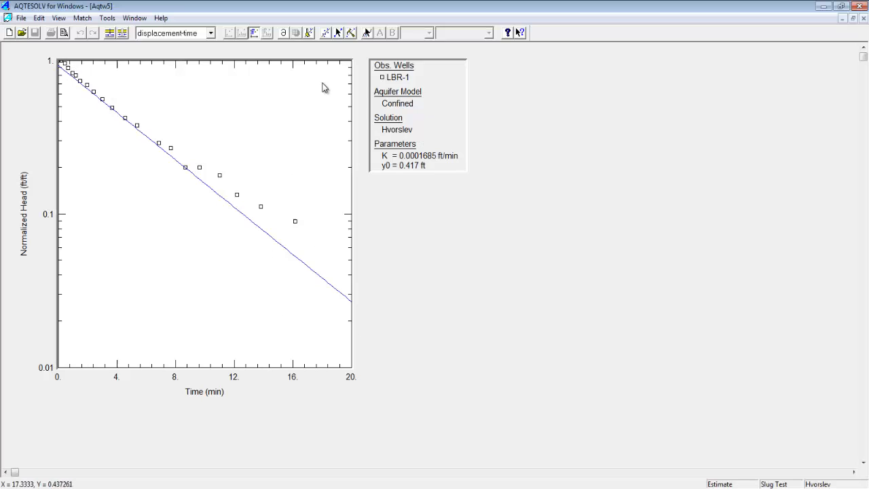
mouse_move(338, 33)
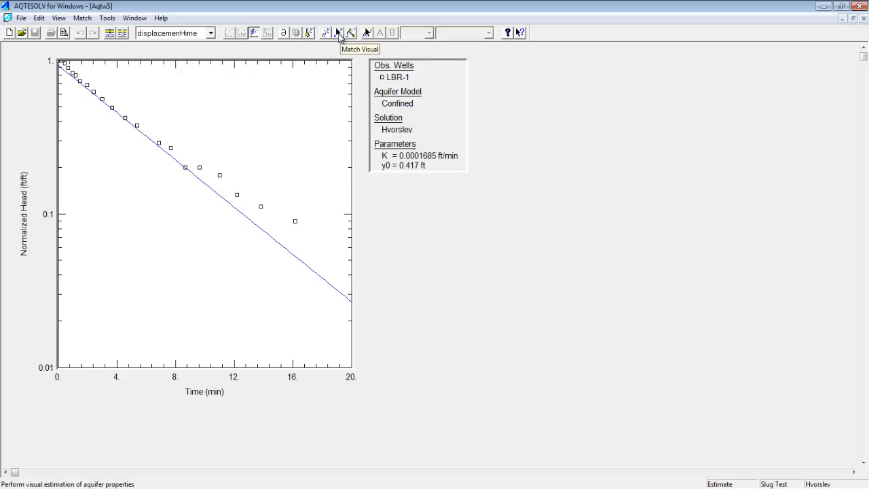
mouse_move(340, 35)
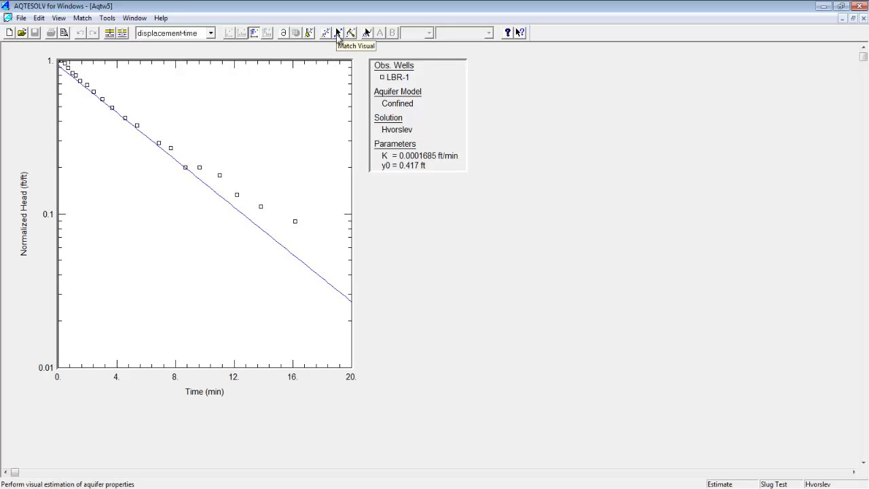
mouse_move(135, 53)
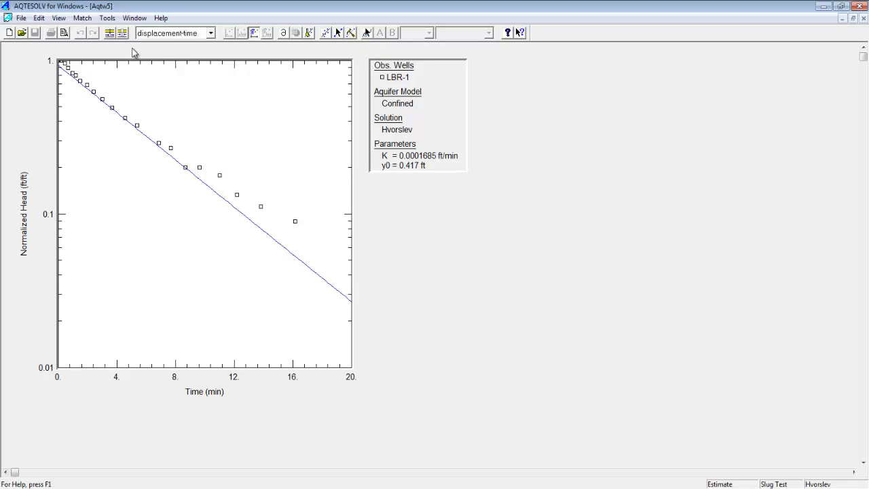
Step: Open the Match menu to reach the visual matching option
click(82, 18)
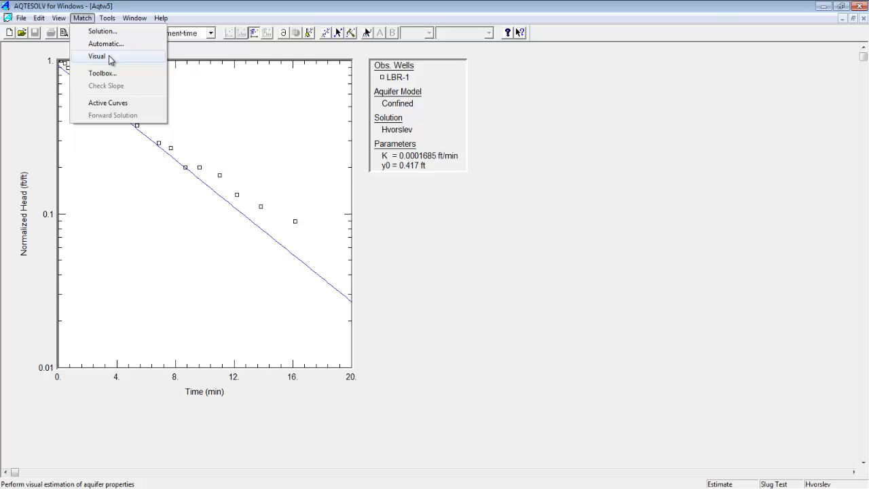
Step: Drag the Hvorslev line onto early data, yielding K = 0.0001908 ft/min, y0 = 0.4567 ft
click(96, 56)
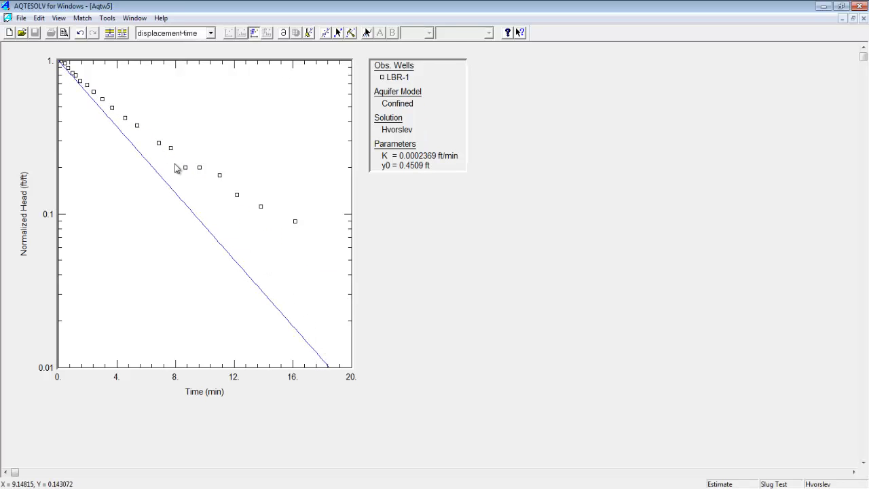
drag(176, 167, 323, 203)
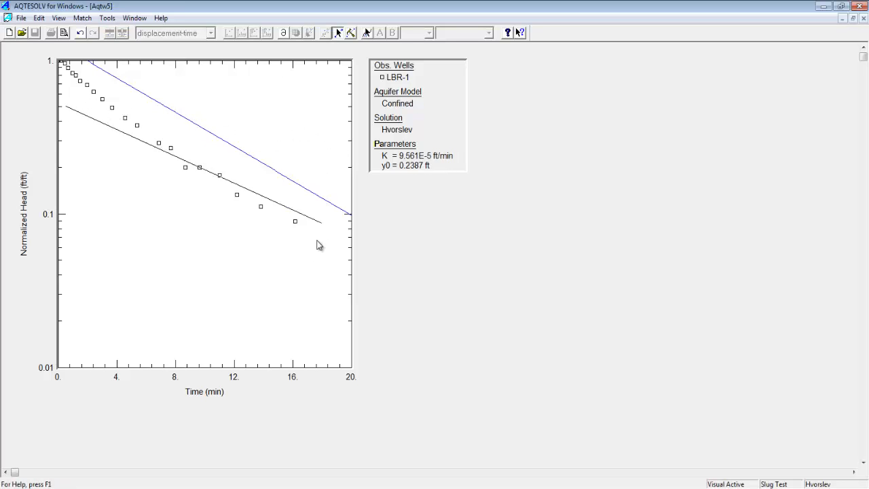
drag(319, 244, 308, 139)
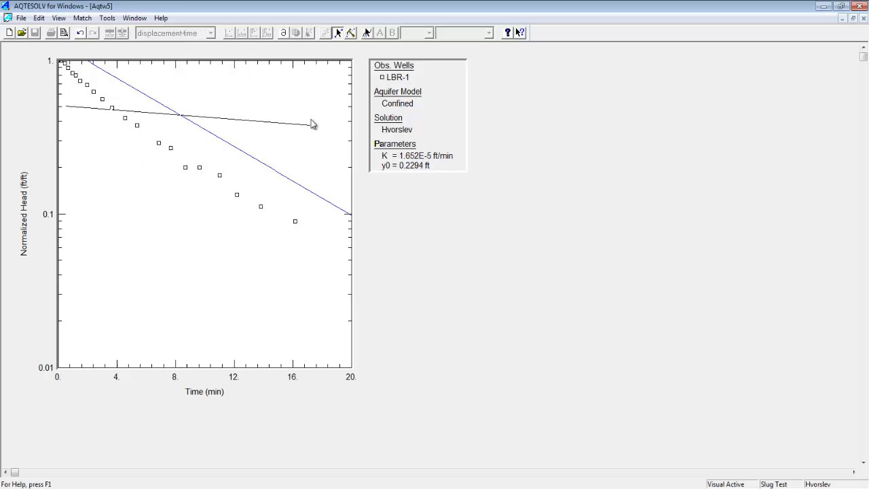
drag(312, 124, 174, 375)
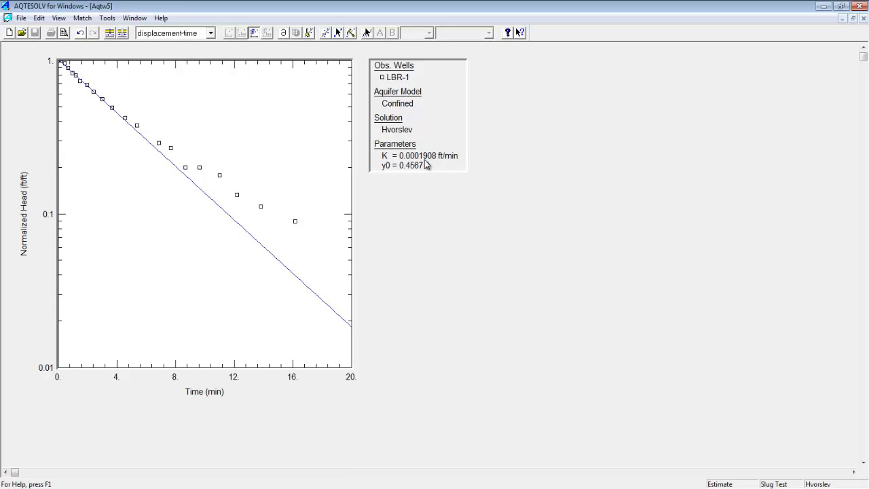
mouse_move(407, 309)
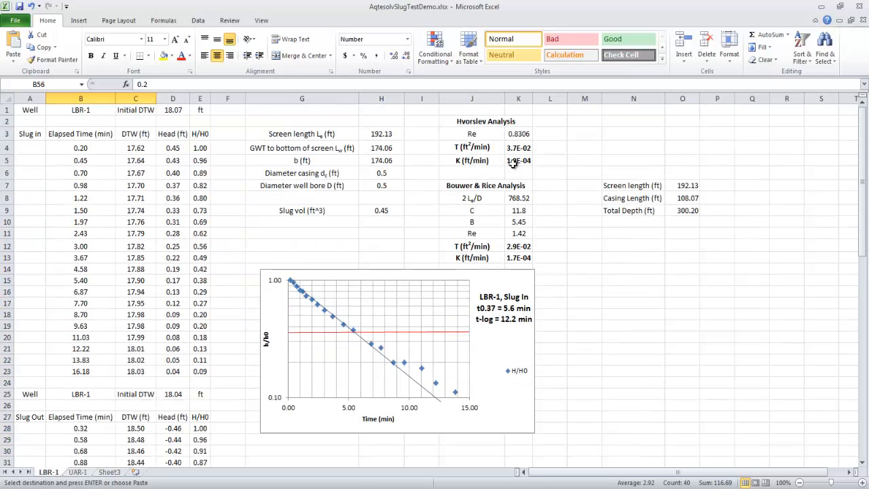
Step: Switch from Excel back to the AQTESOLV hand-fitted Hvorslev plot
click(518, 161)
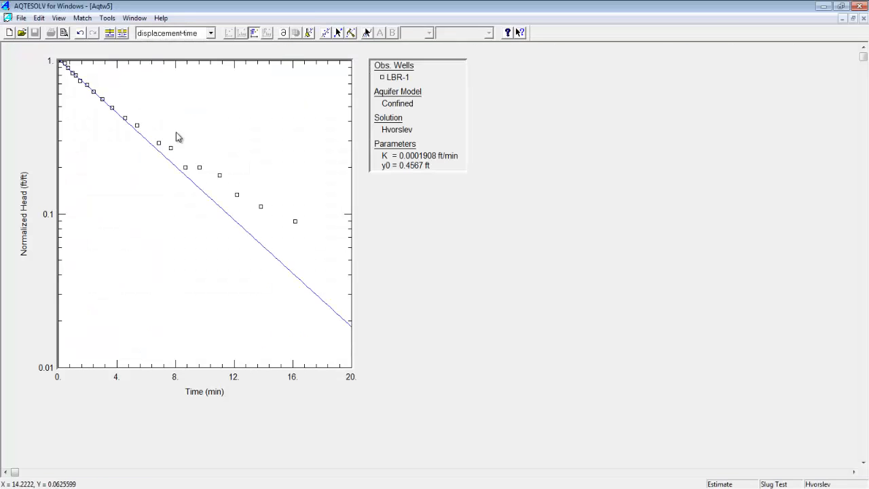
mouse_move(78, 75)
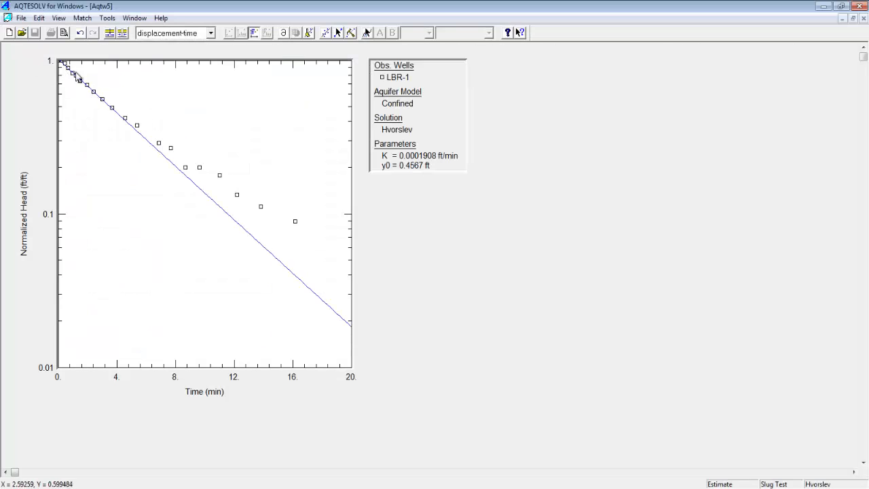
mouse_move(146, 148)
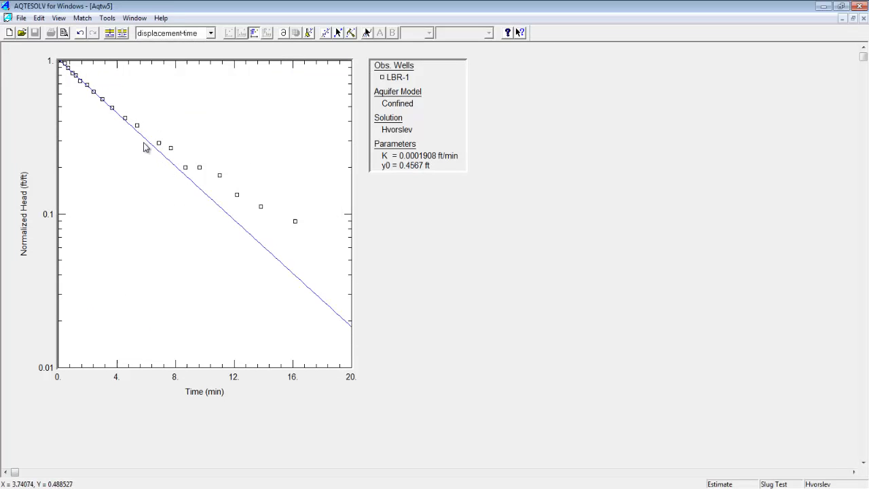
mouse_move(185, 147)
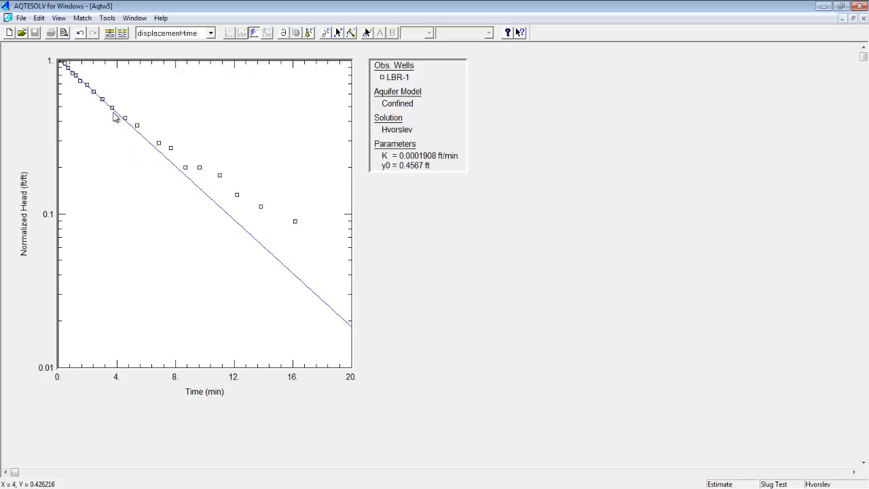
mouse_move(89, 105)
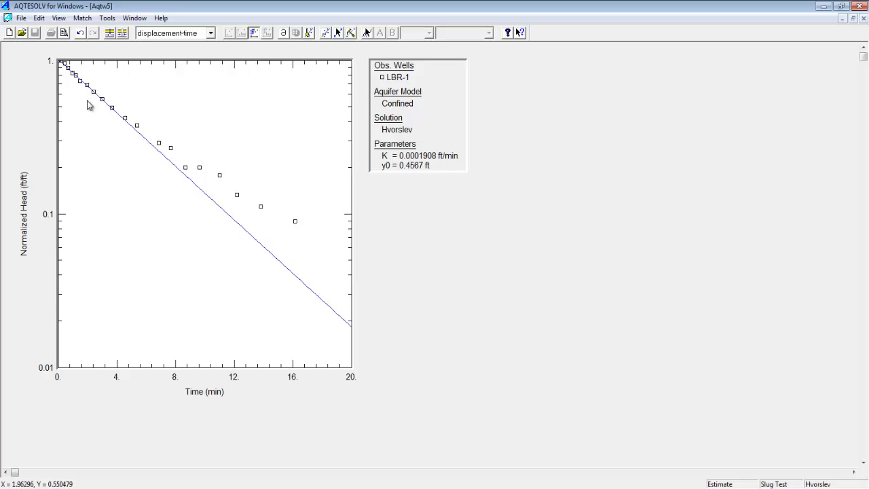
mouse_move(89, 103)
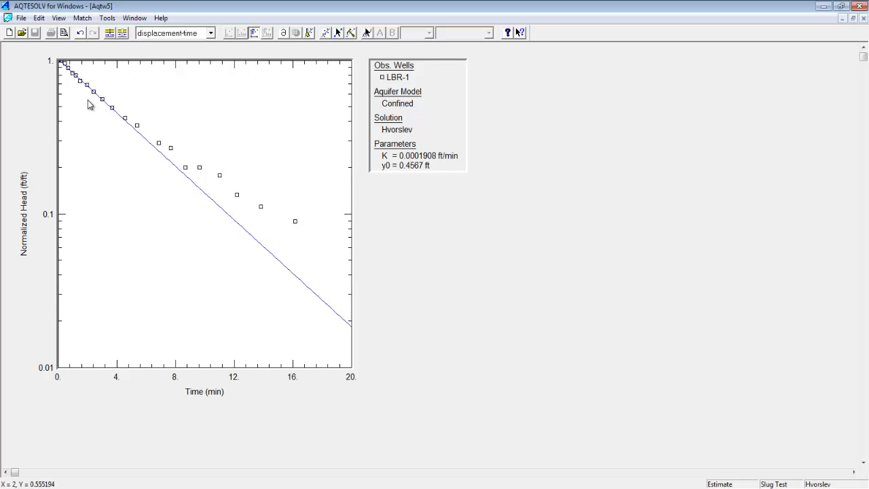
mouse_move(96, 99)
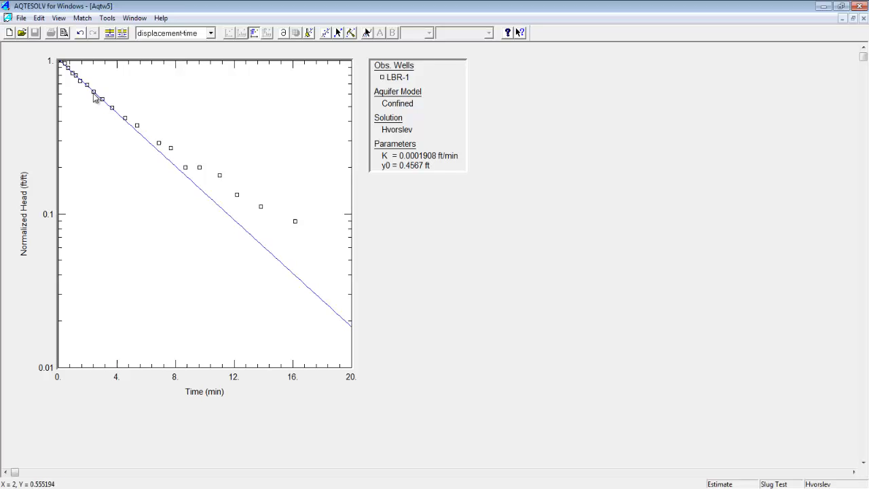
mouse_move(108, 66)
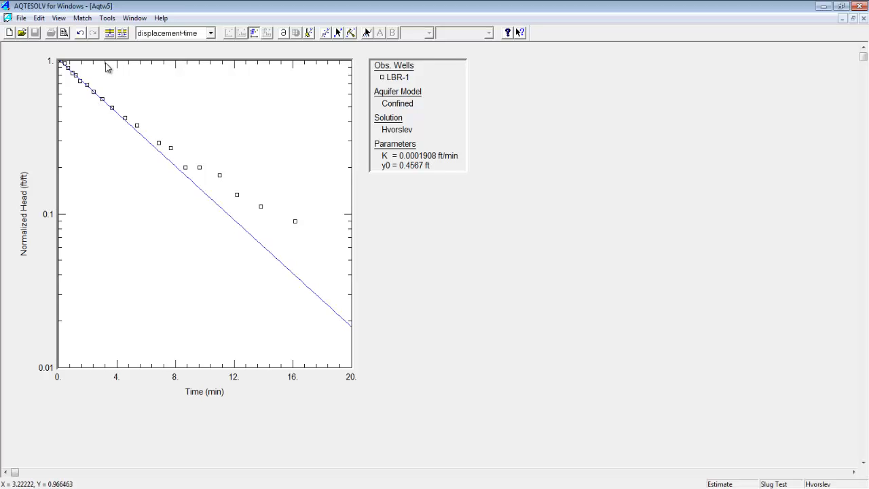
Step: Open Match > Automatic to show the Automatic Matching estimation settings
click(82, 18)
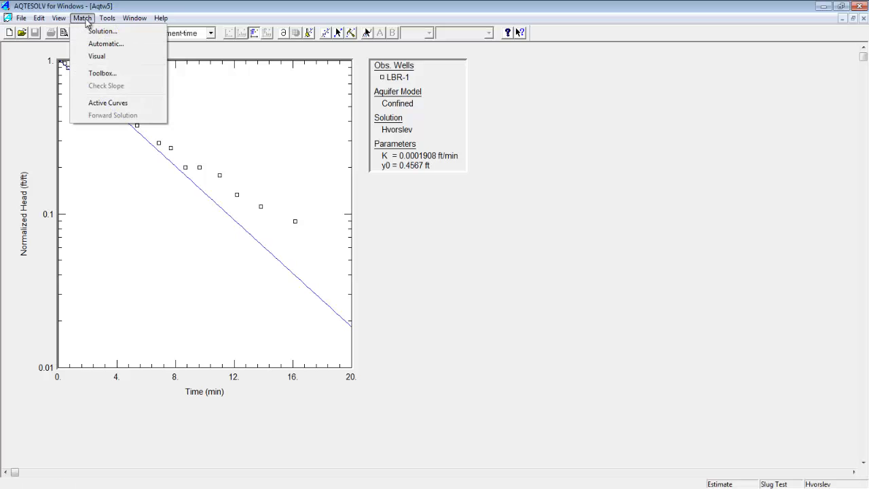
mouse_move(106, 43)
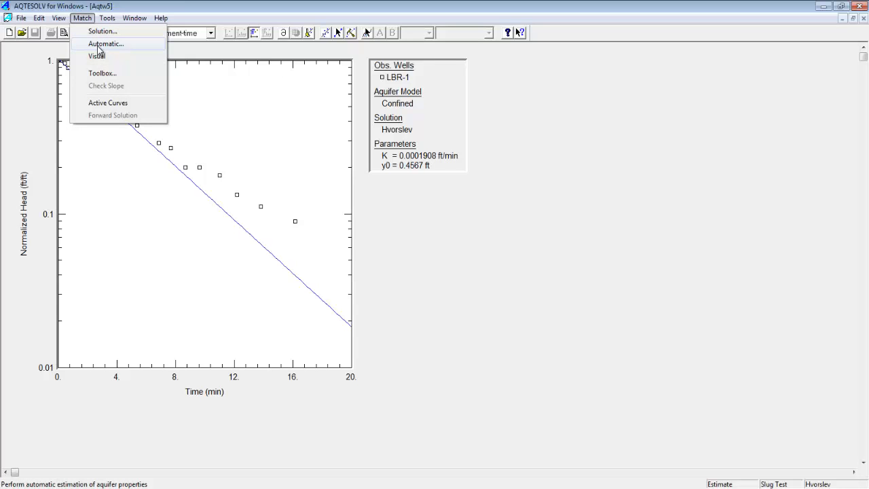
click(106, 43)
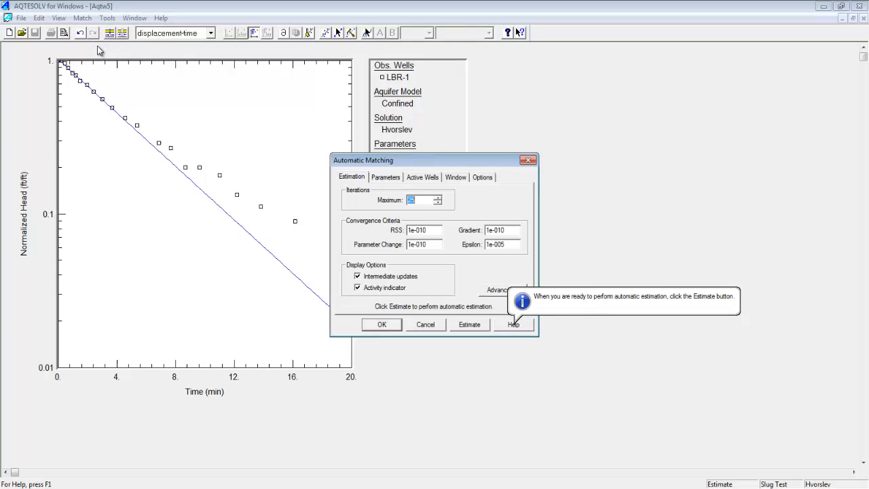
mouse_move(158, 111)
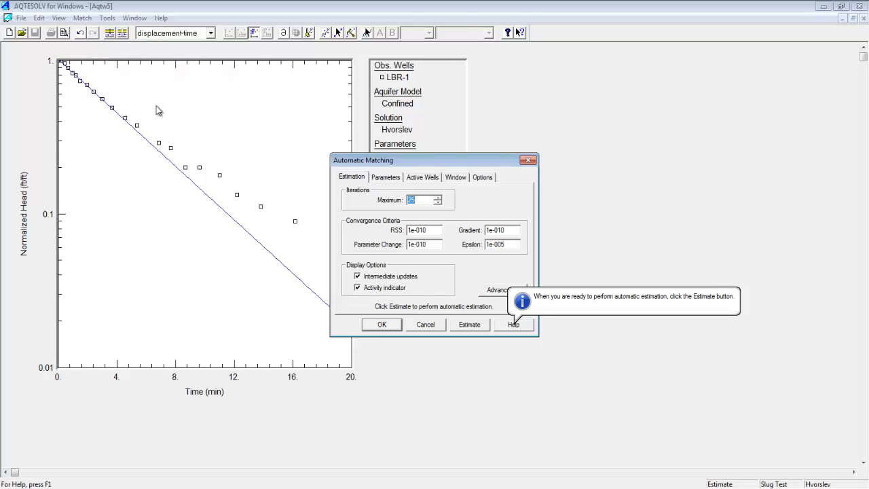
mouse_move(358, 187)
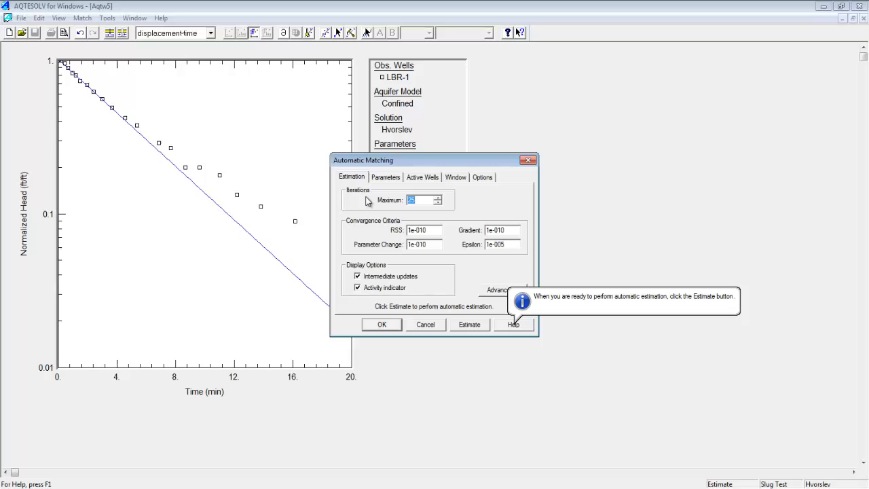
mouse_move(372, 183)
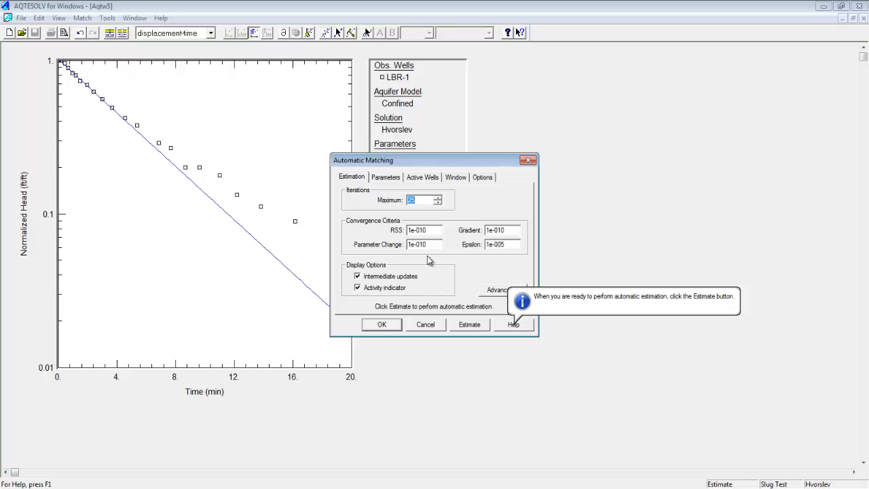
mouse_move(482, 222)
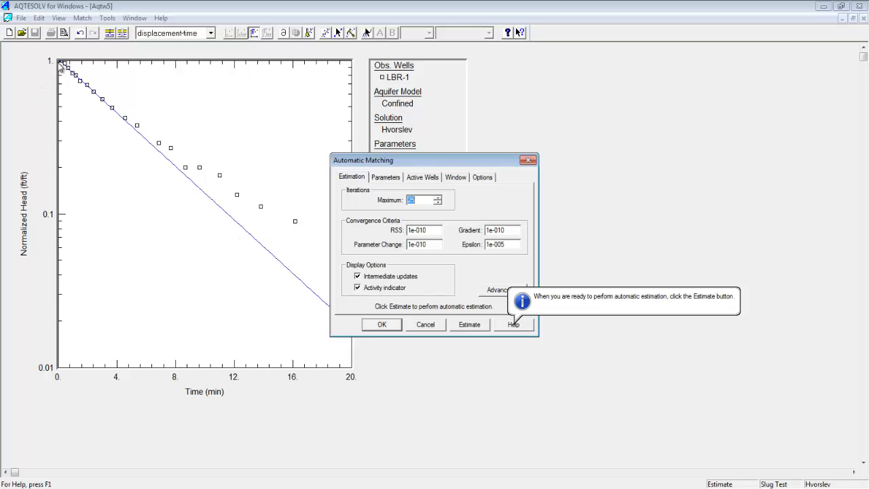
mouse_move(417, 303)
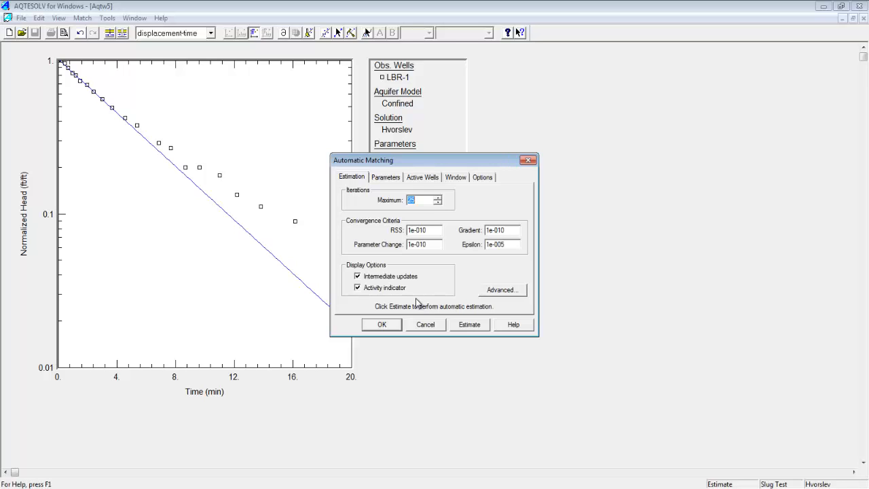
mouse_move(366, 255)
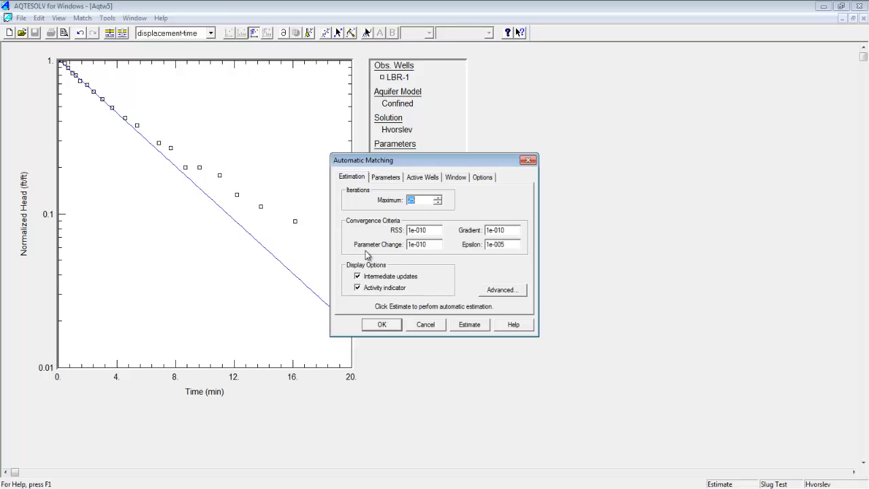
mouse_move(470, 257)
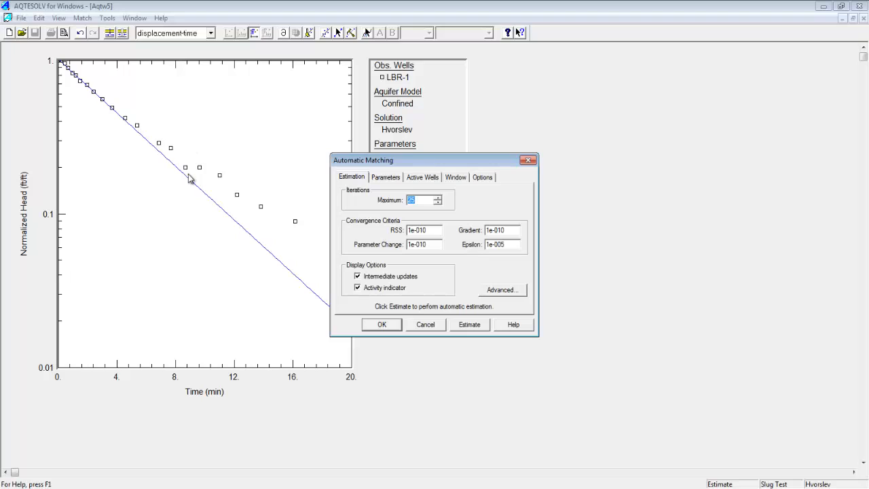
mouse_move(421, 241)
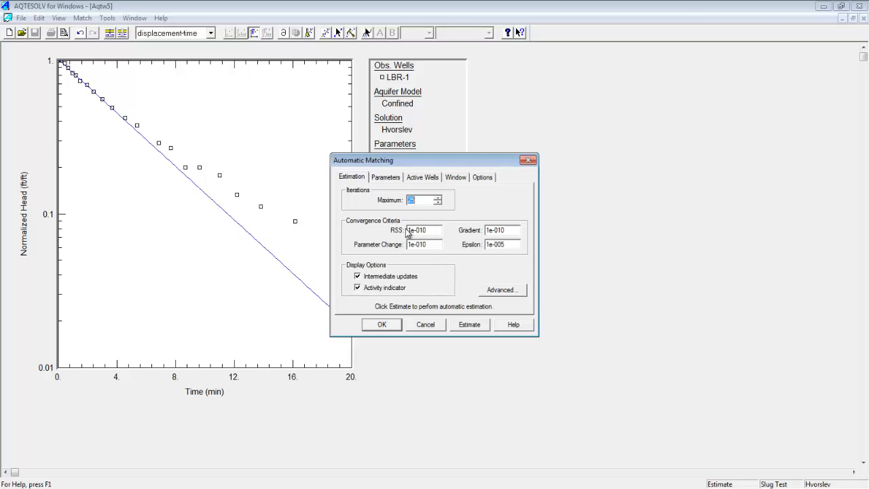
mouse_move(447, 234)
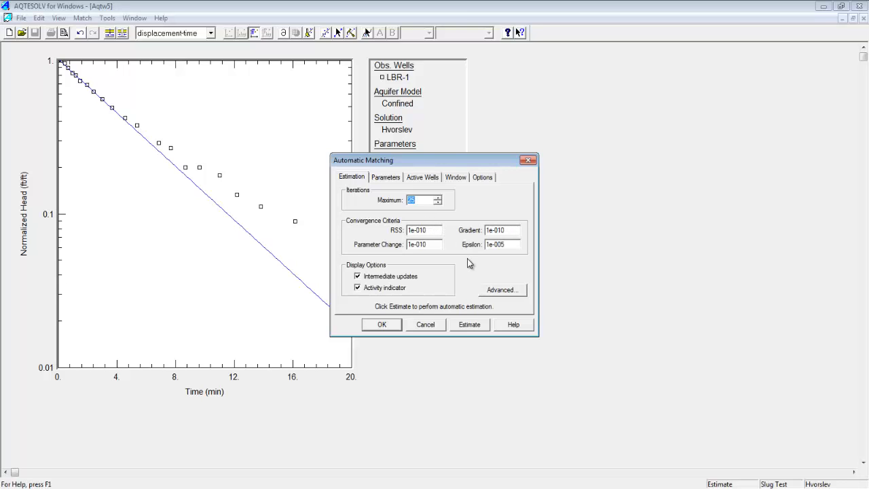
mouse_move(390, 181)
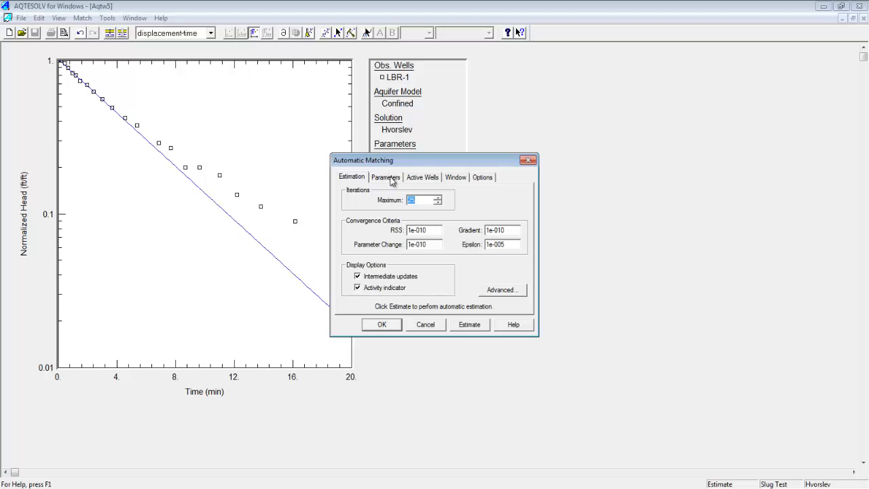
click(386, 177)
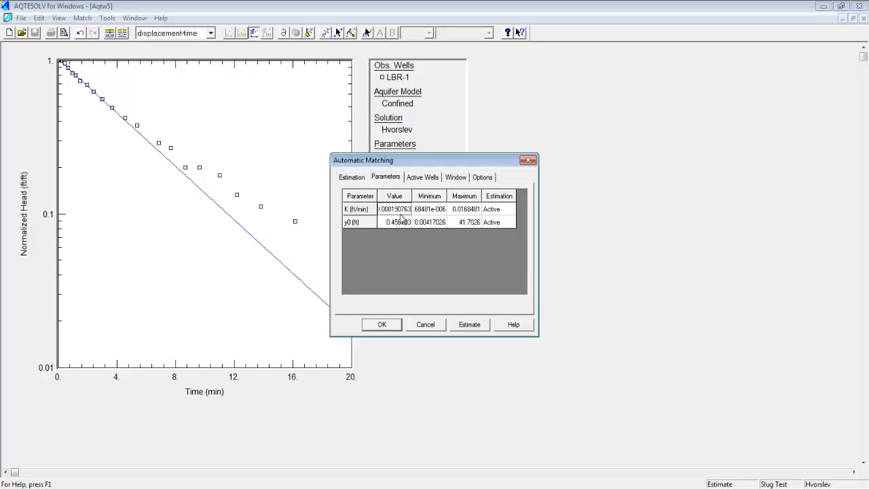
mouse_move(367, 214)
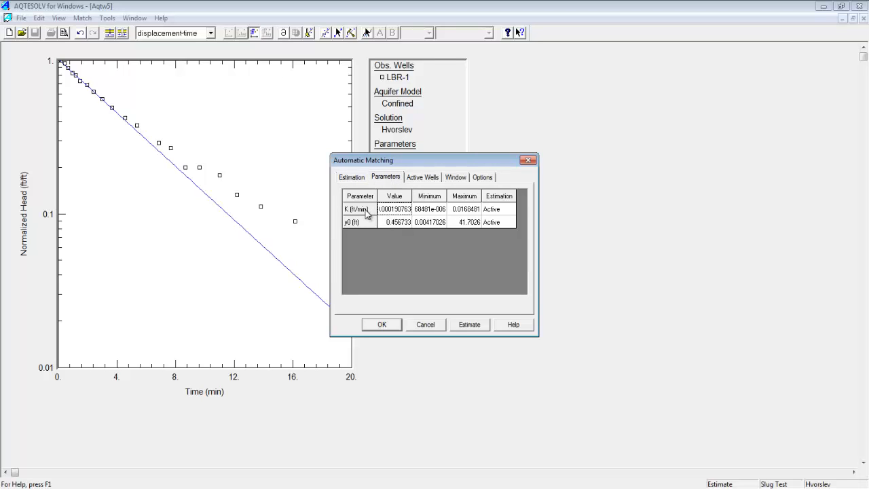
mouse_move(438, 224)
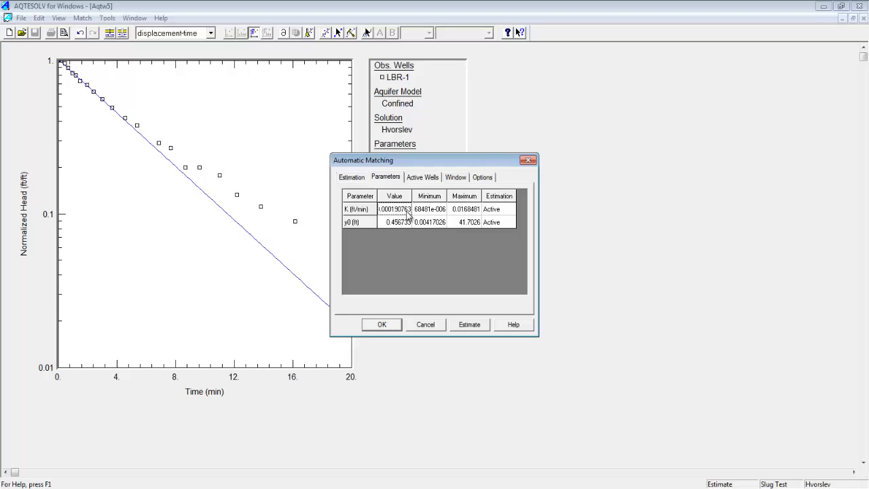
mouse_move(391, 213)
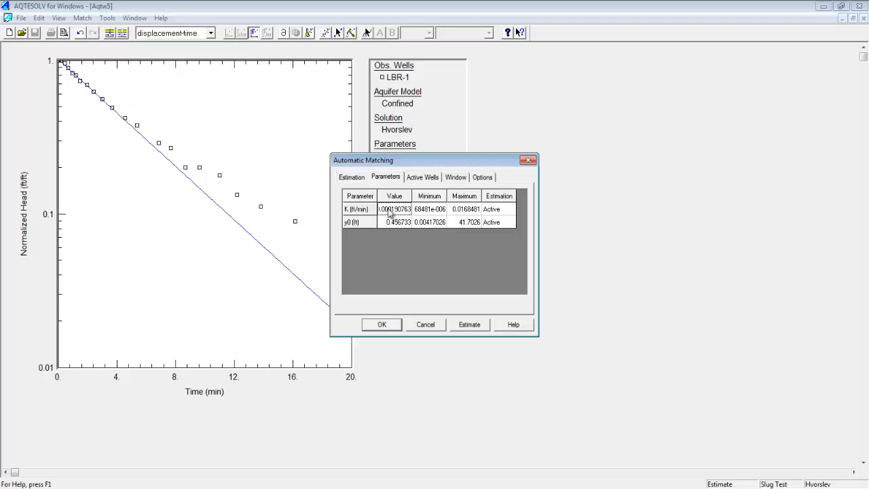
mouse_move(434, 212)
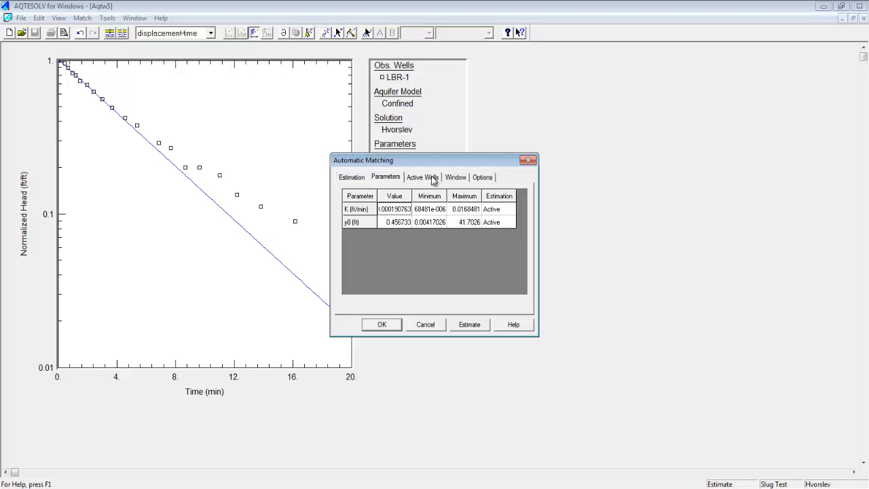
click(423, 178)
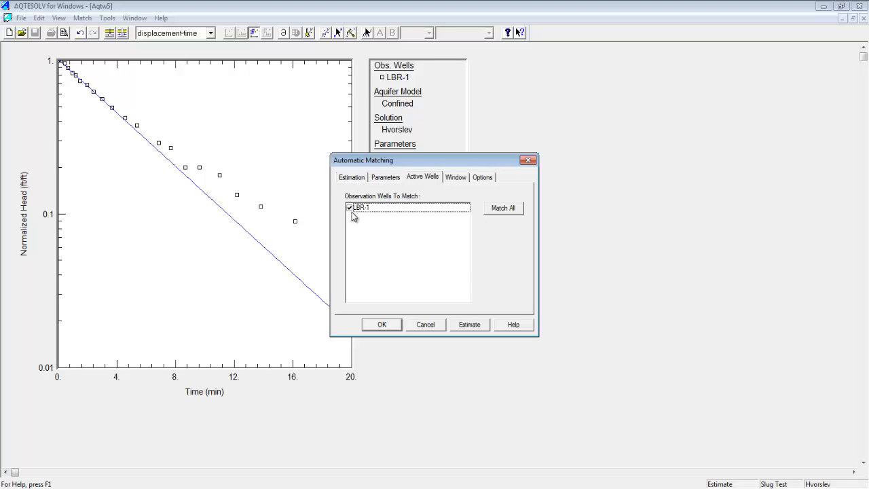
mouse_move(380, 232)
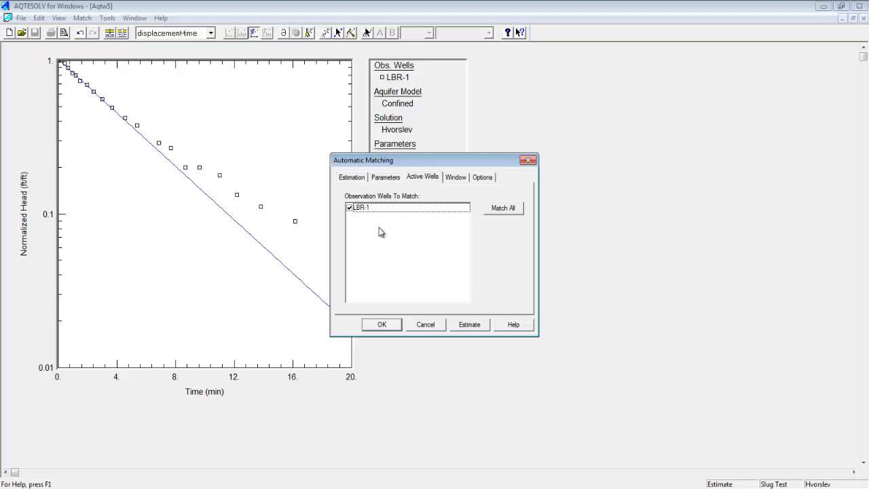
click(352, 177)
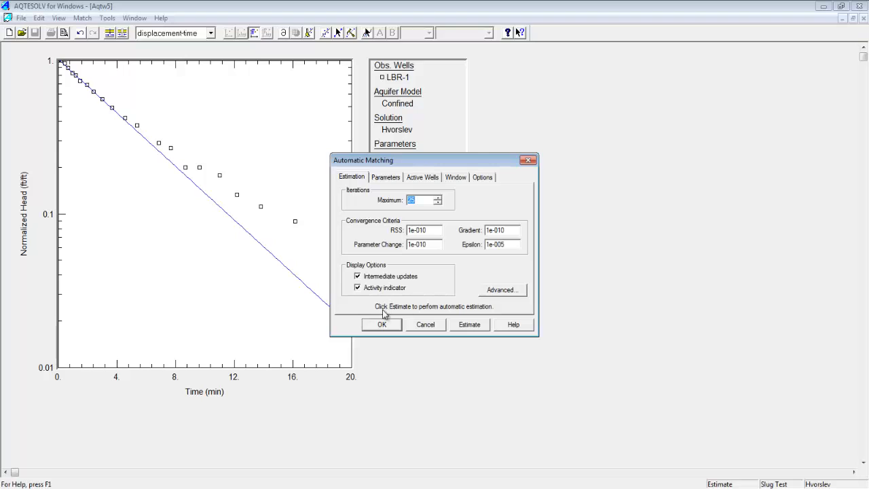
mouse_move(481, 317)
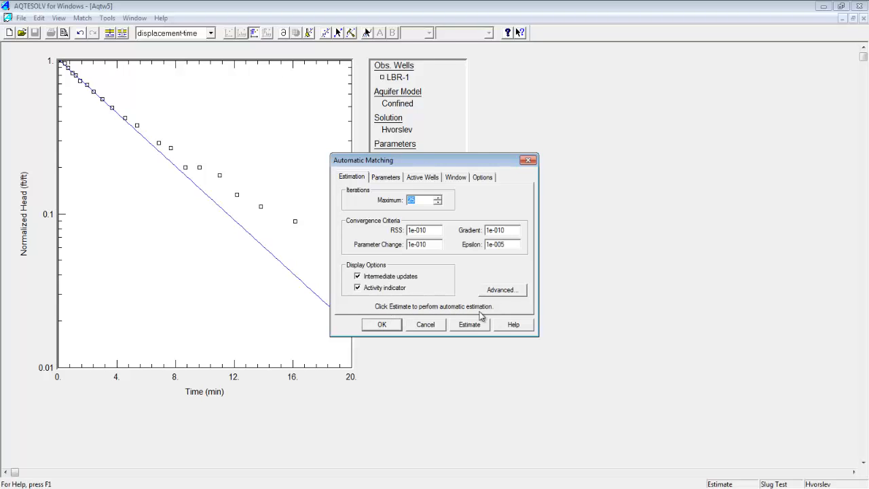
Step: Run automatic estimation, converging in 6 iterations to K ≈ 0.000171 and y0 ≈ 0.449 ft
click(469, 324)
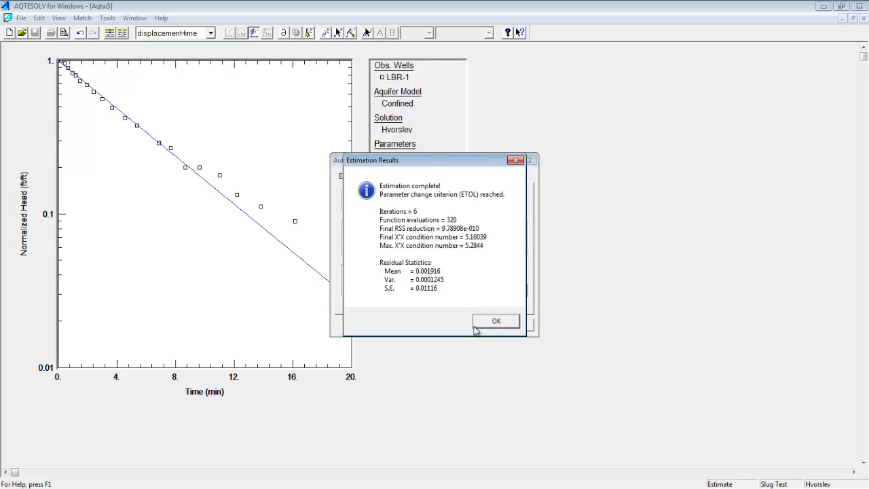
mouse_move(403, 192)
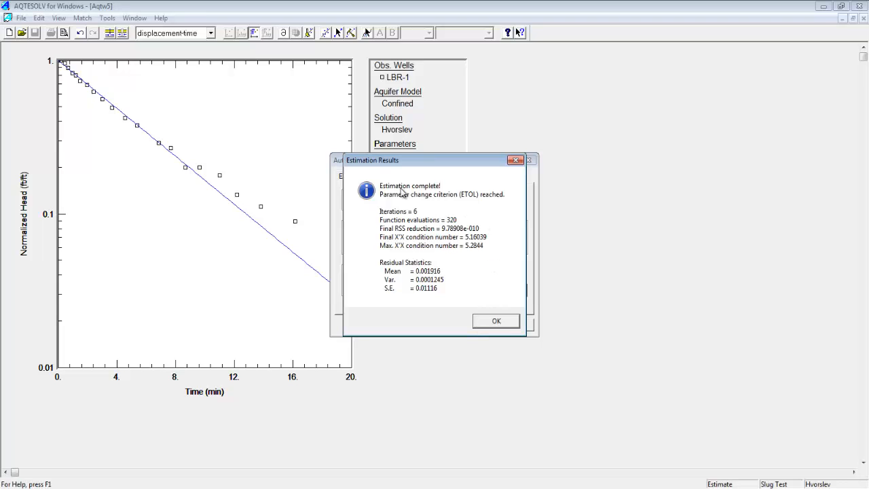
mouse_move(406, 207)
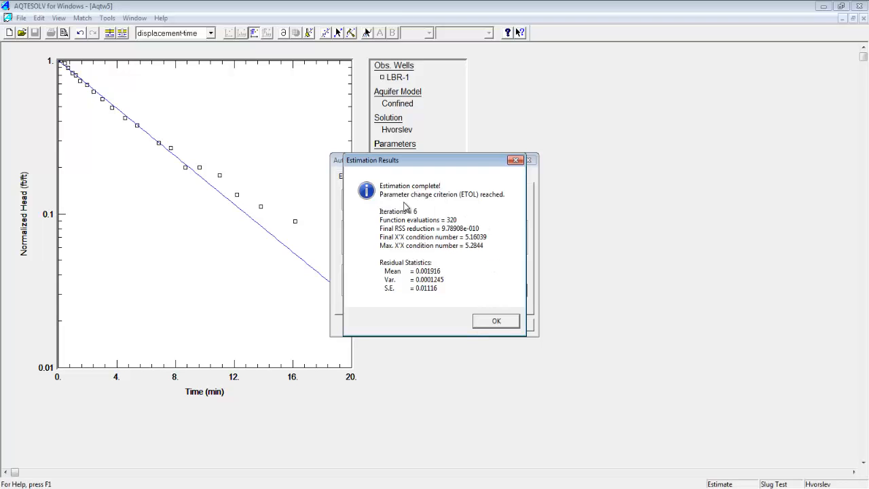
mouse_move(414, 214)
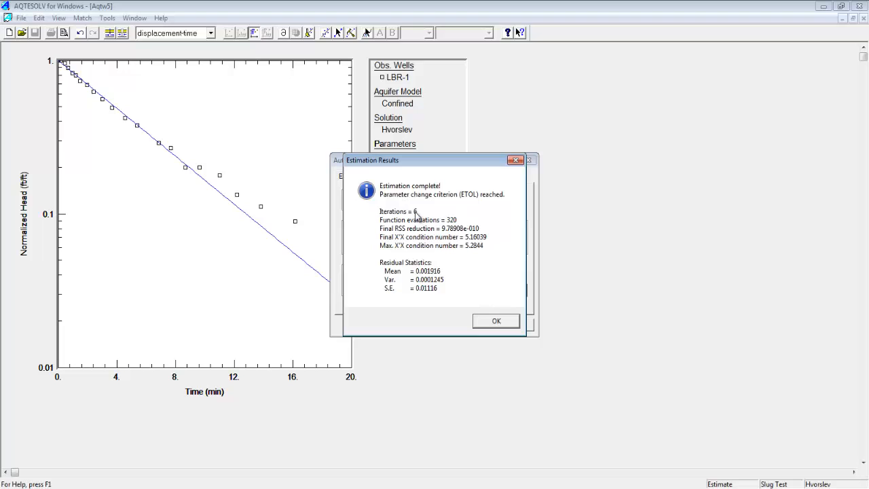
mouse_move(497, 320)
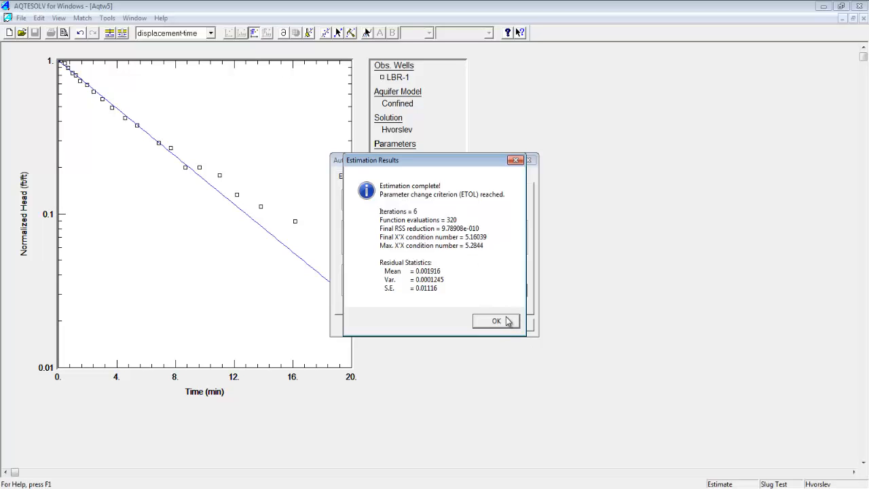
click(496, 322)
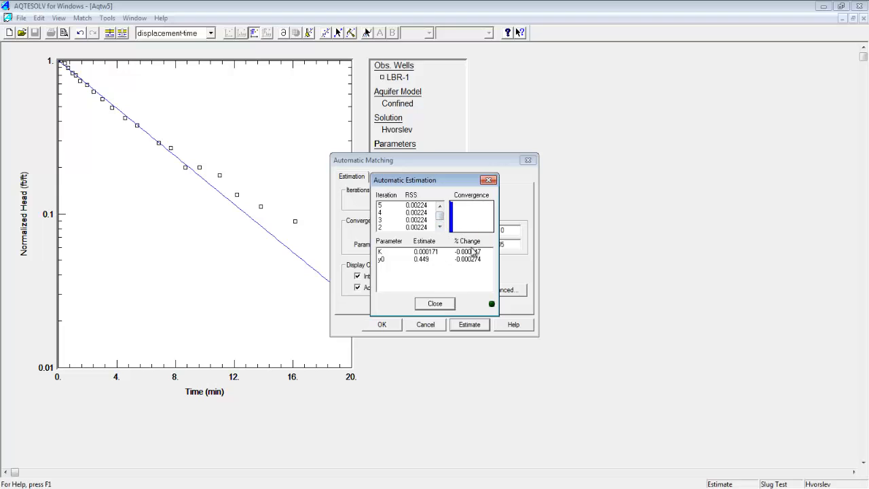
click(434, 303)
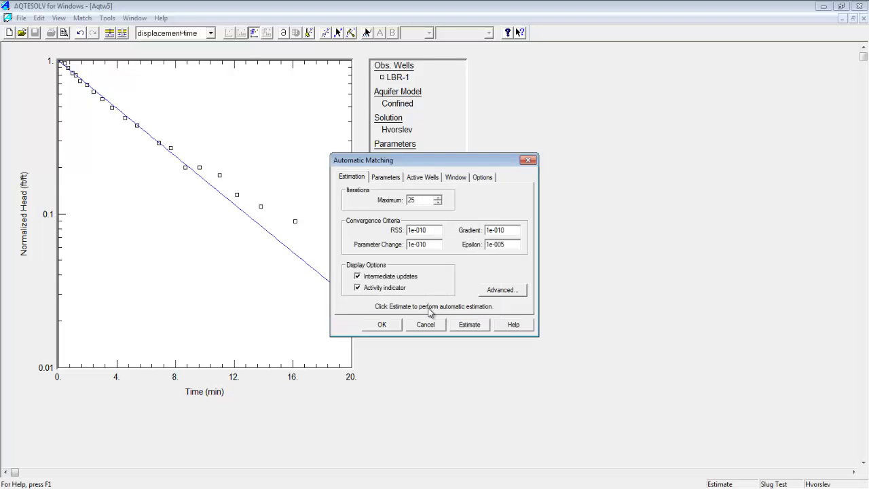
Step: Accept the fitted Hvorslev parameters K = 0.0001708 ft/min and y0 = 0.4489 ft
click(381, 324)
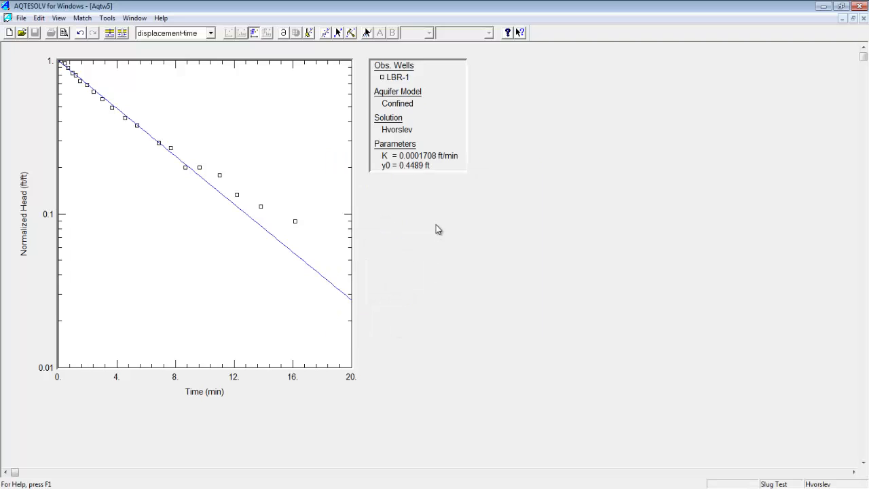
mouse_move(458, 183)
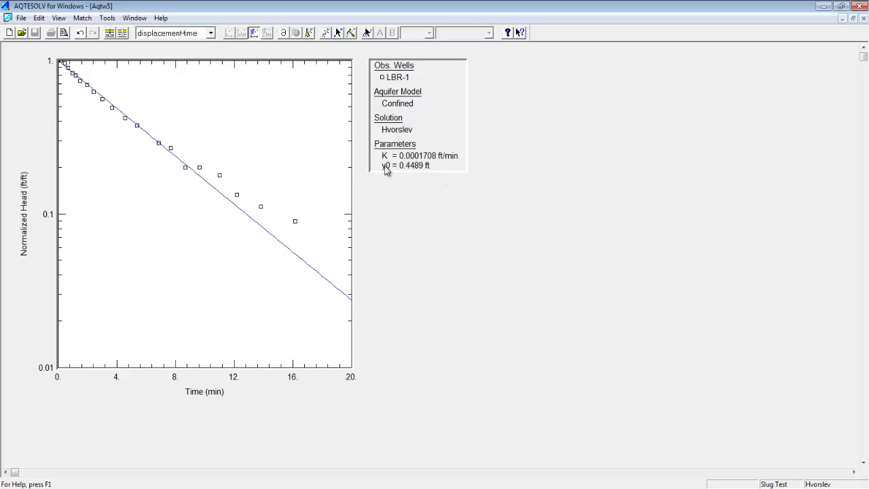
mouse_move(422, 167)
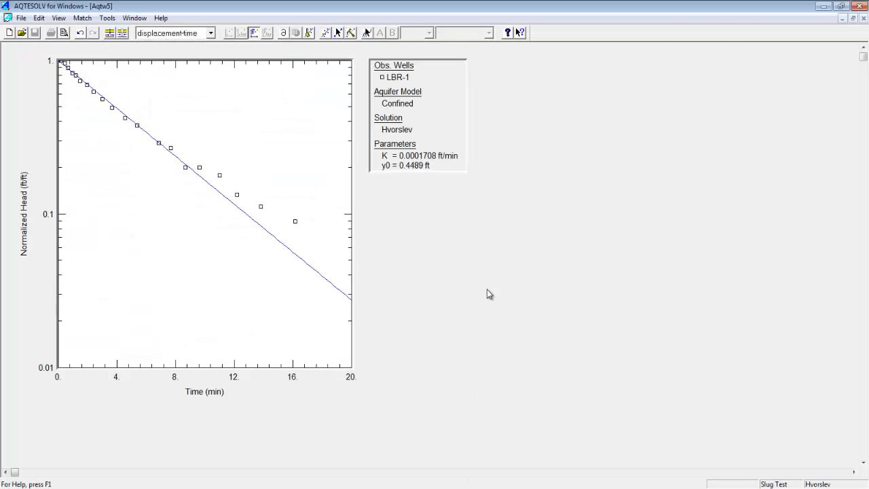
mouse_move(433, 167)
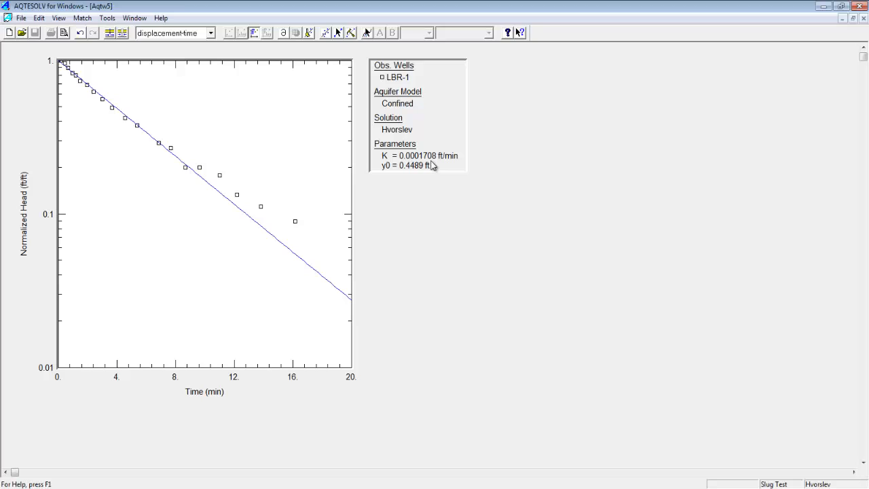
mouse_move(403, 123)
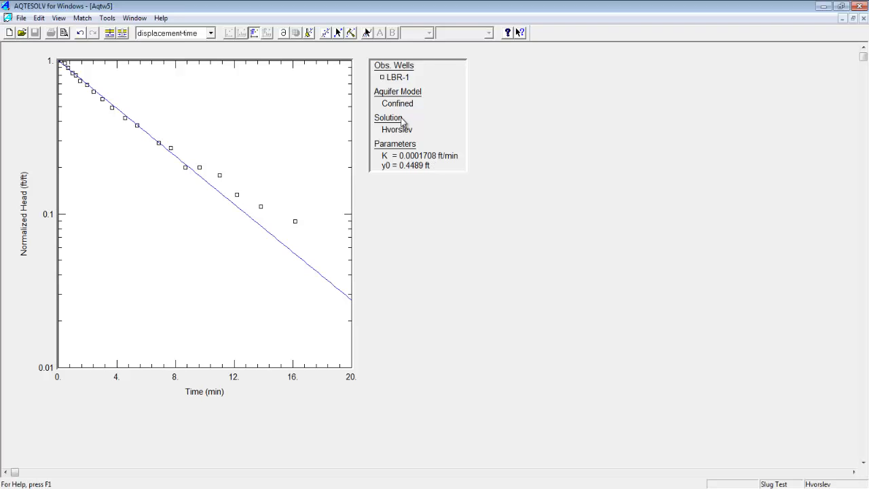
mouse_move(399, 120)
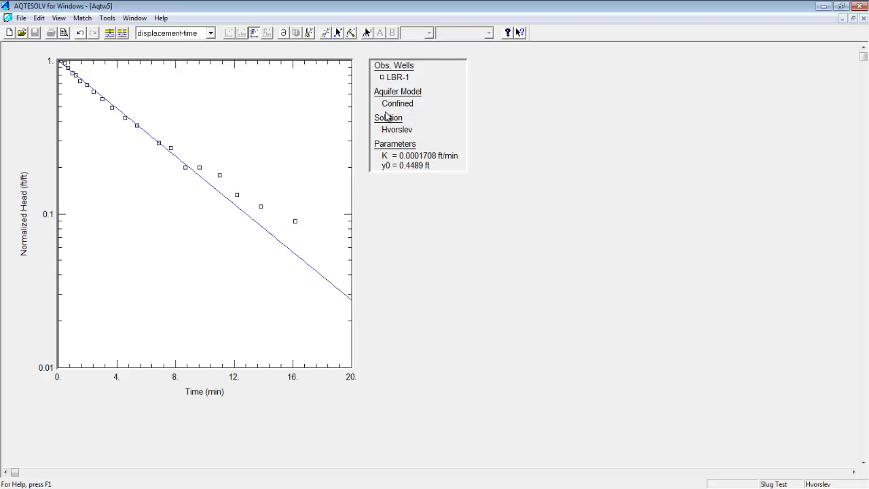
mouse_move(220, 126)
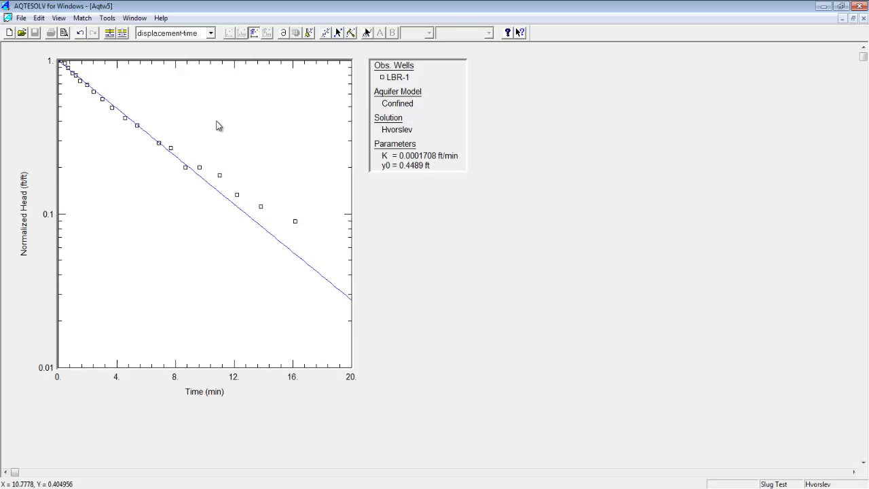